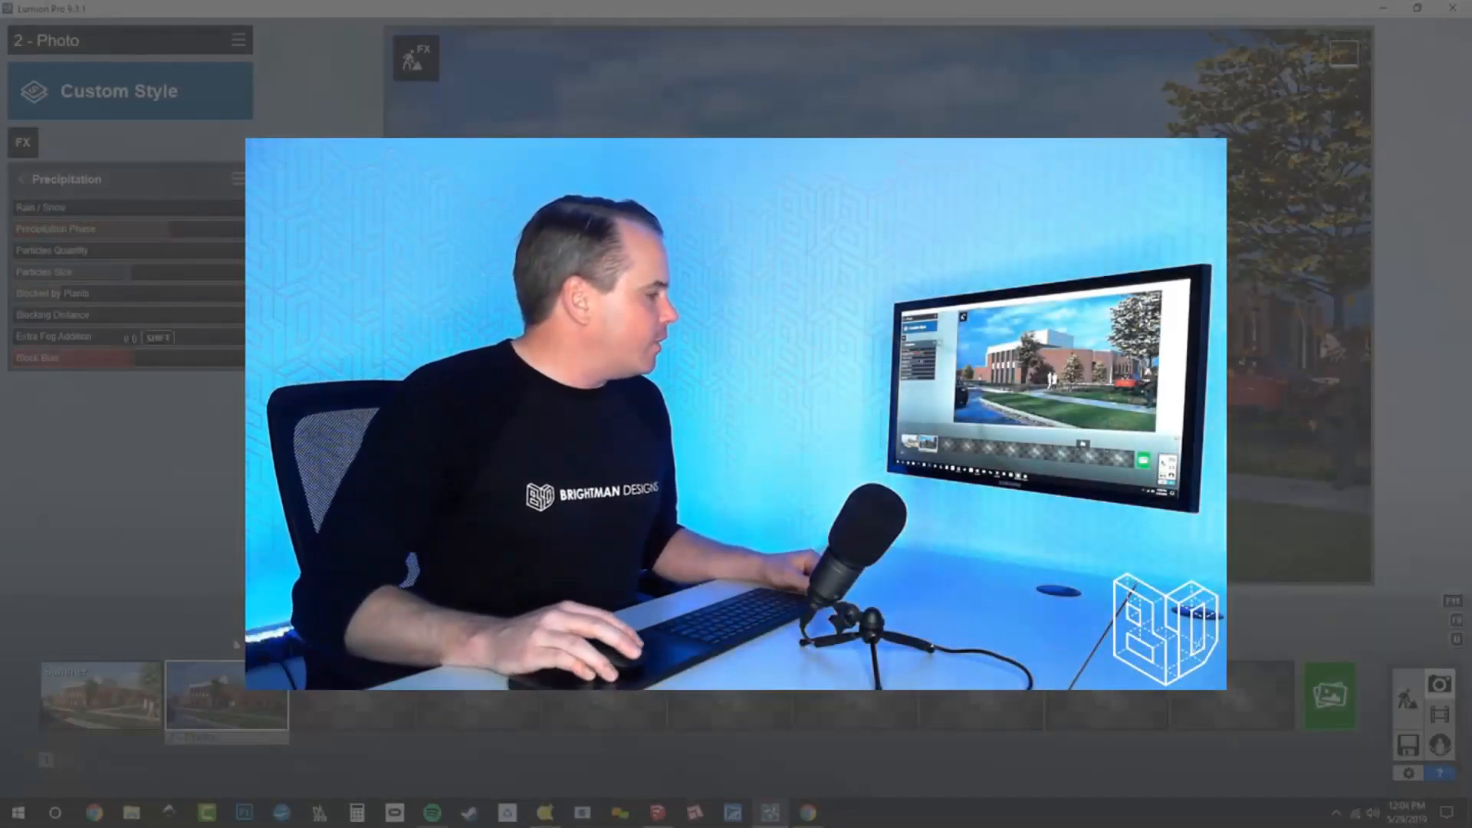
- Browse character pages 3 and 2; place the white-hatted woman and red-clad figure near the crosswalk
click(352, 694)
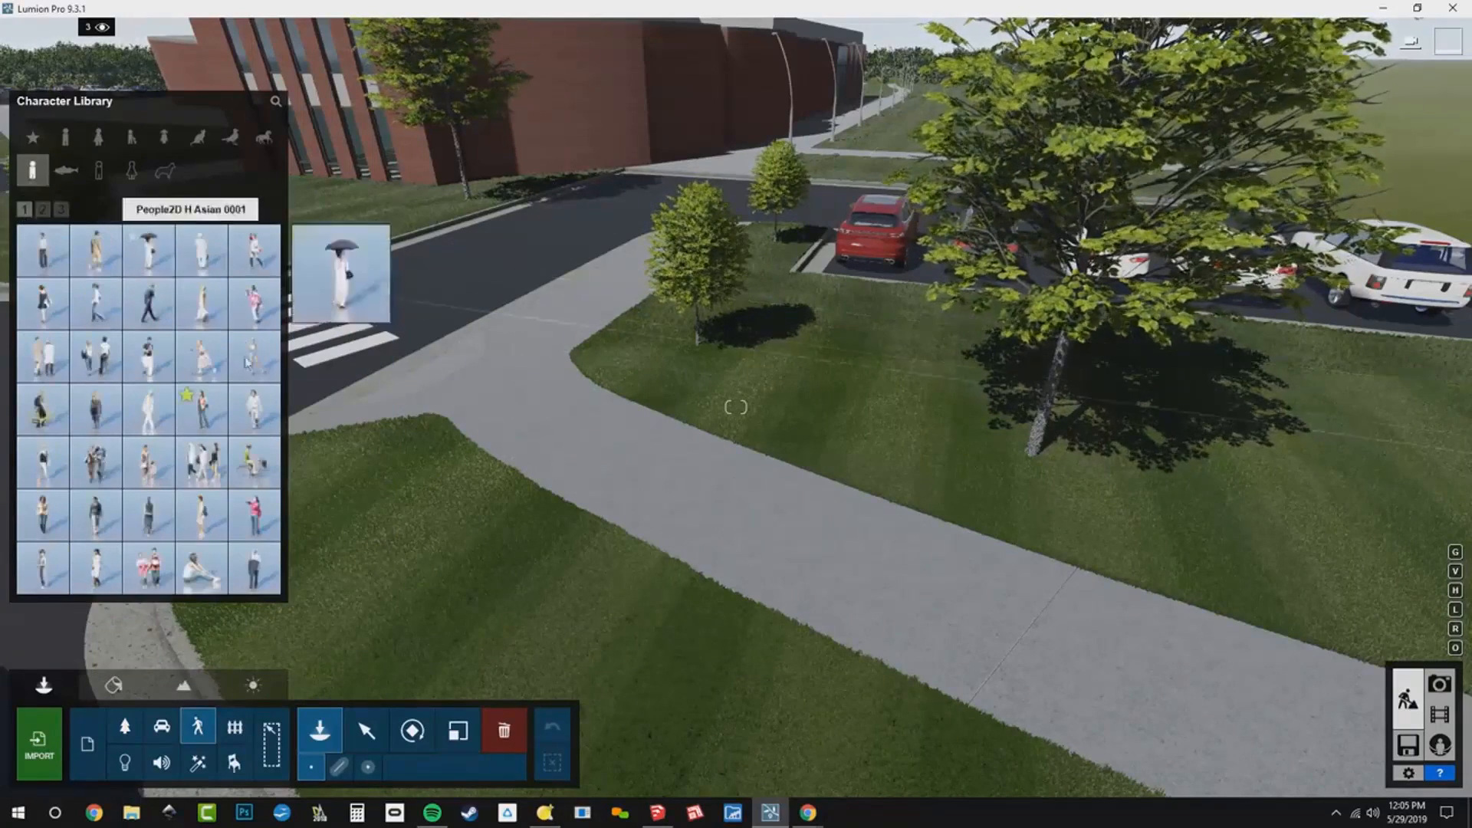
mouse_move(251, 395)
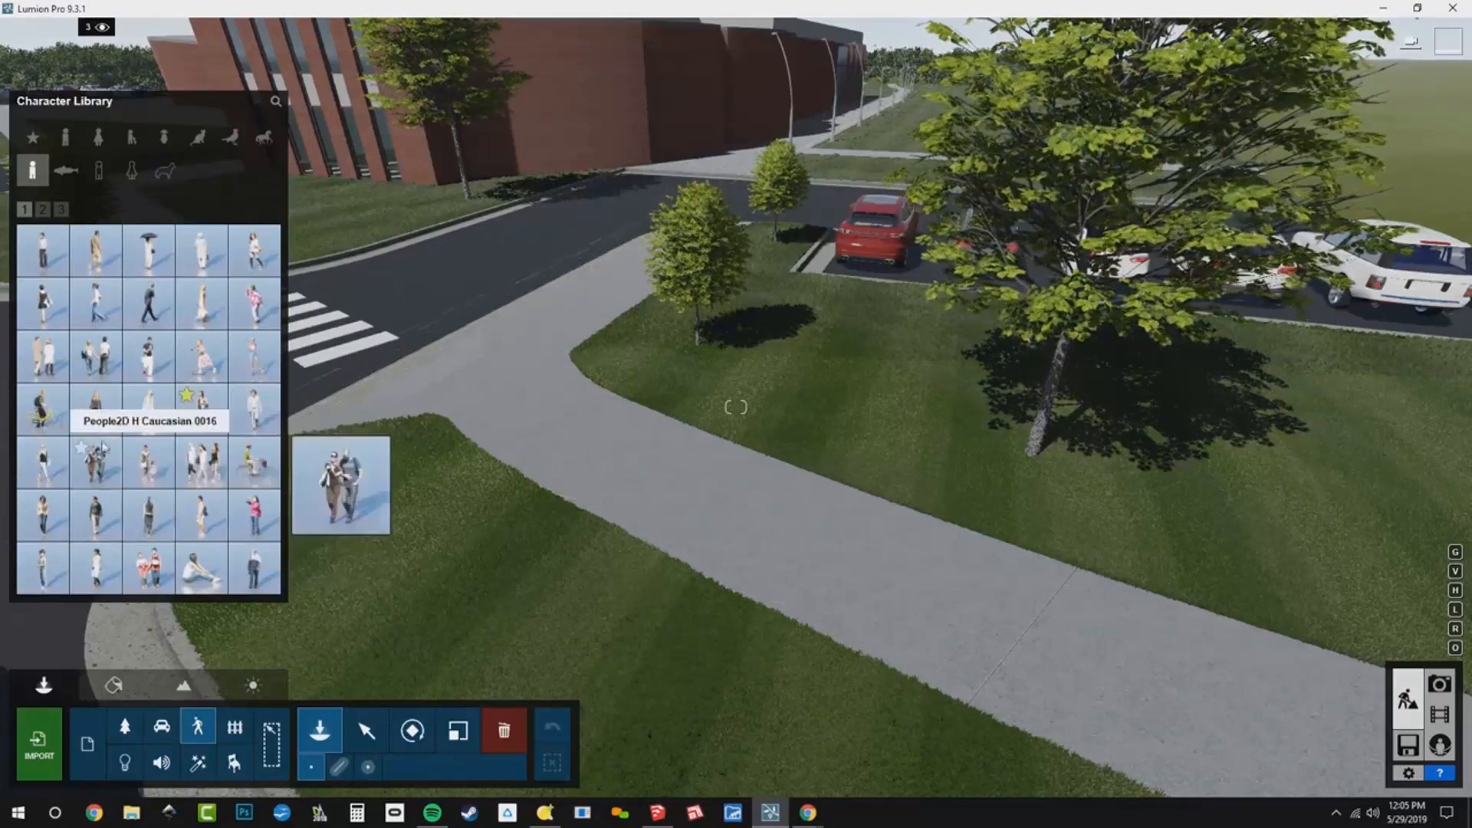
click(60, 208)
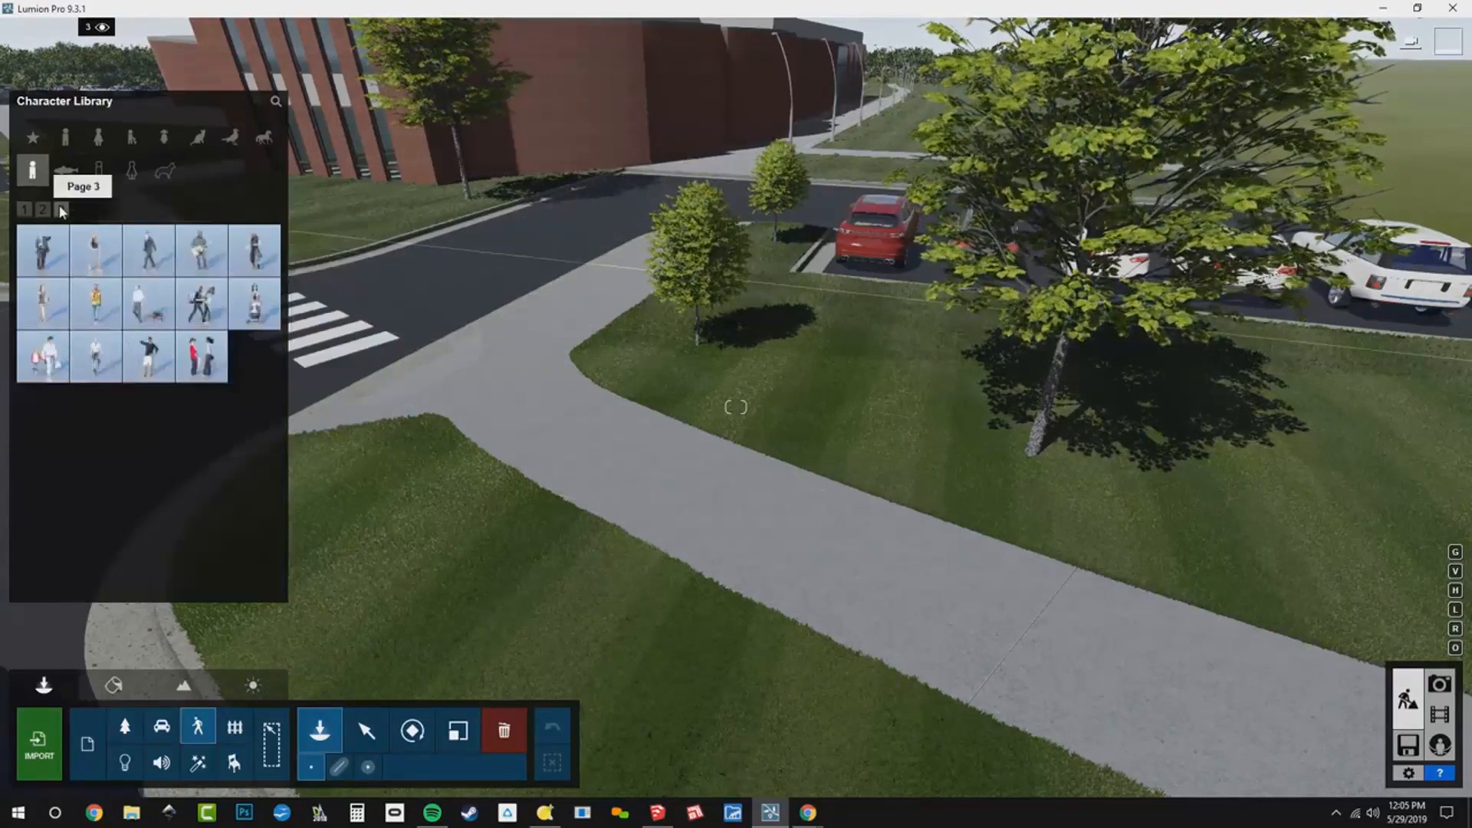
click(43, 209)
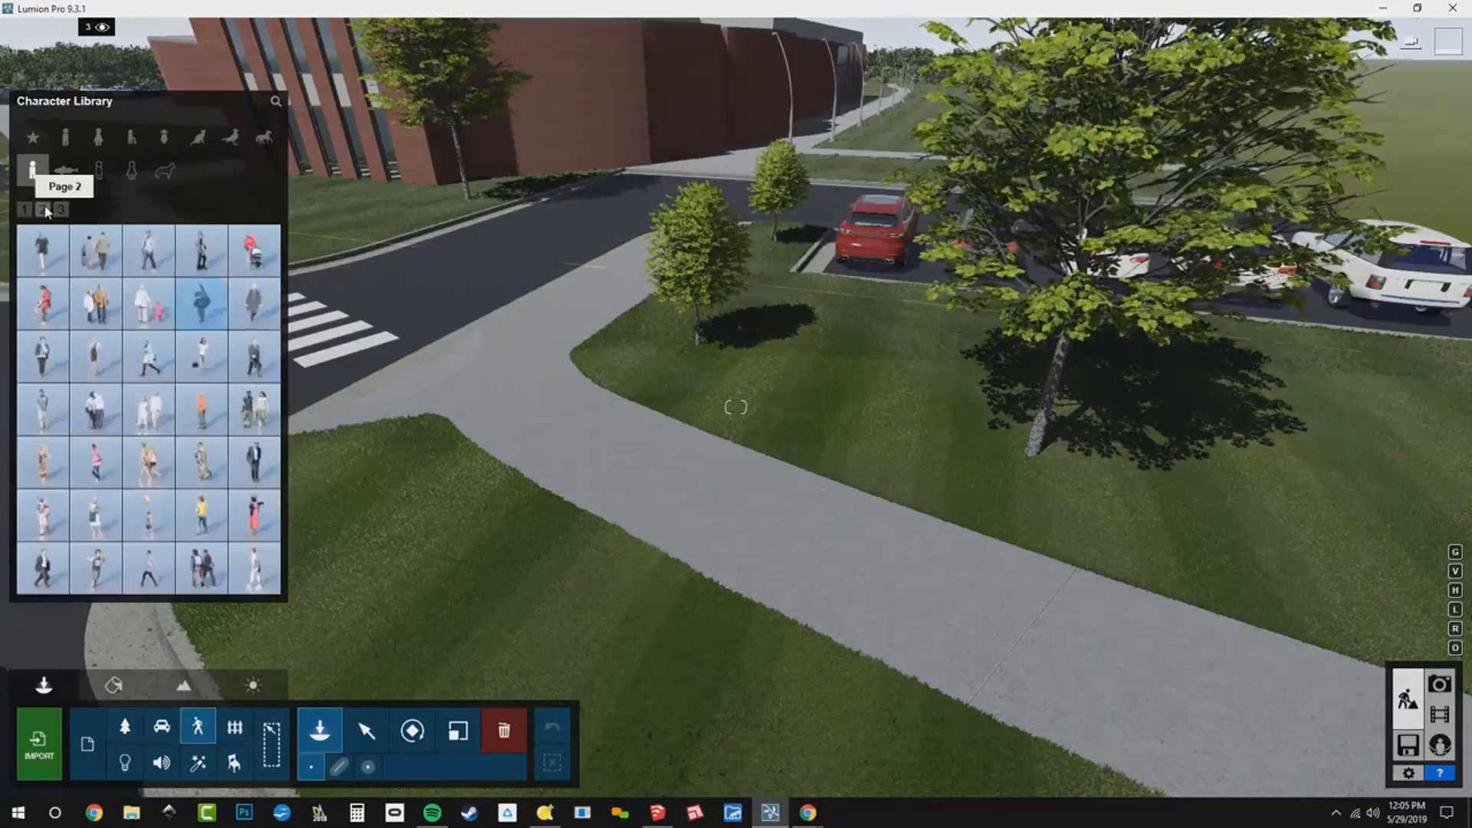
mouse_move(200, 302)
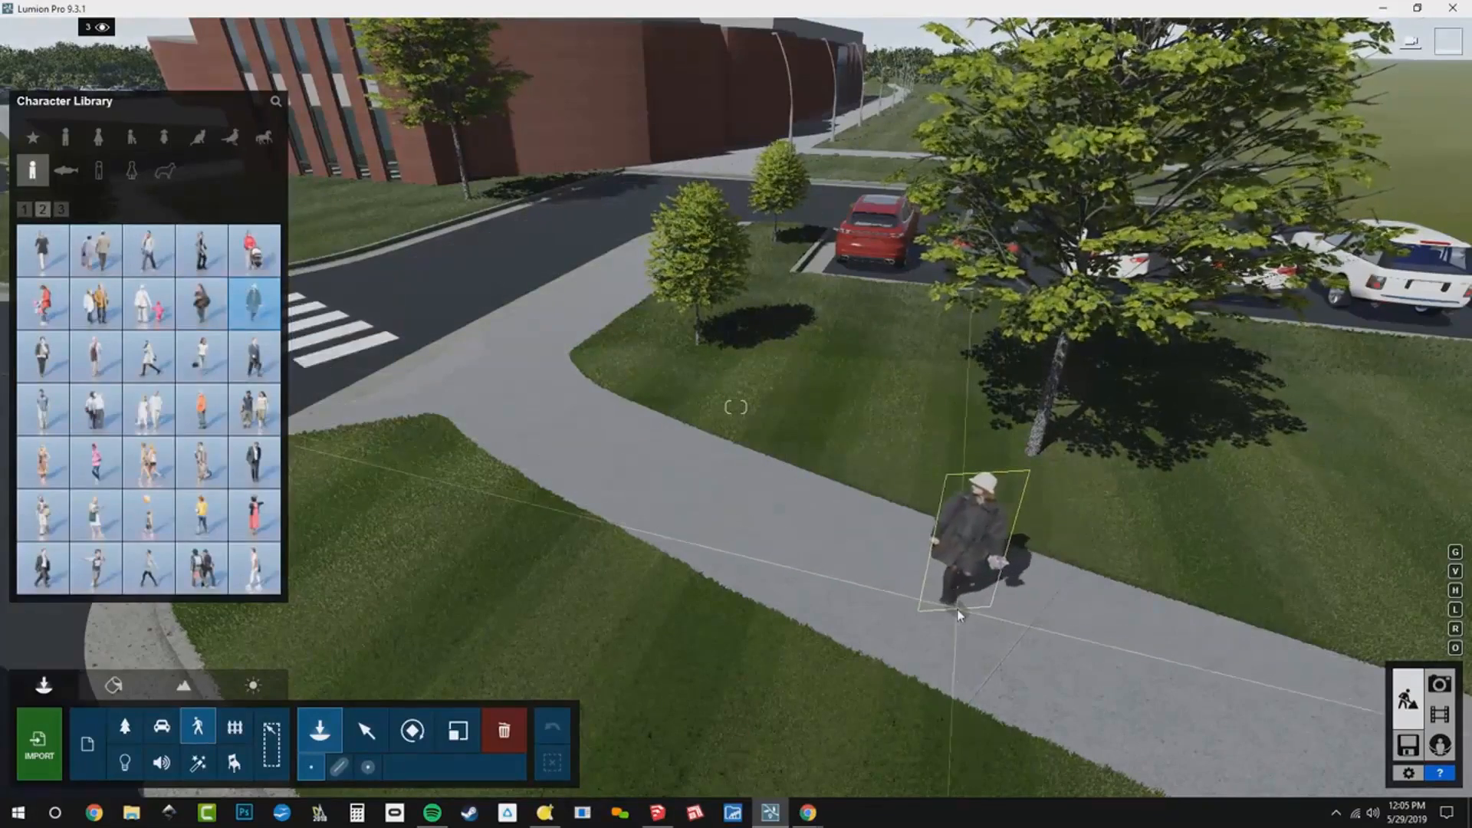
drag(958, 610, 489, 540)
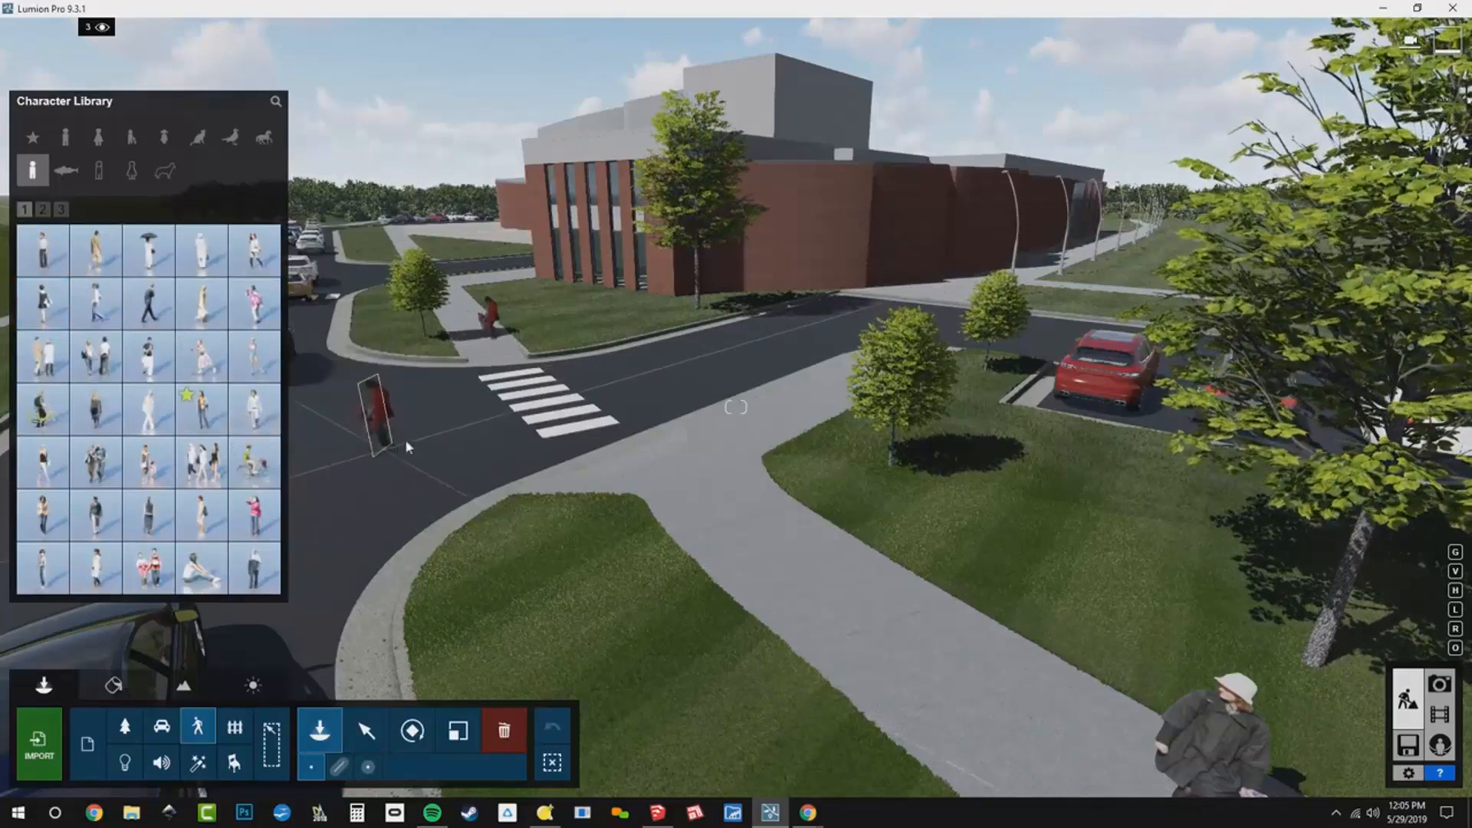
drag(375, 413, 695, 469)
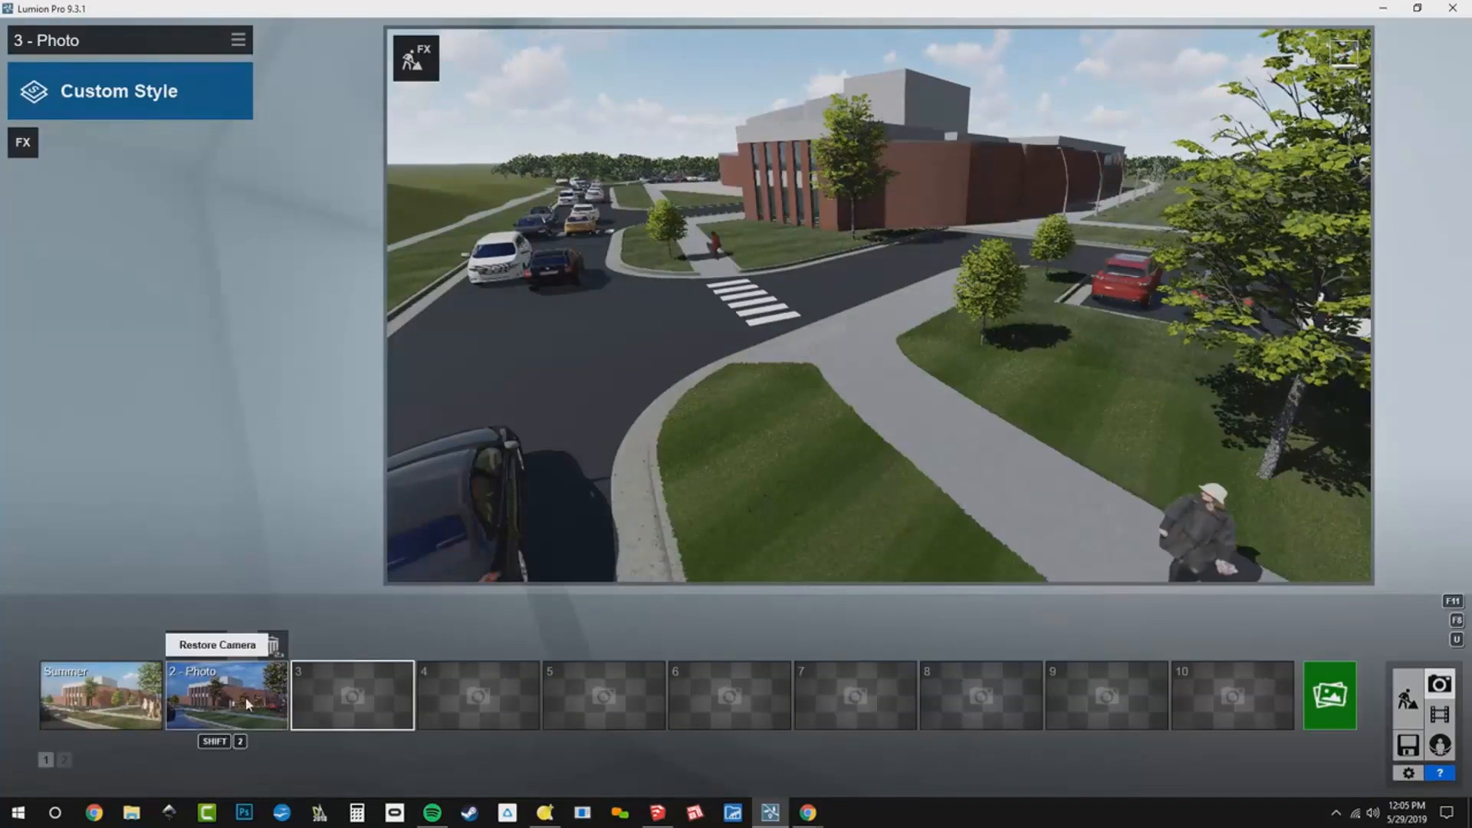
- Restore photo 2's camera view and store it as photo 3
click(226, 695)
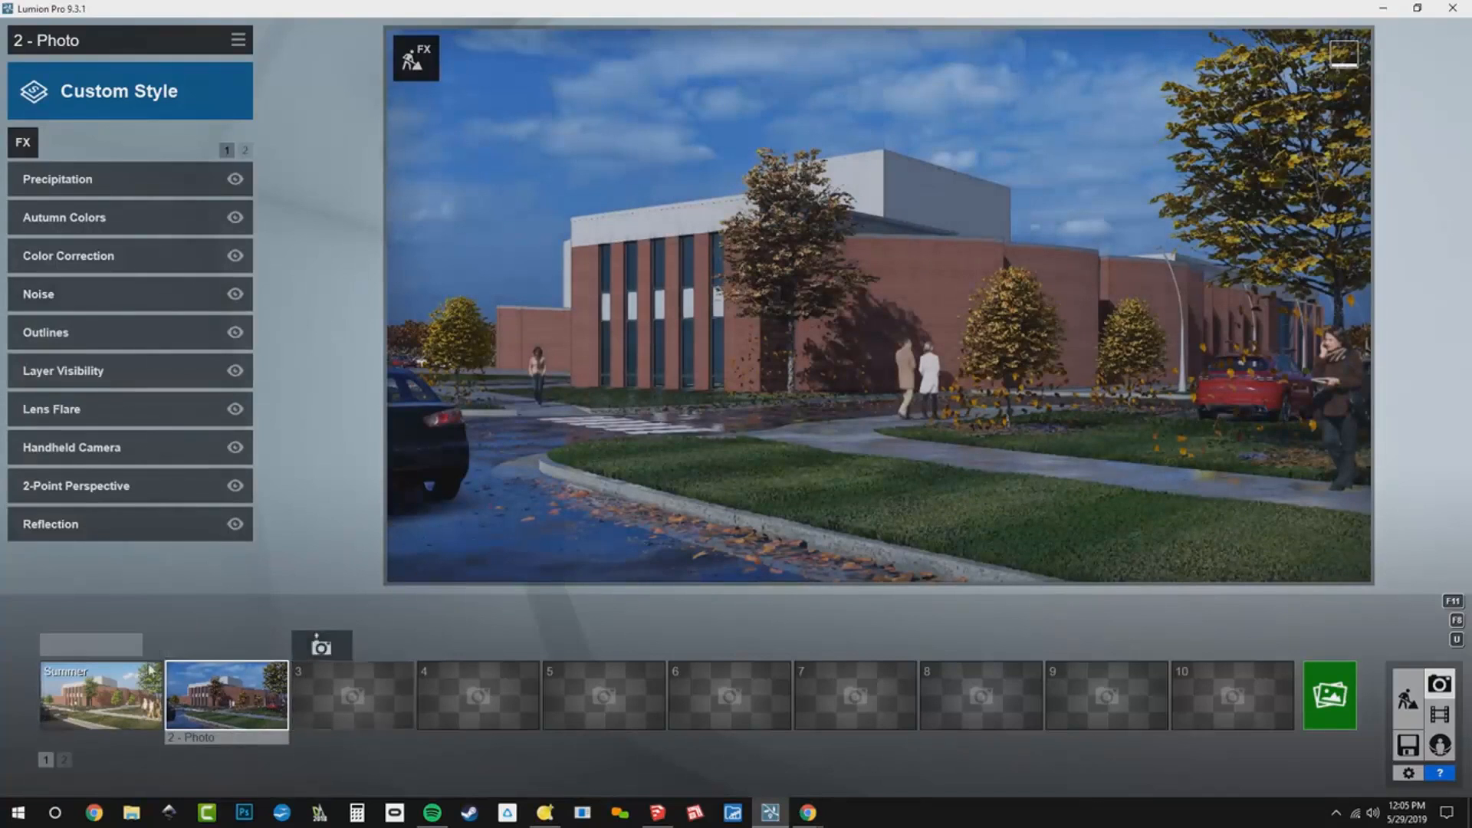
click(351, 694)
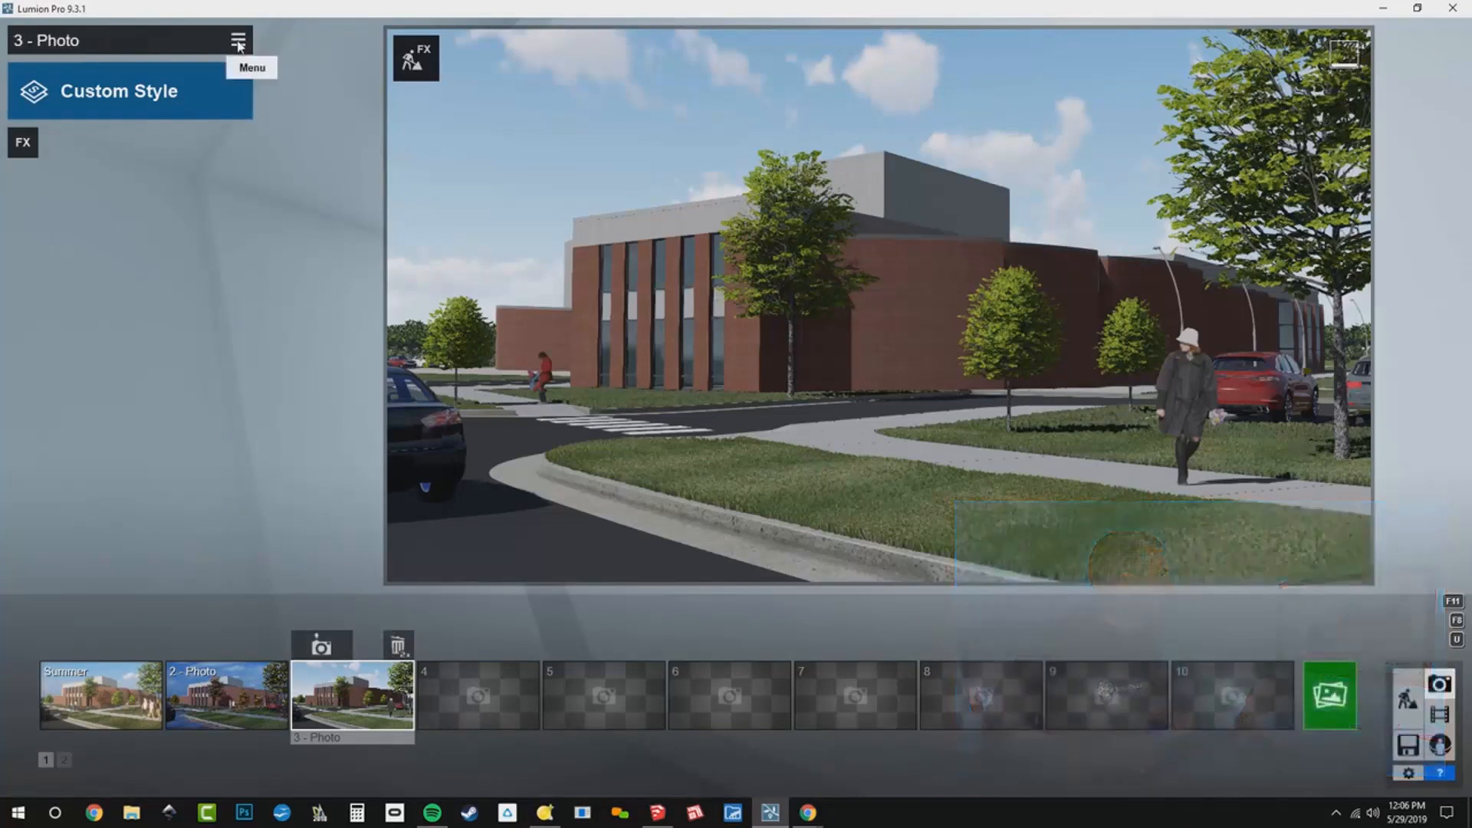
- Load a saved effects set into photo 3 and turn on layer 3 (Winter)
click(238, 41)
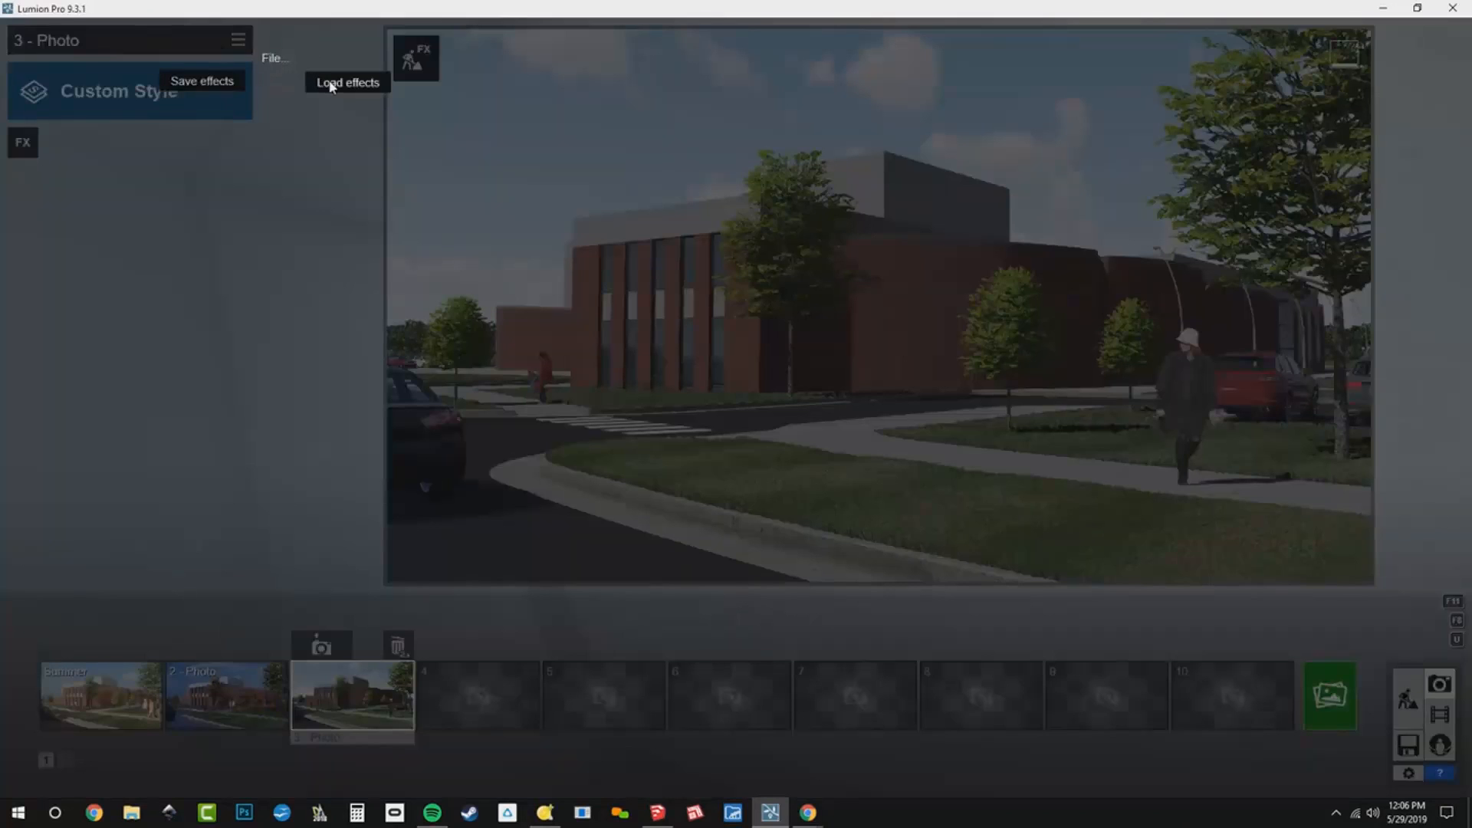
click(346, 83)
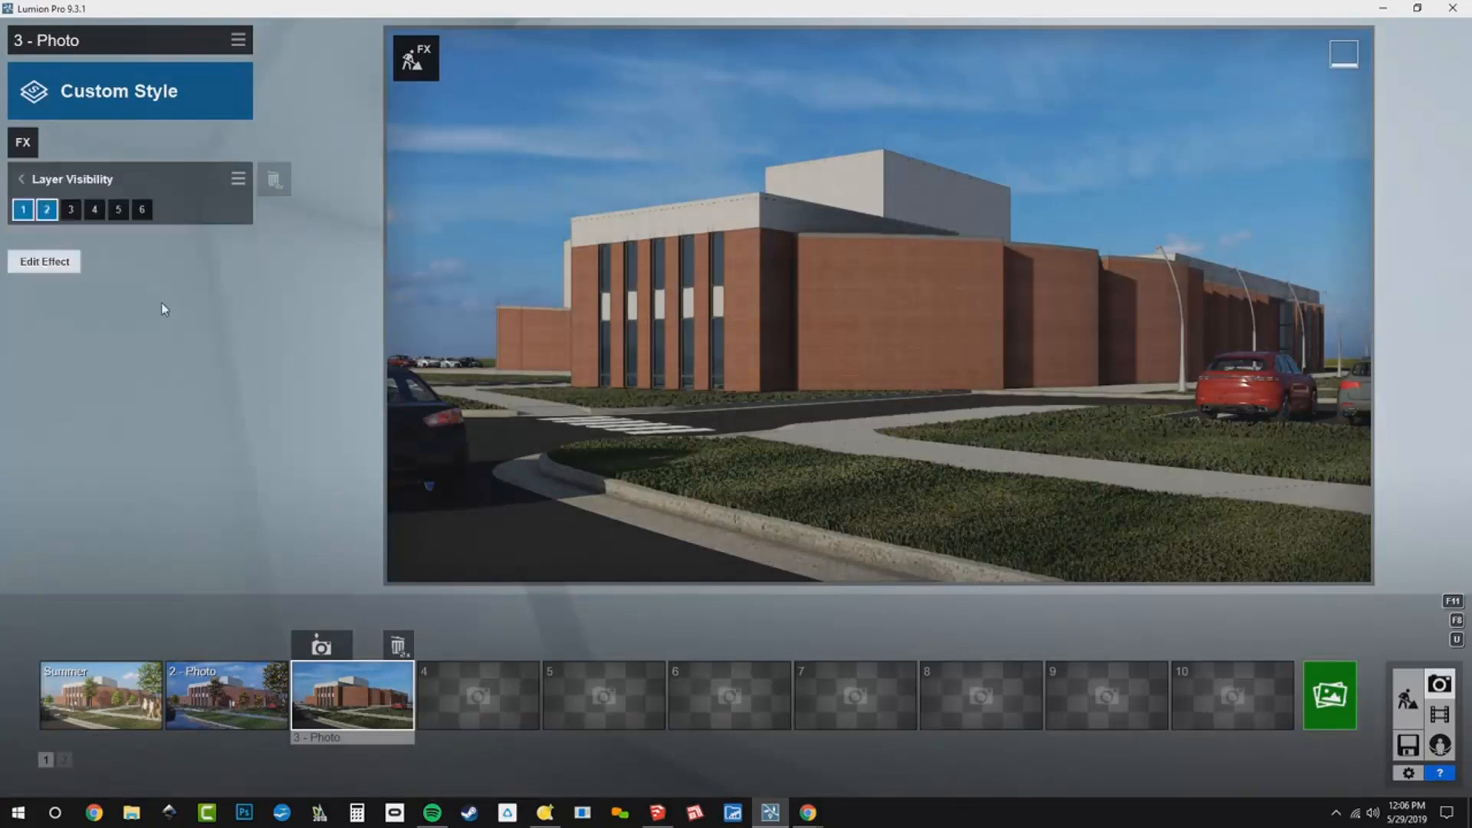
mouse_move(118, 210)
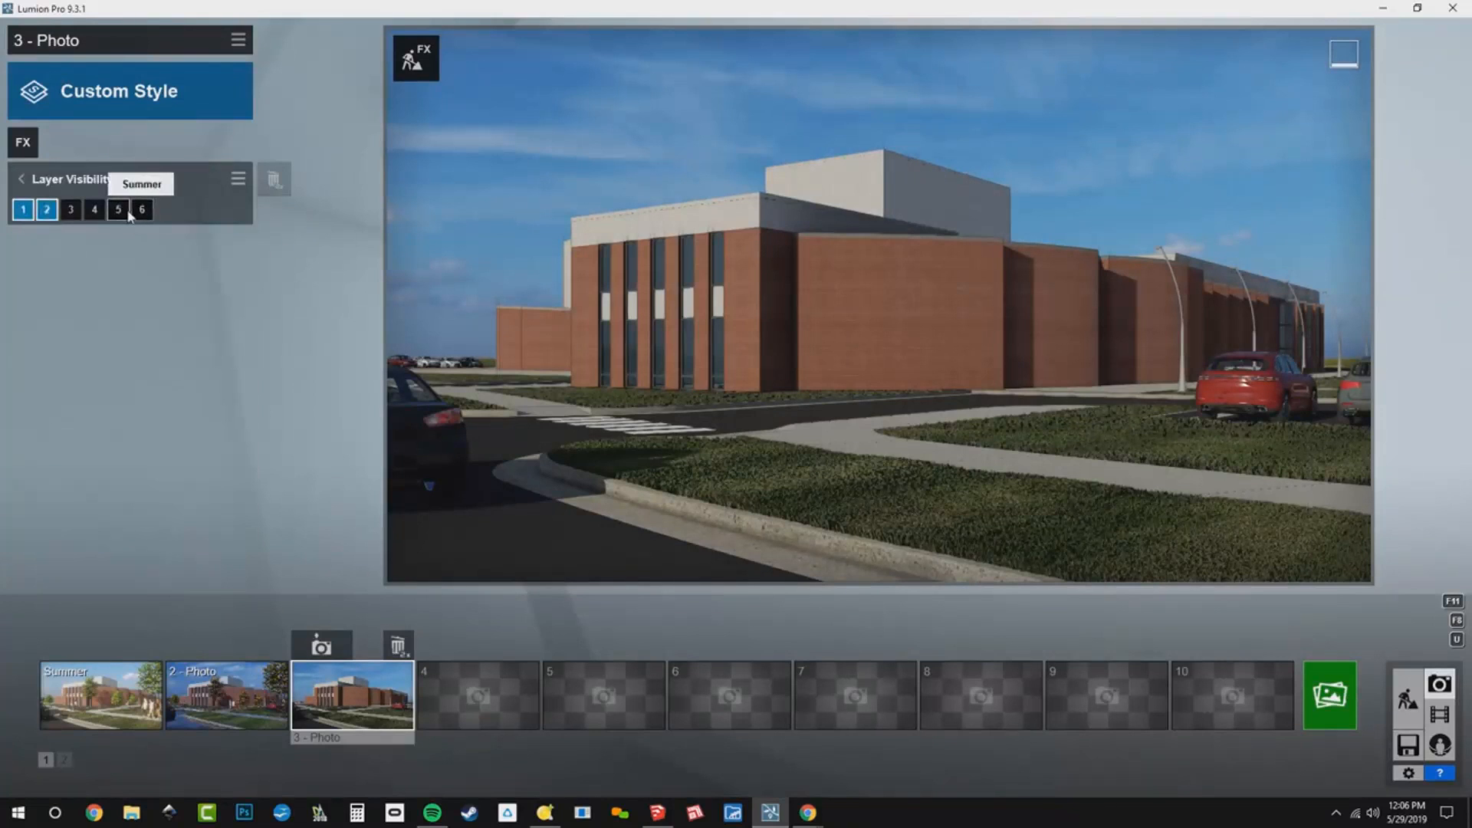
click(71, 209)
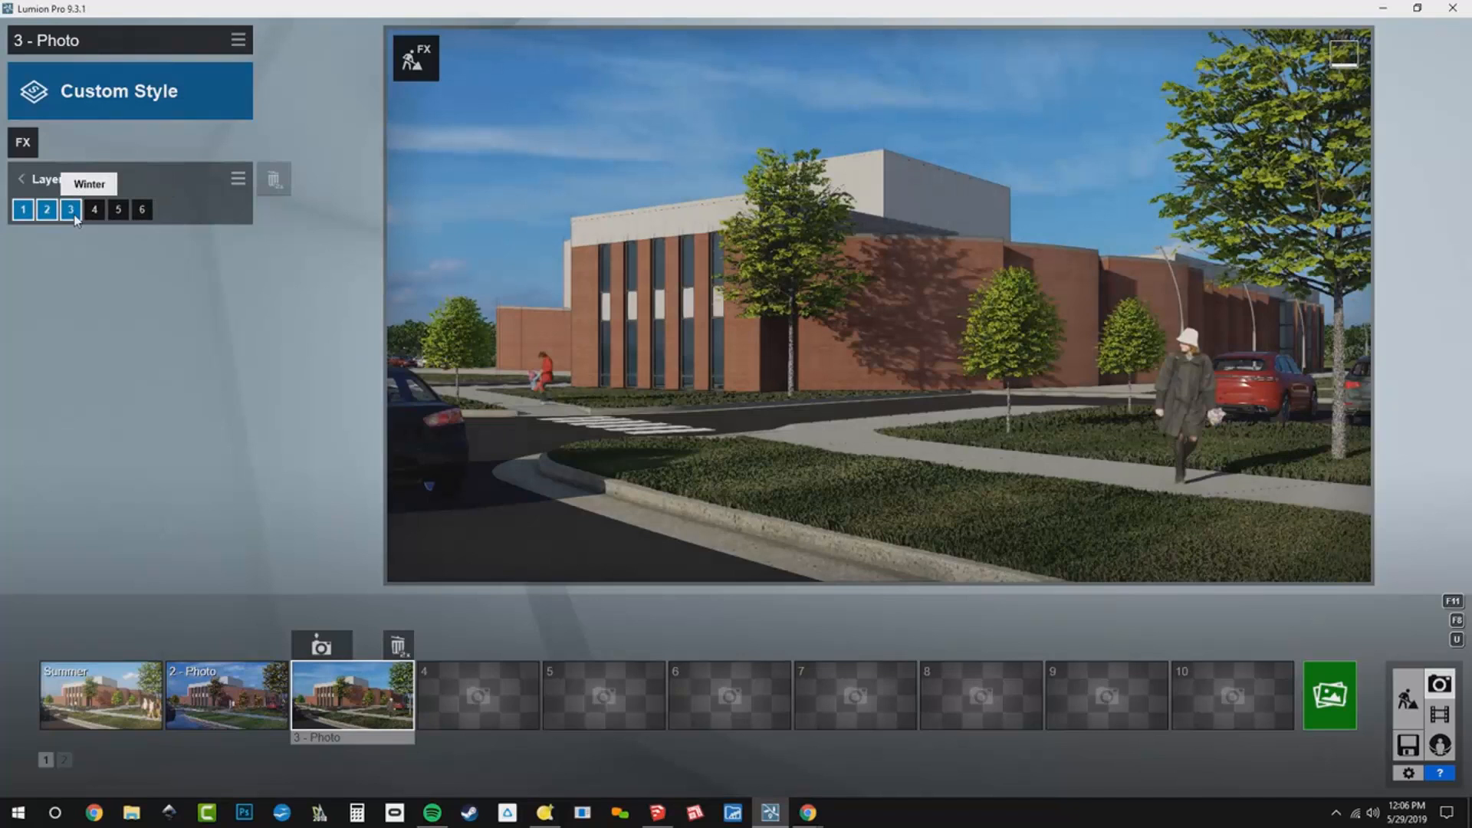
- Set photo 3's Real Skies effect to the Overcast 2 sky
click(22, 142)
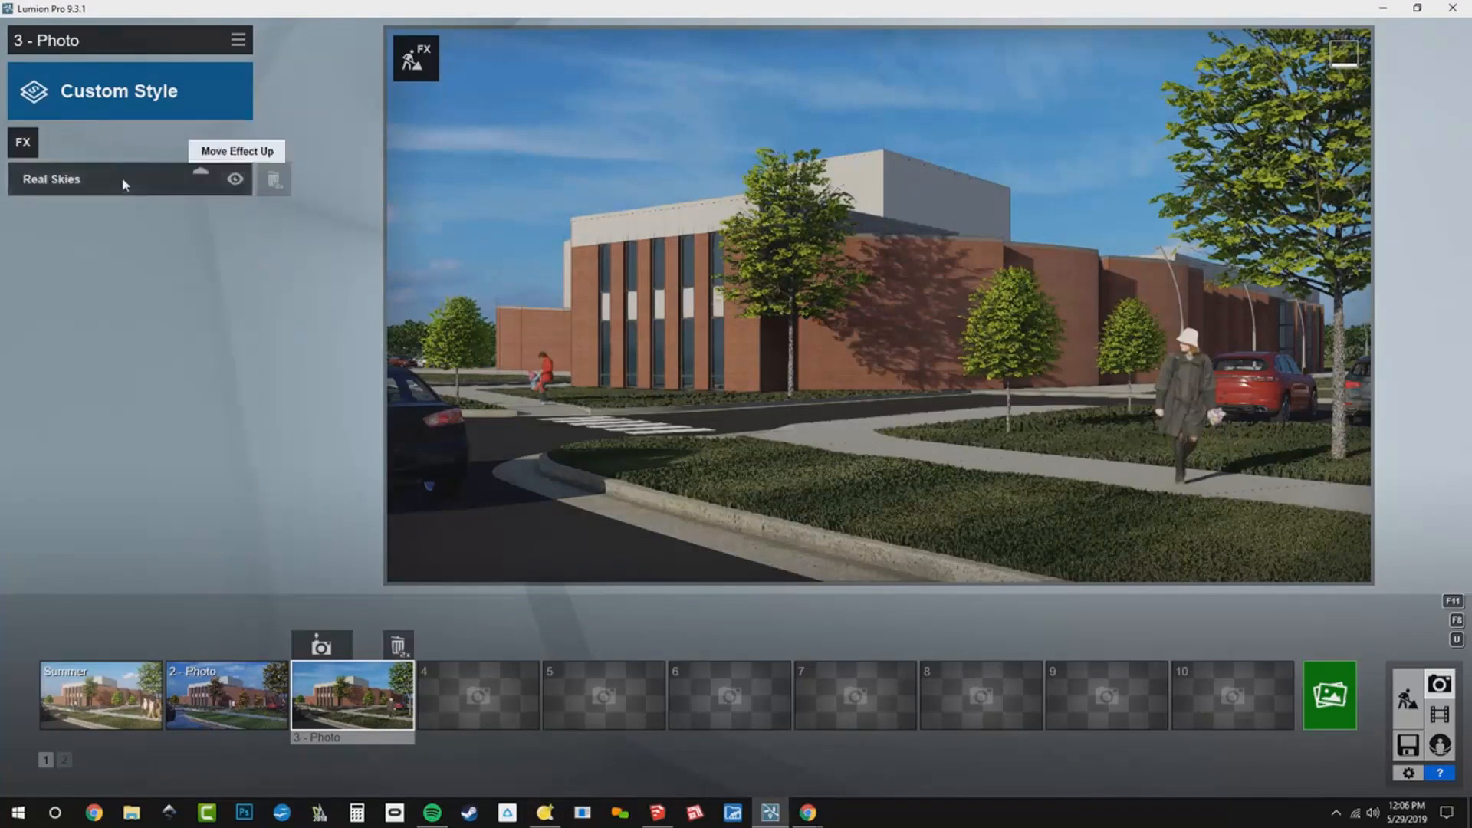
click(52, 180)
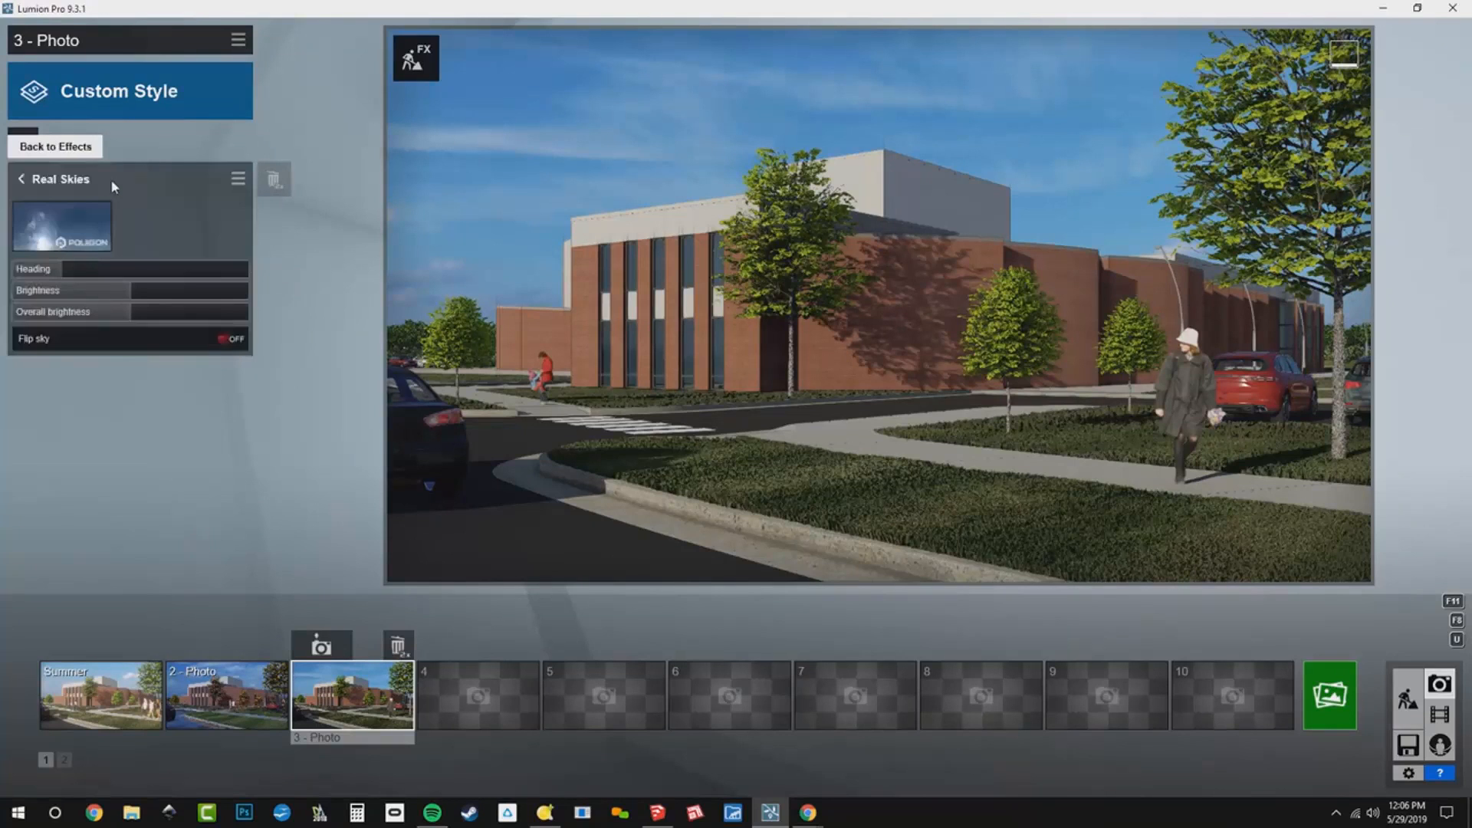
click(62, 226)
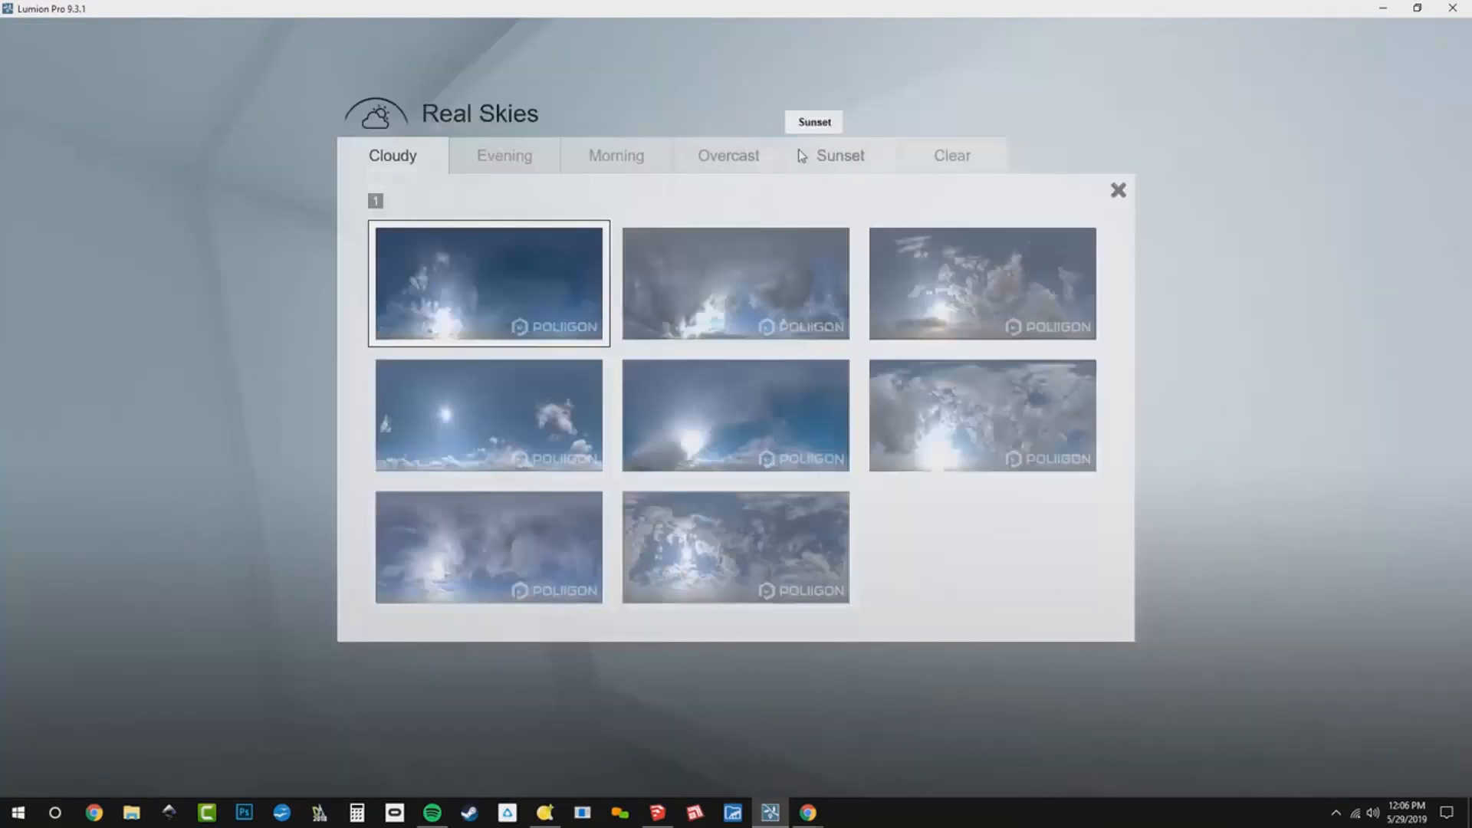
click(728, 154)
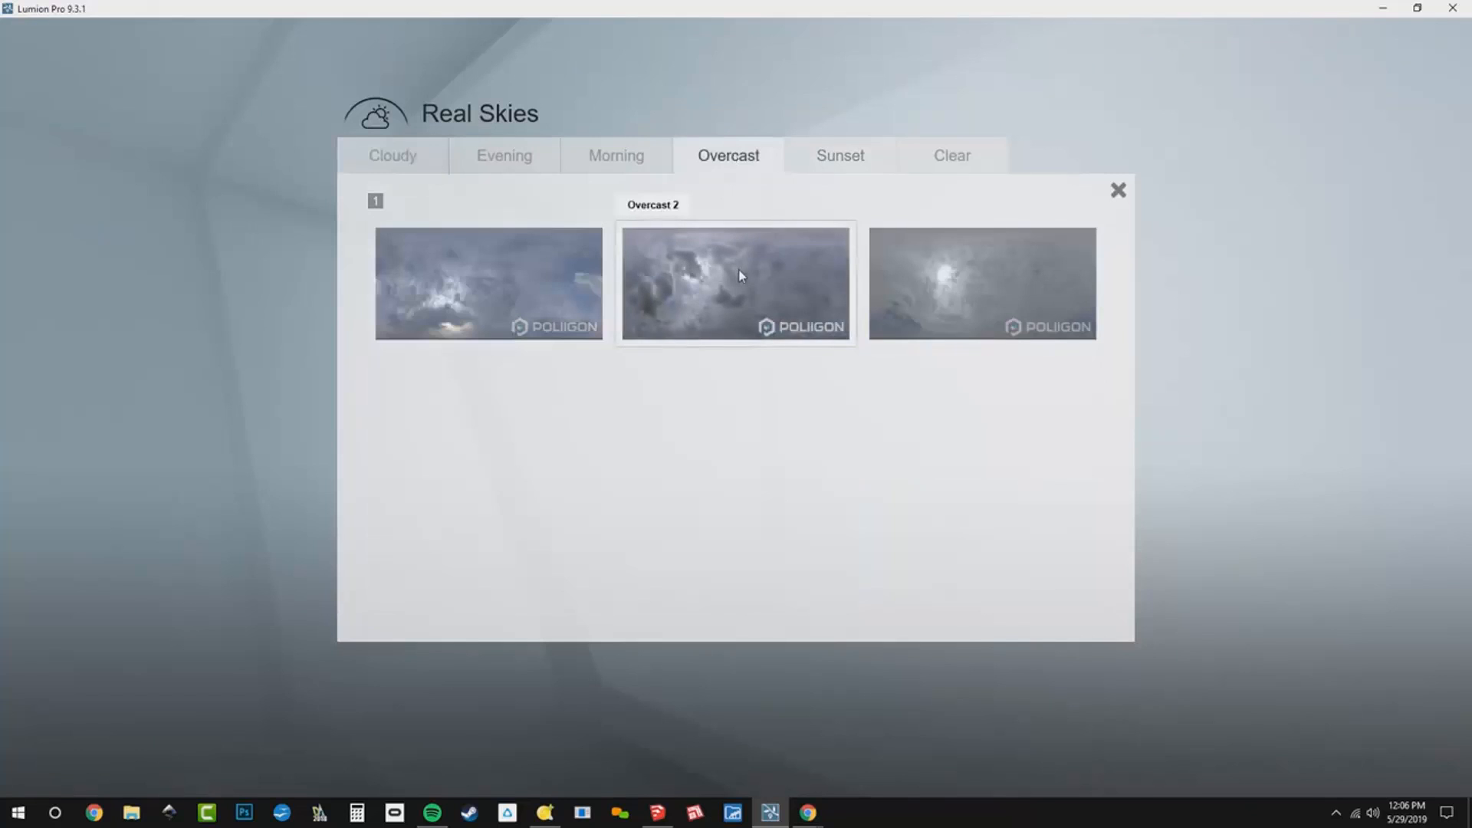
click(735, 284)
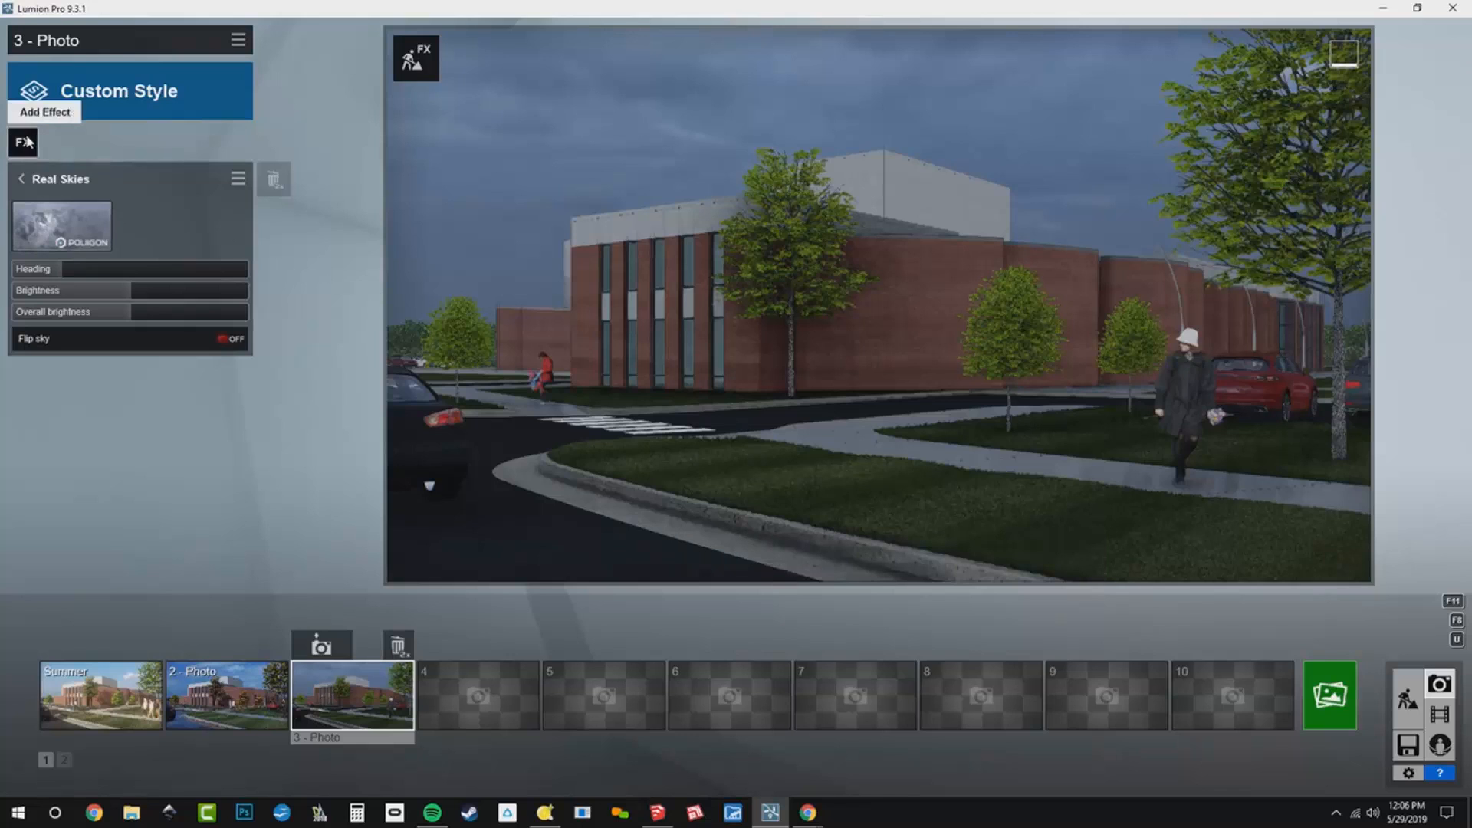
- Add a Precipitation effect and tune its phase slider toward snow
click(20, 142)
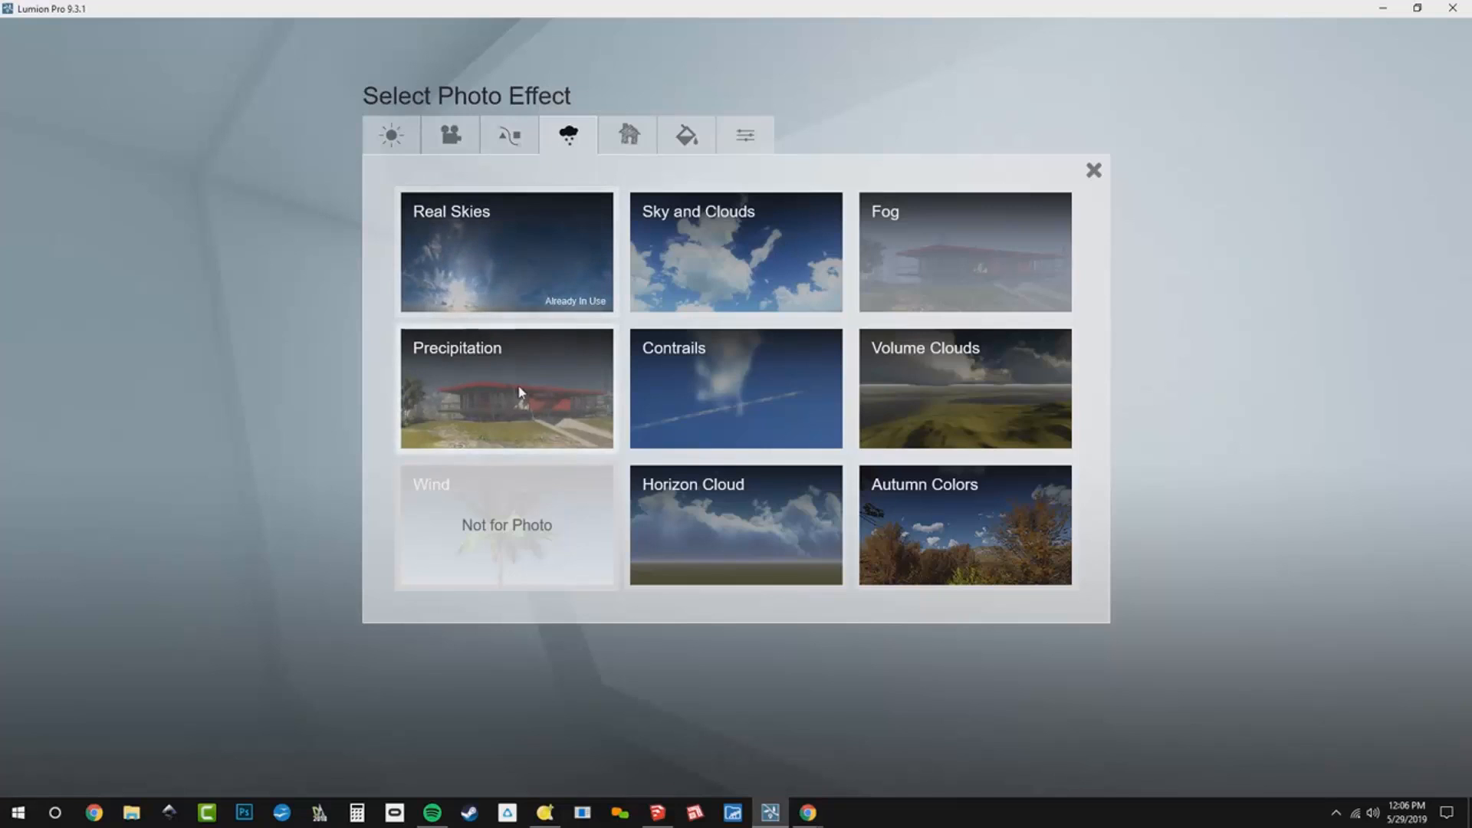
click(505, 388)
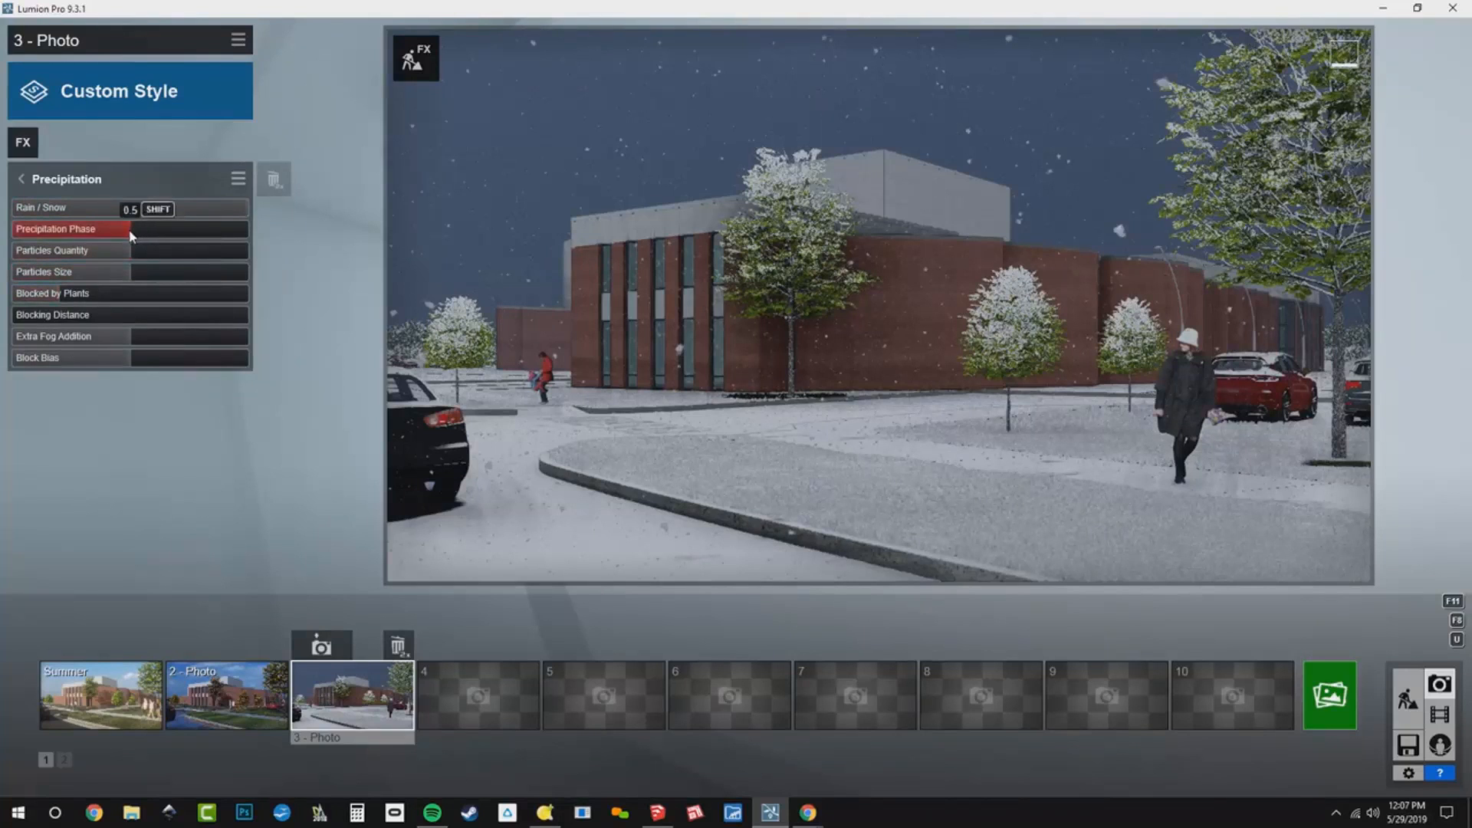
drag(169, 208, 131, 209)
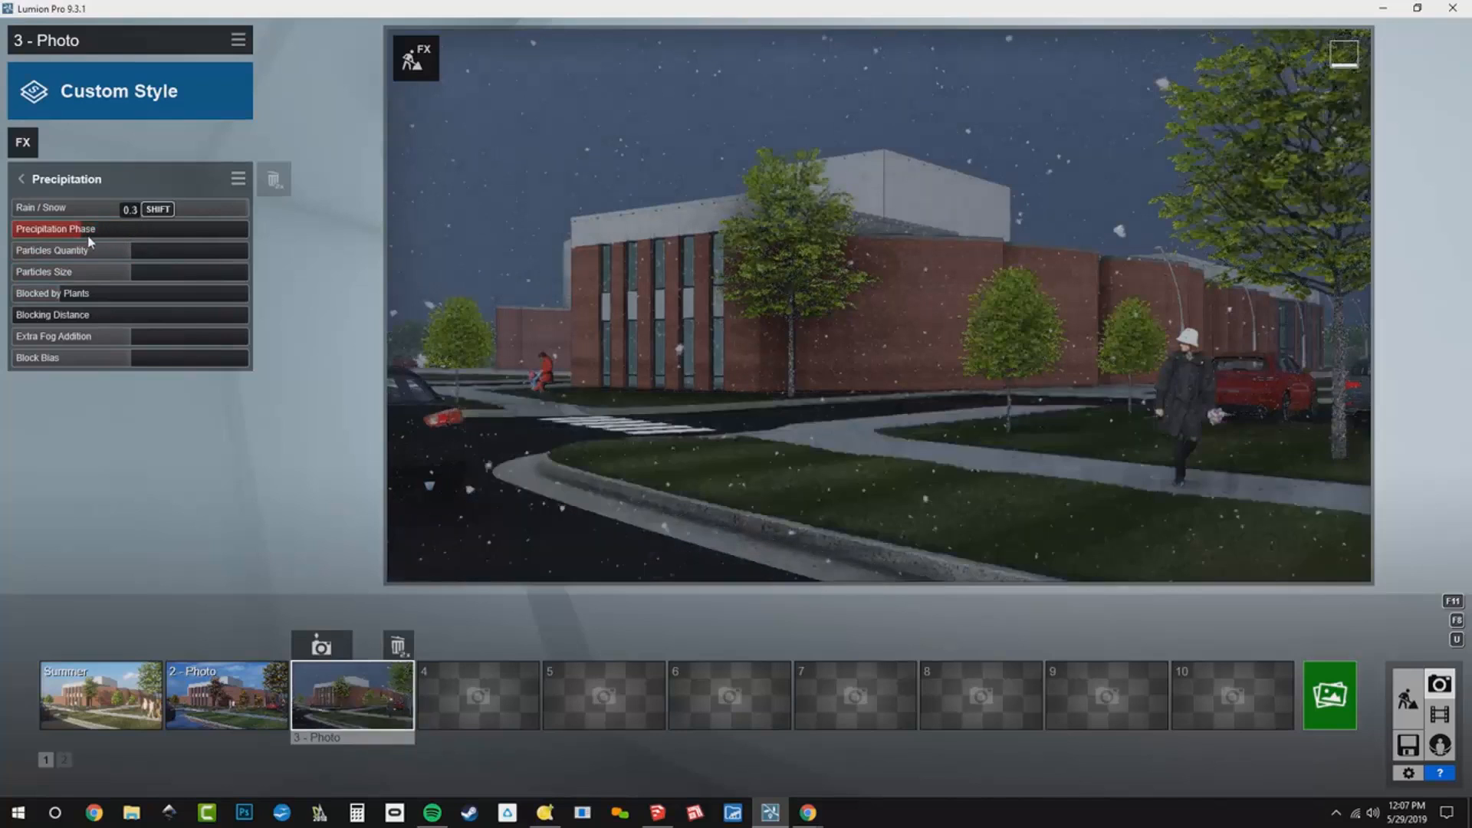
drag(131, 208, 169, 208)
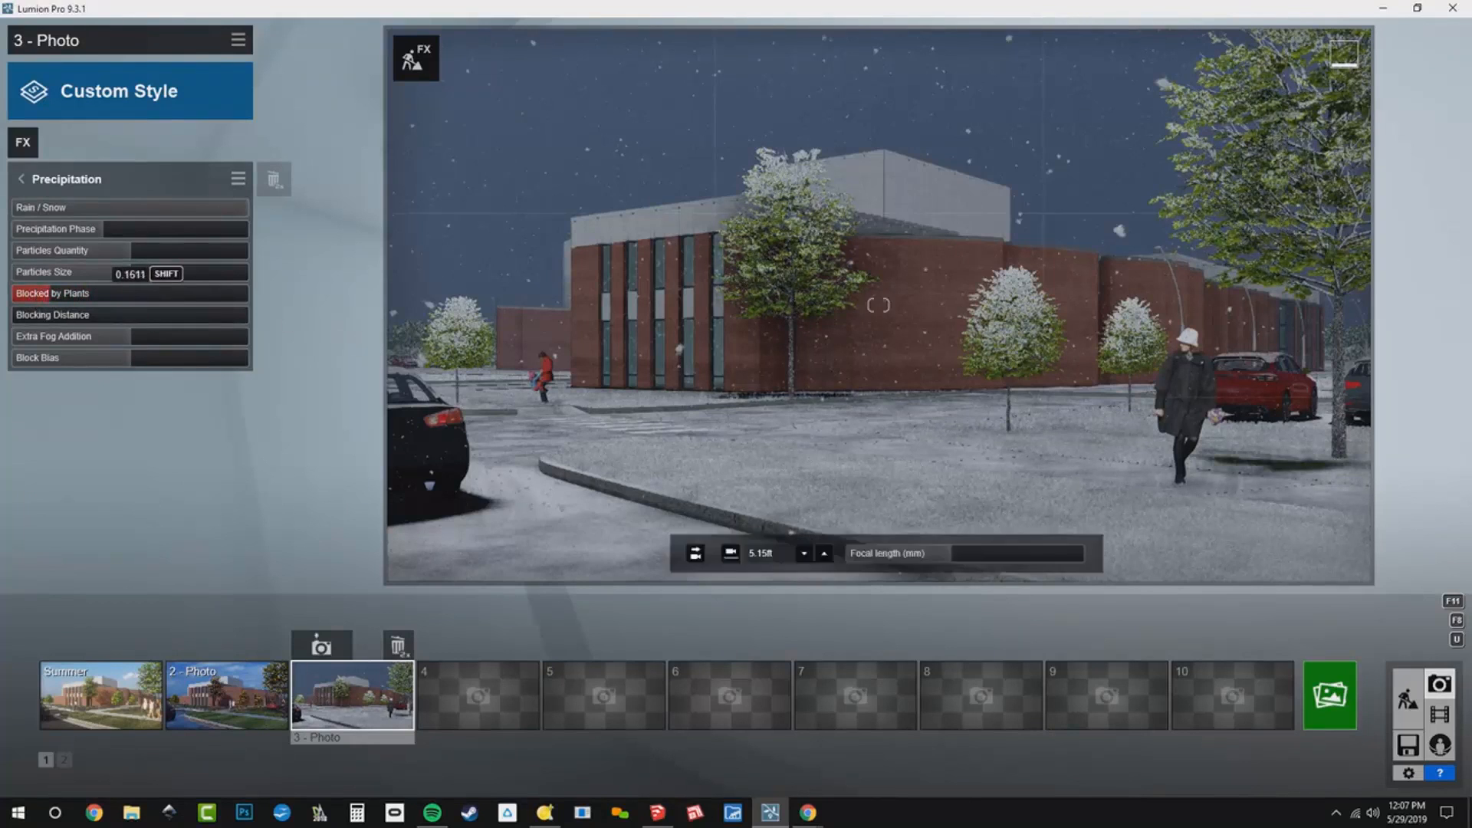
mouse_move(352, 716)
text(0.2)
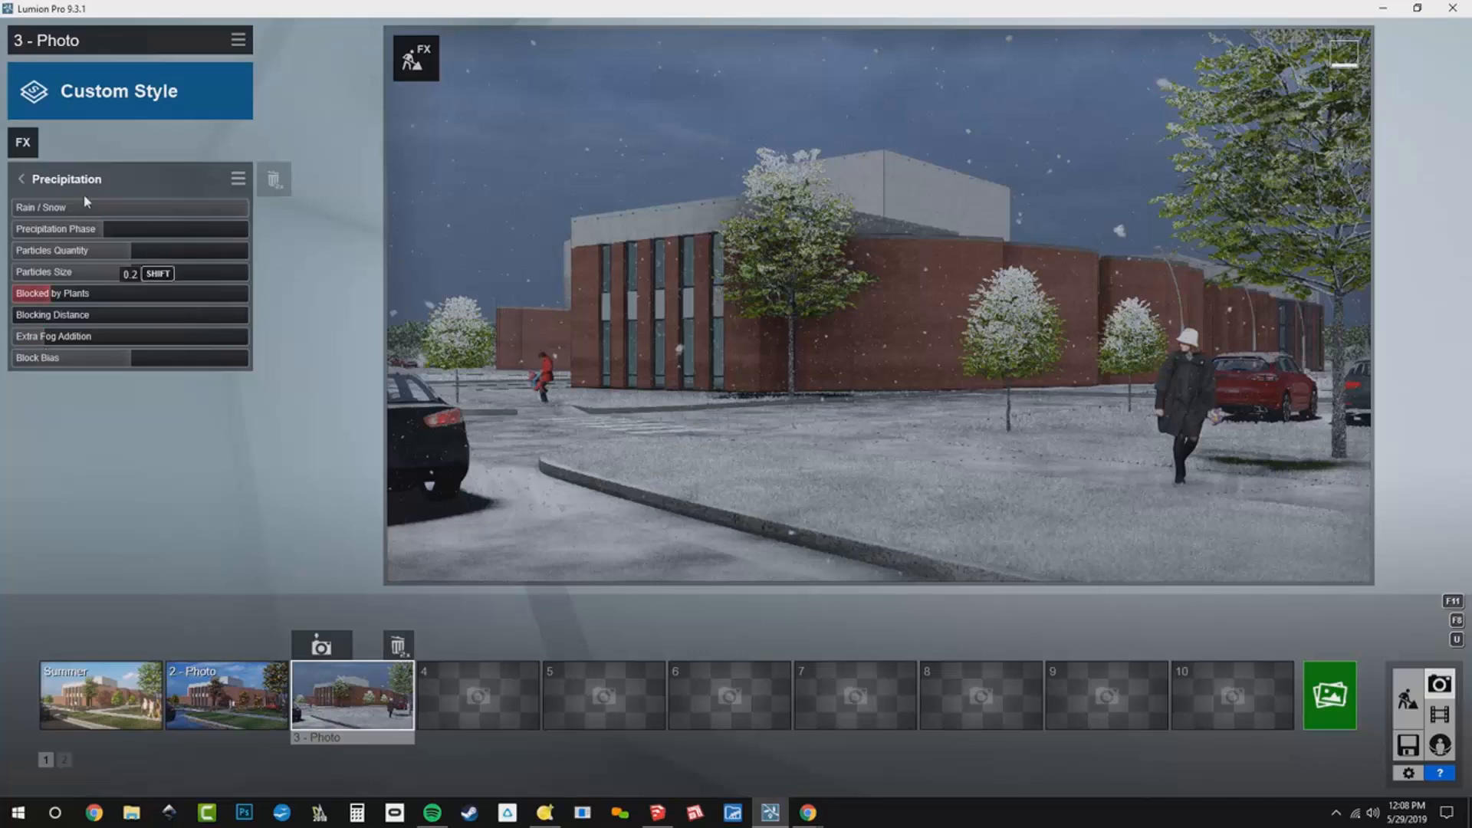
- Add an Autumn Colors effect to photo 3 and set its Layer slider
click(20, 179)
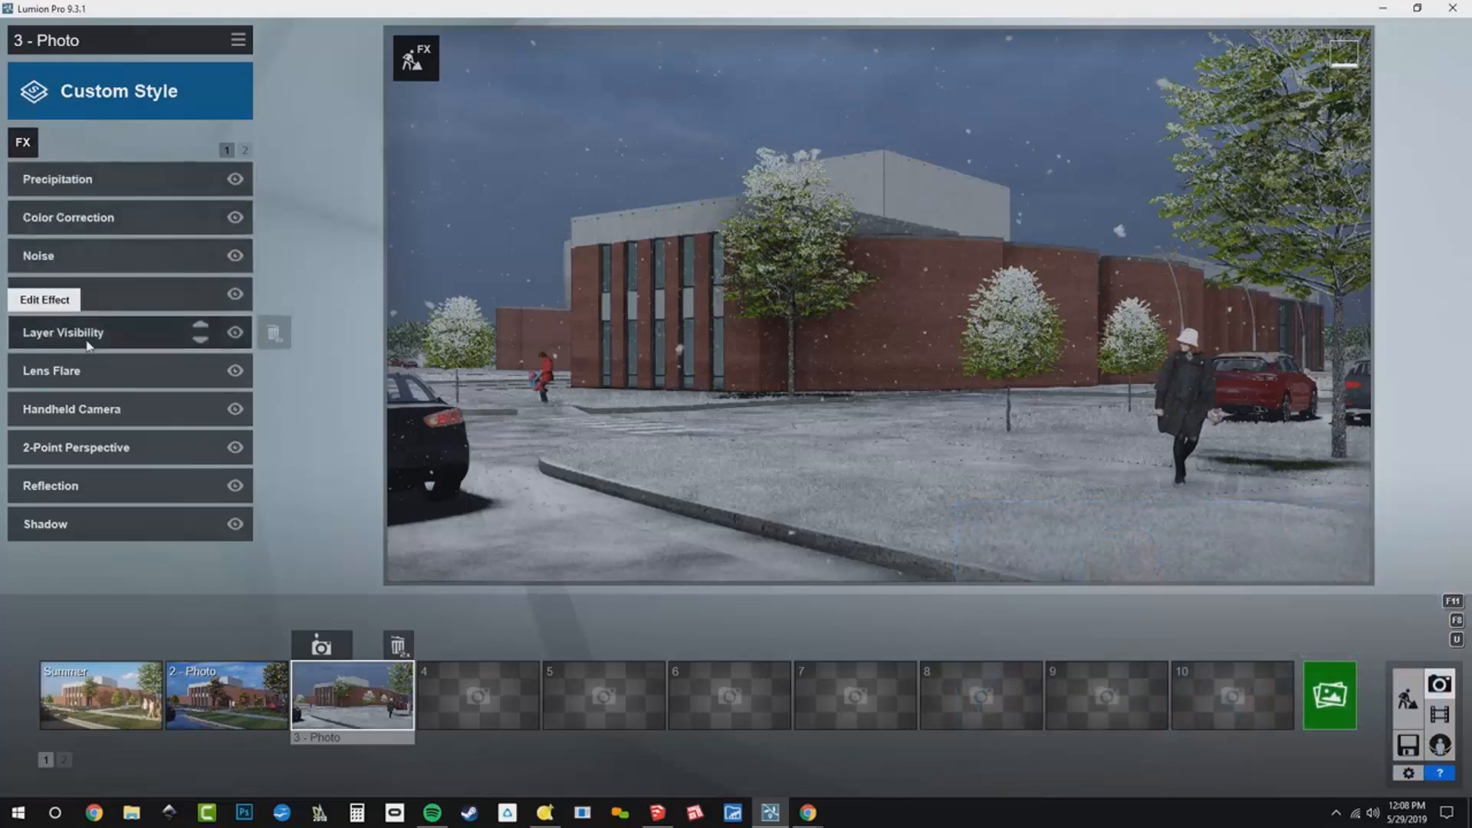
click(64, 332)
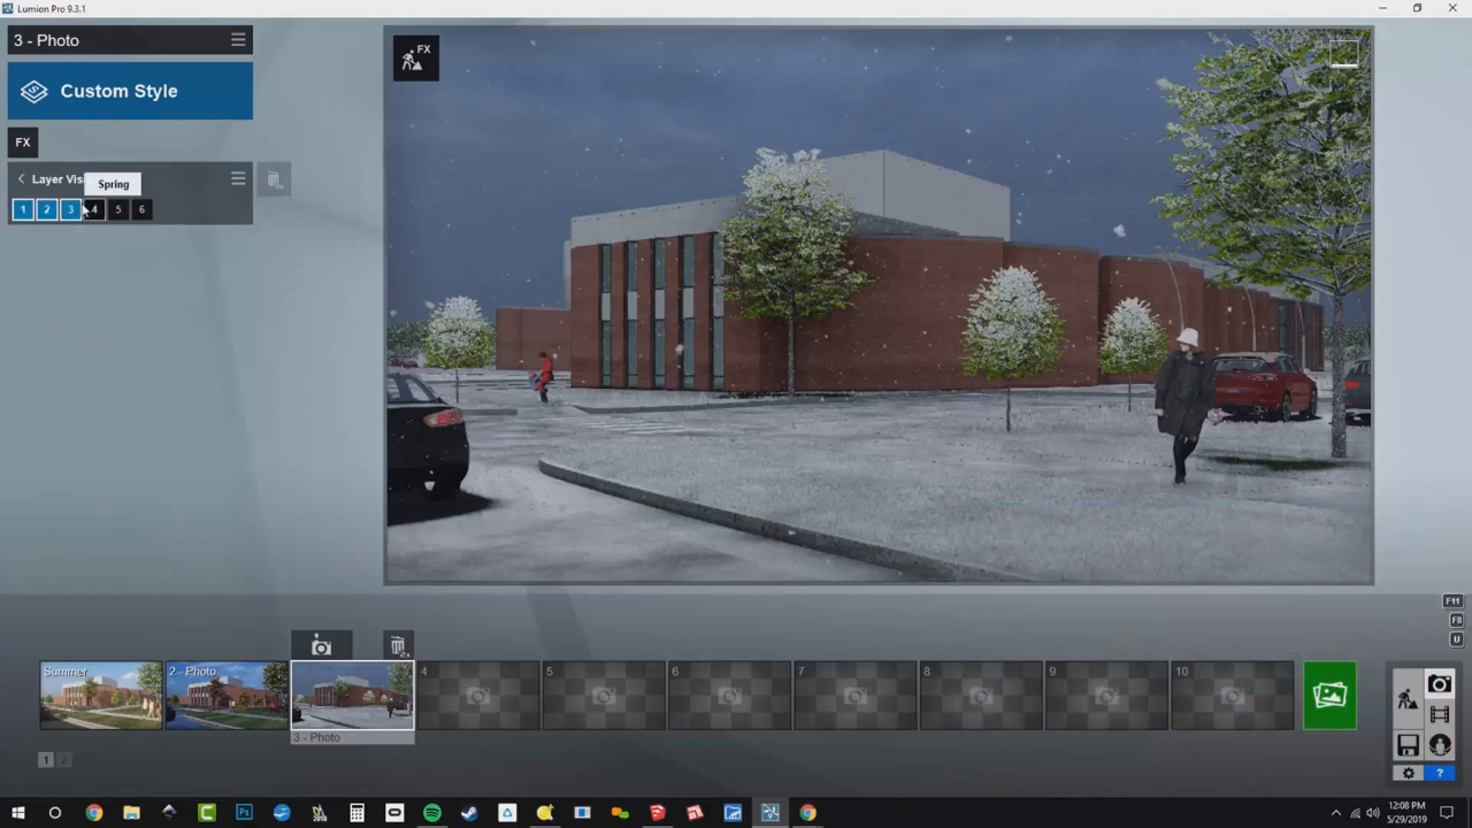
mouse_move(71, 208)
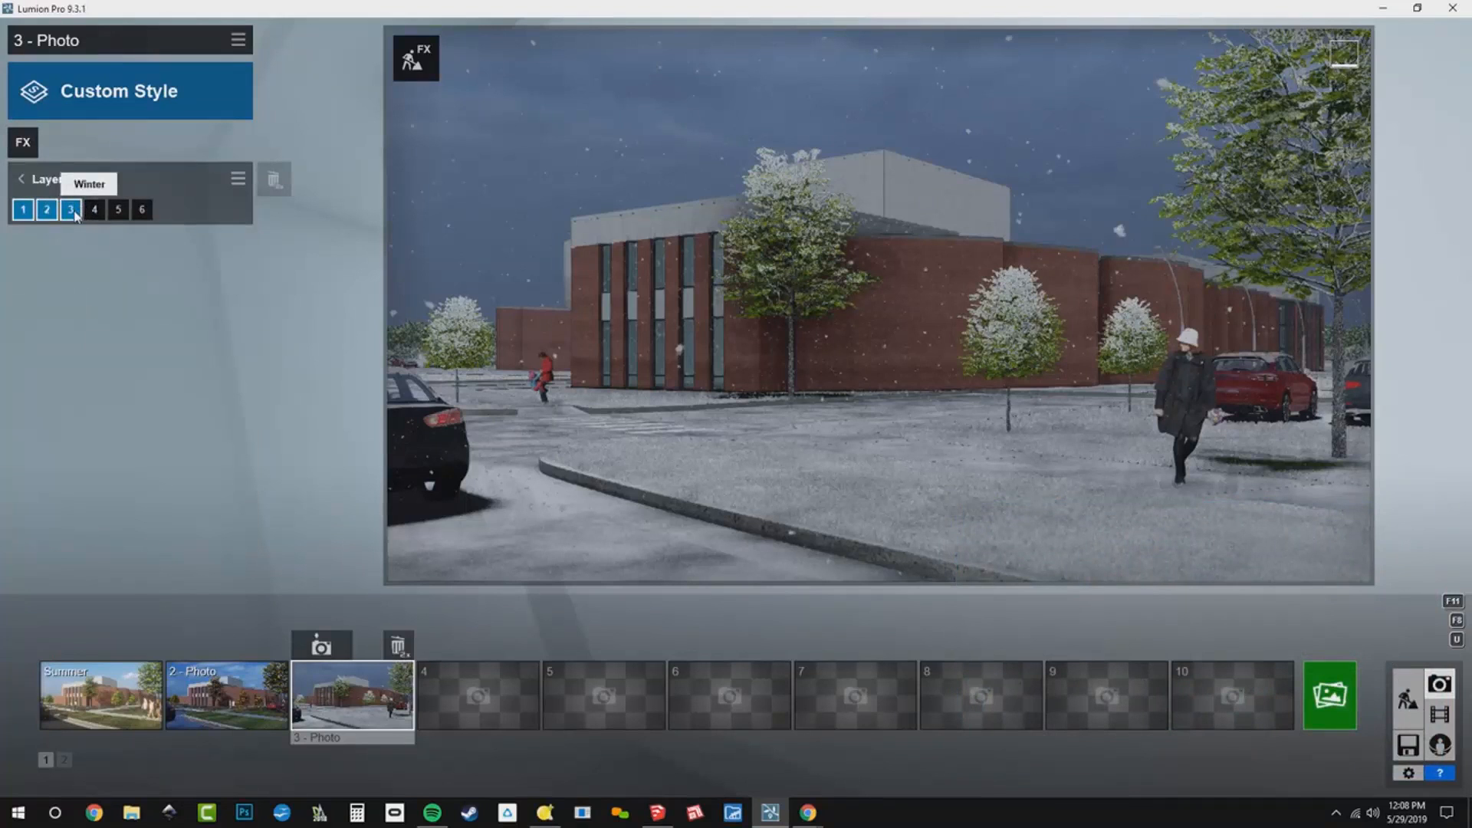
click(415, 59)
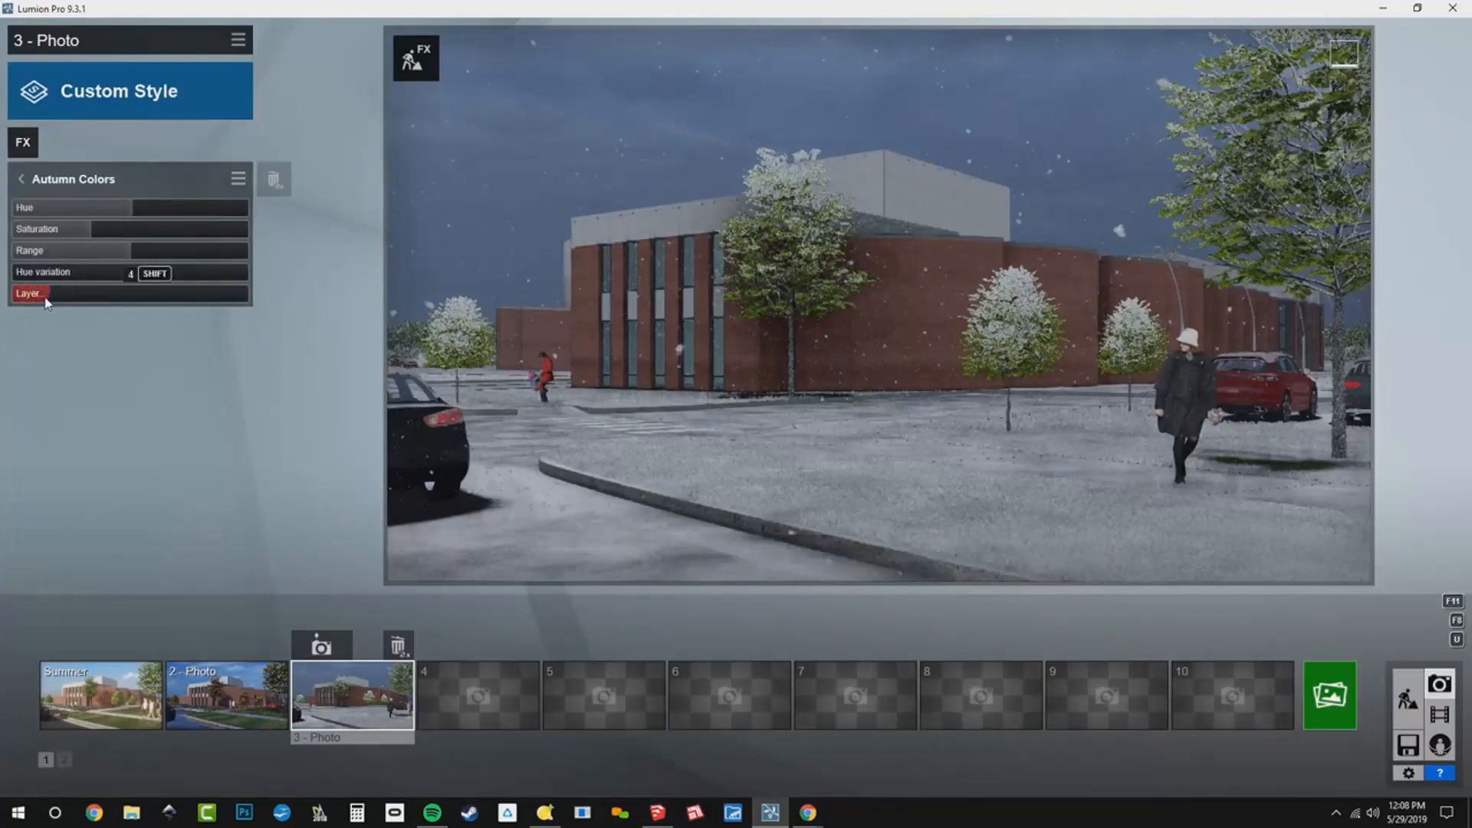
click(70, 228)
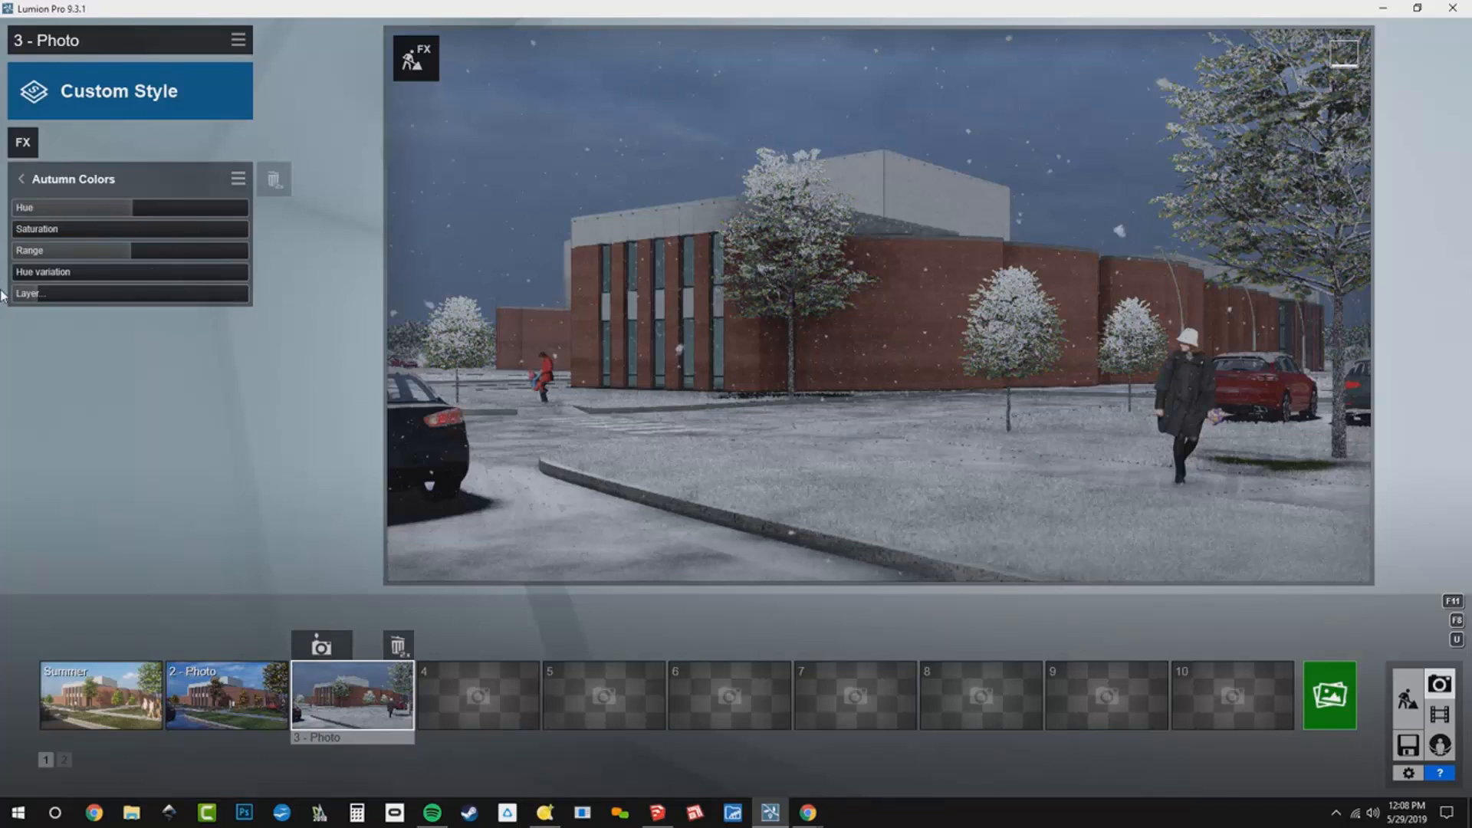
mouse_move(331, 297)
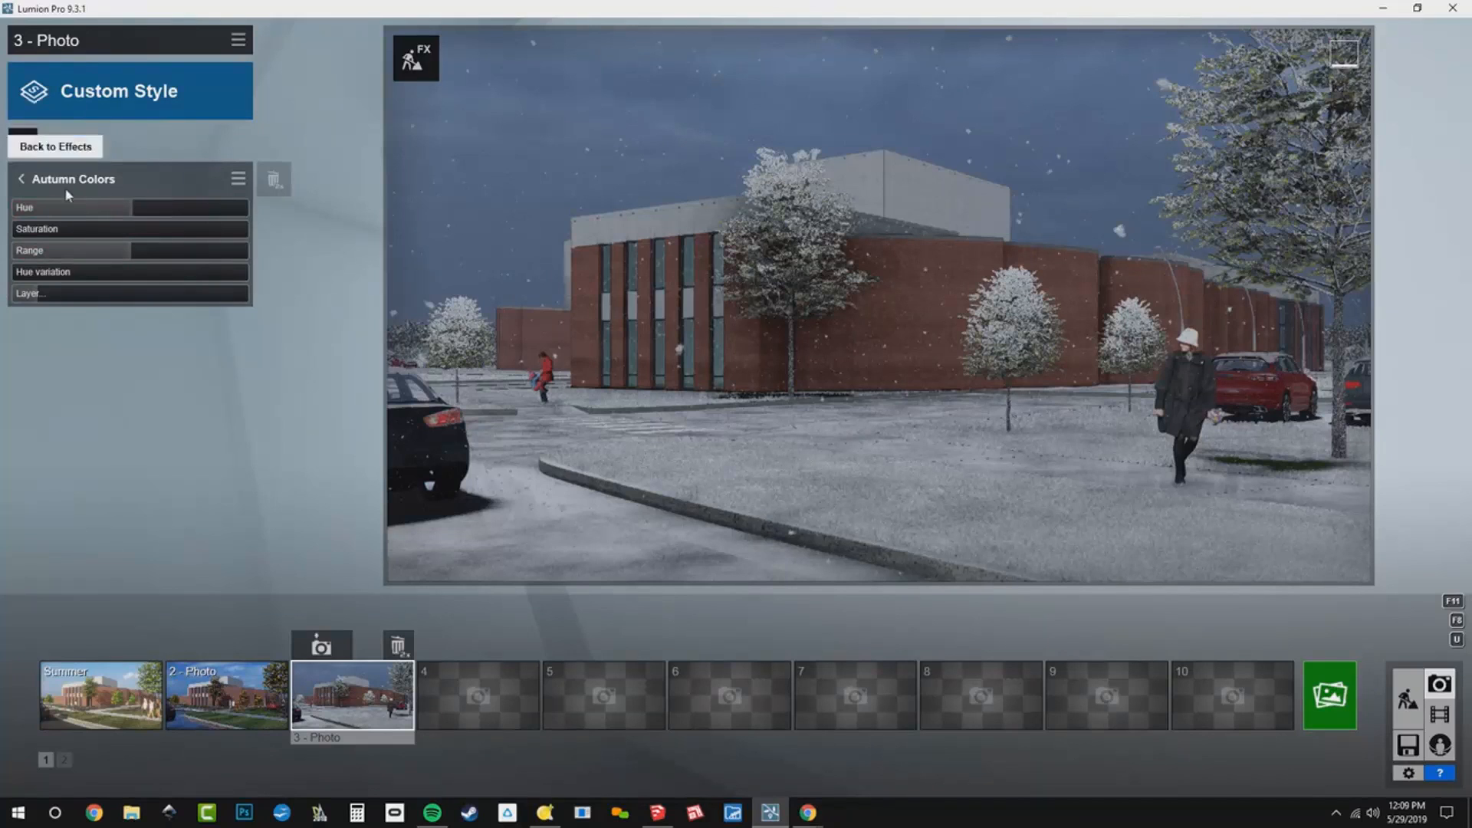
- Add a Sun effect and fine-tune sun height to slightly below the horizon
click(54, 146)
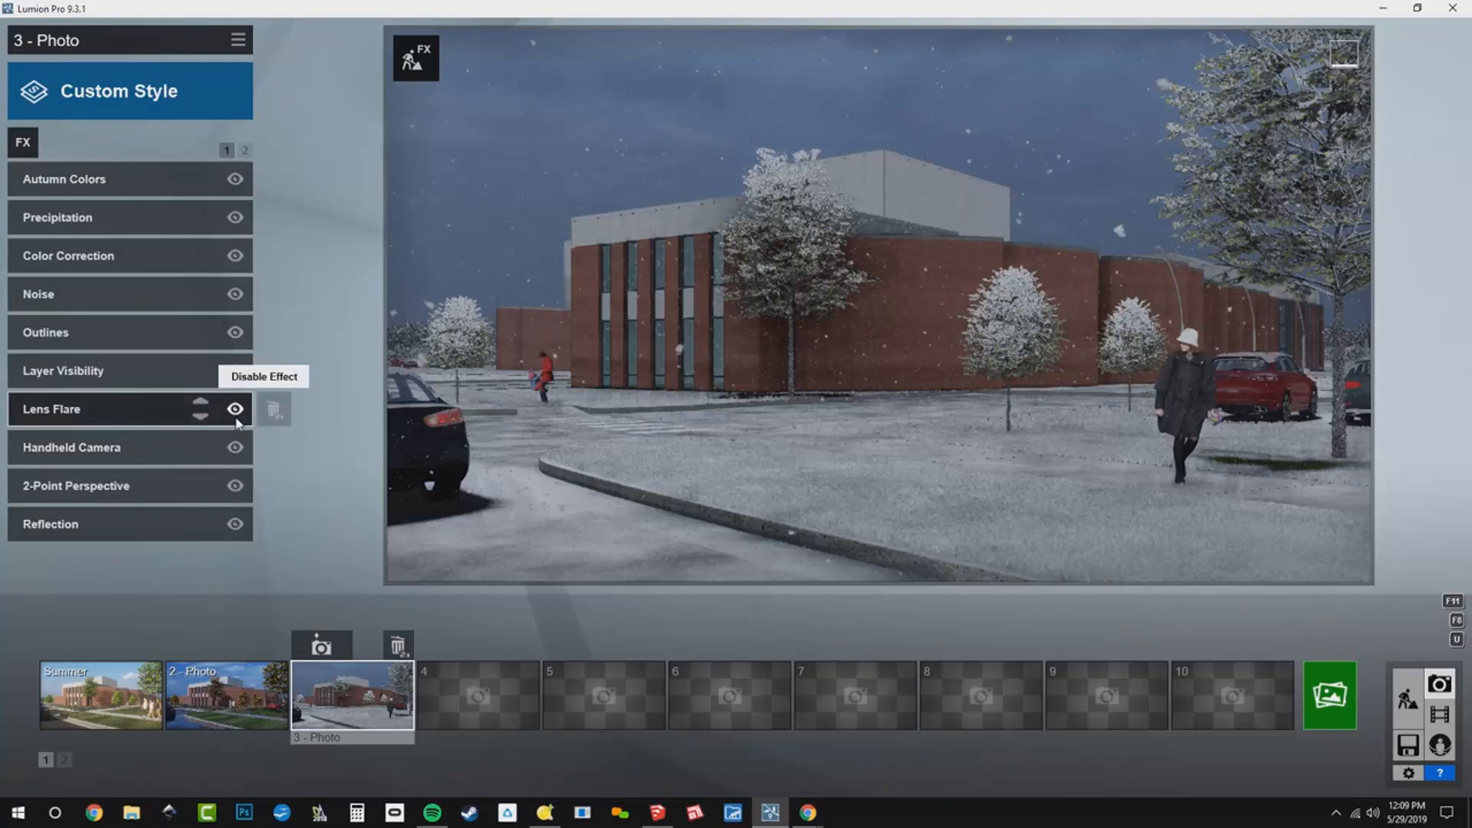
mouse_move(159, 324)
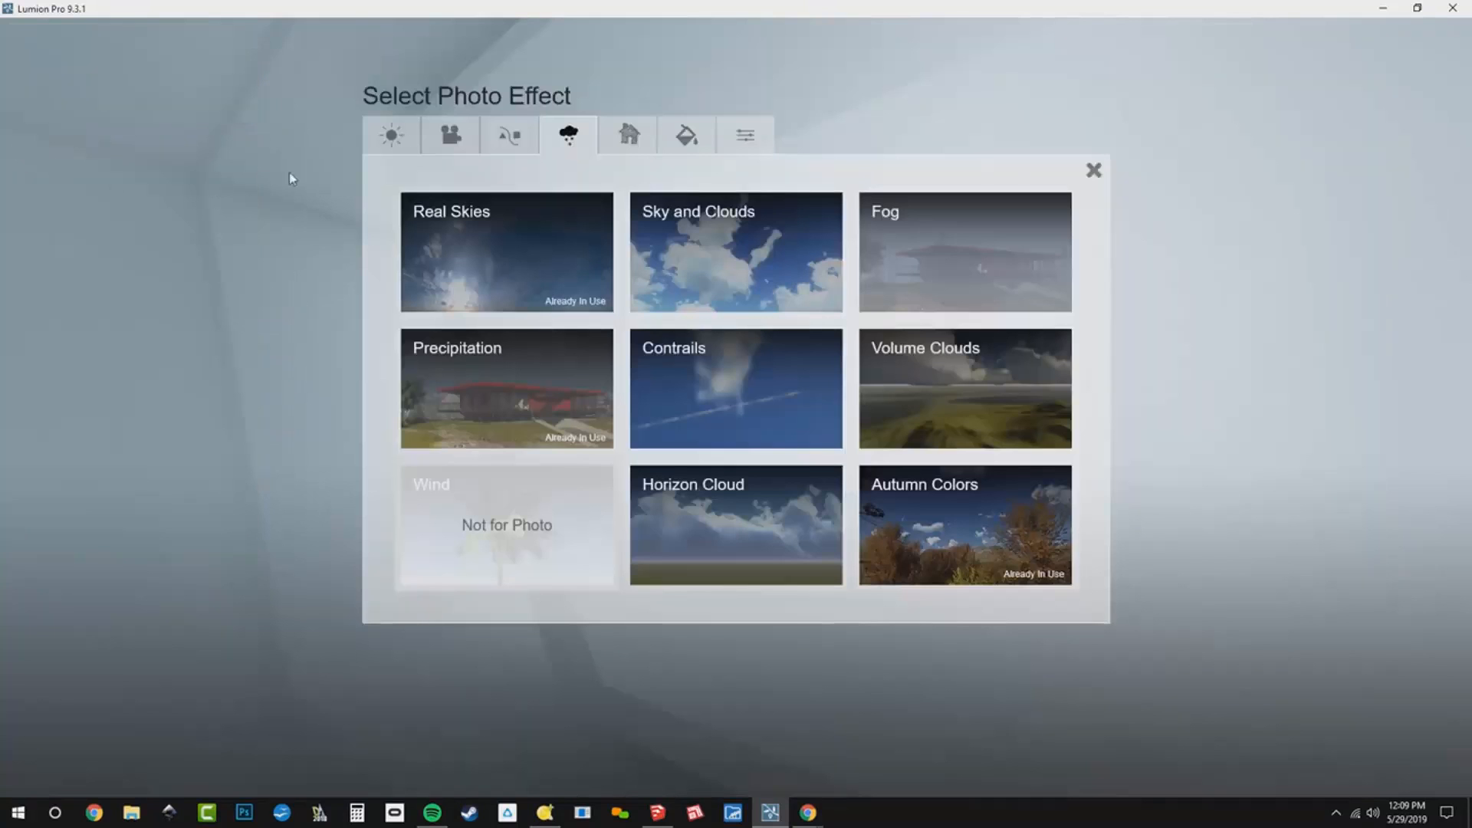
click(391, 135)
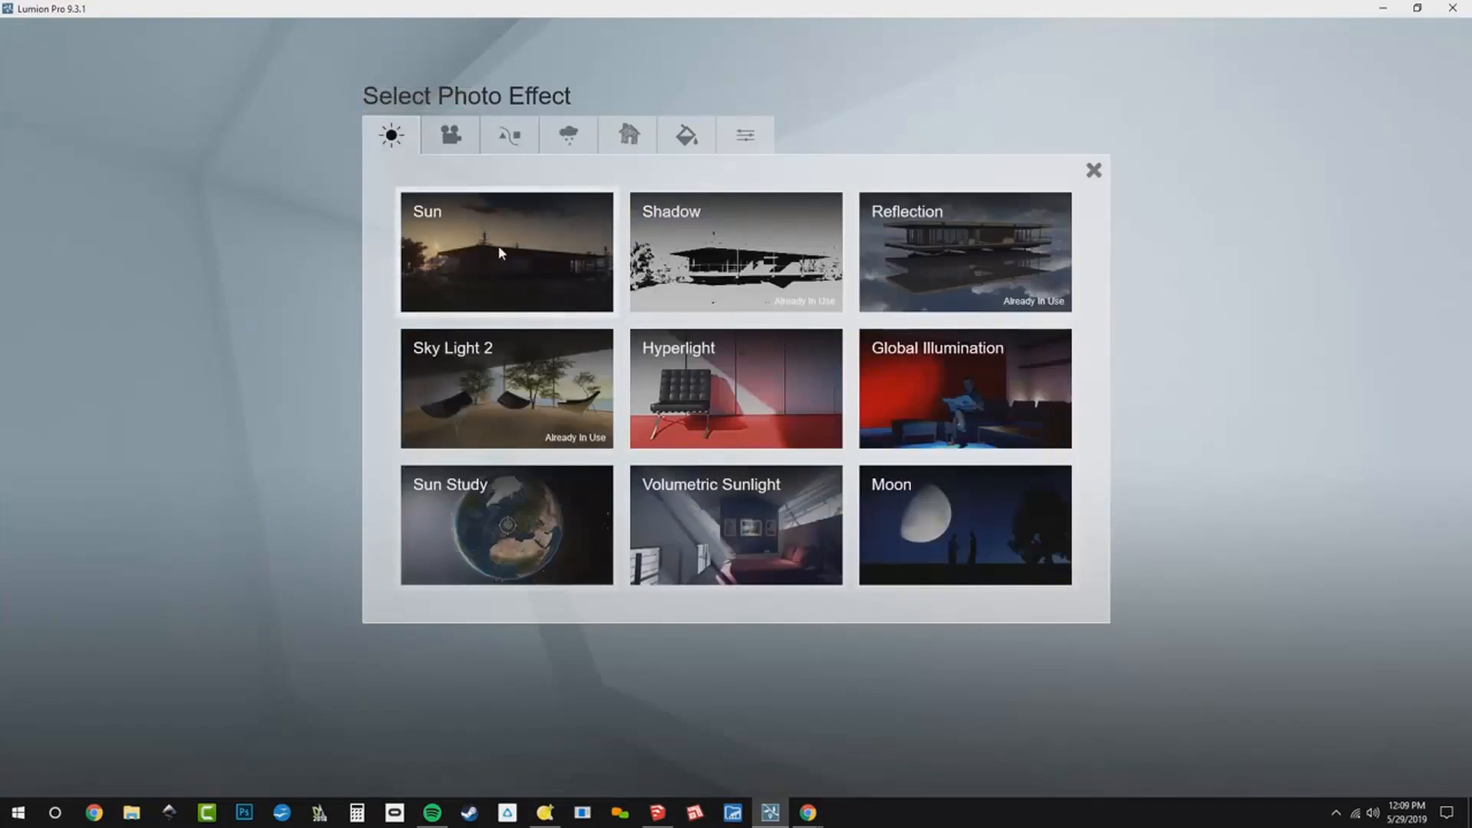
click(506, 251)
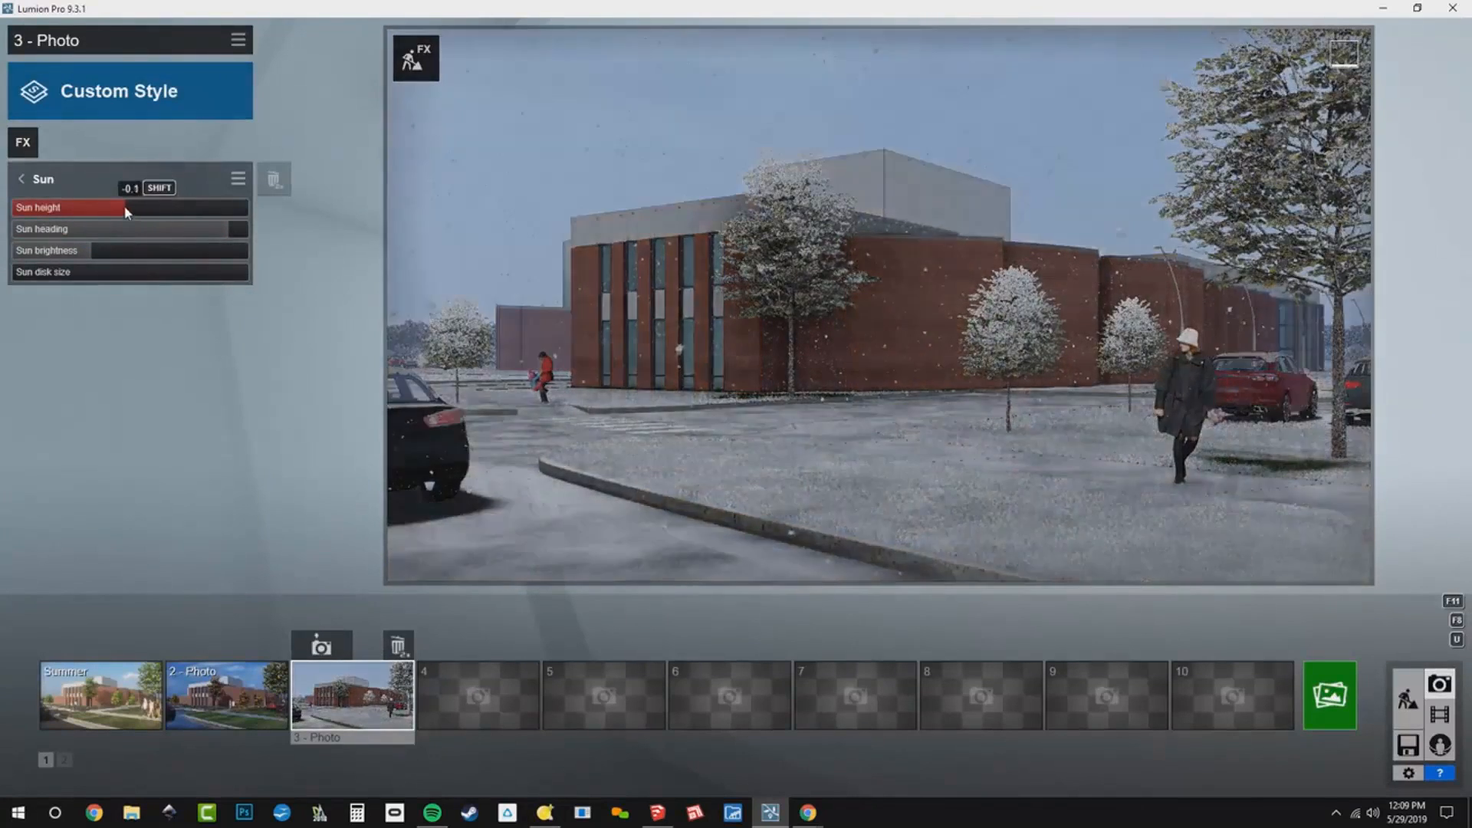
drag(125, 208, 92, 208)
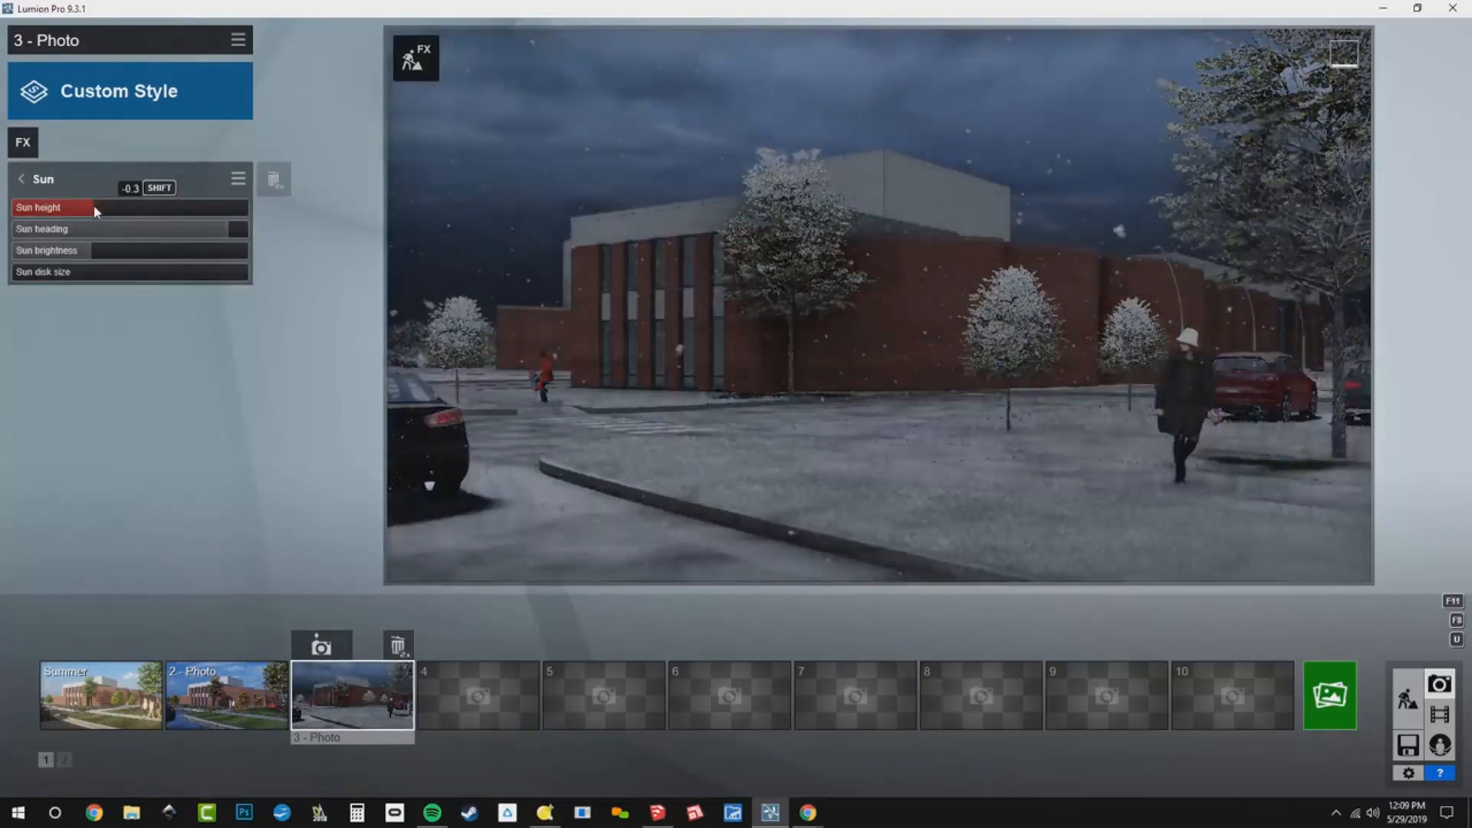
drag(75, 206, 33, 206)
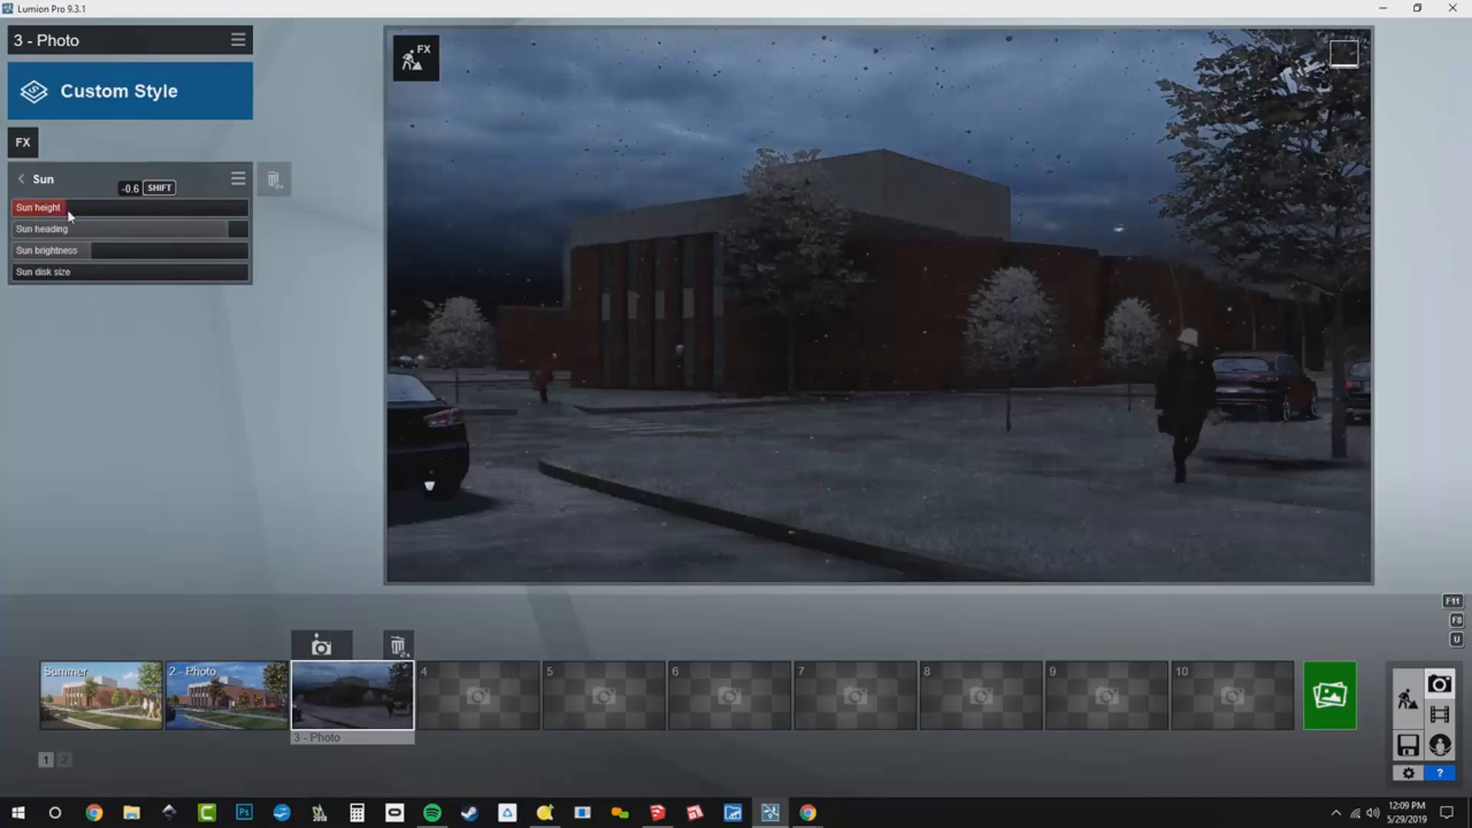
drag(62, 207, 89, 208)
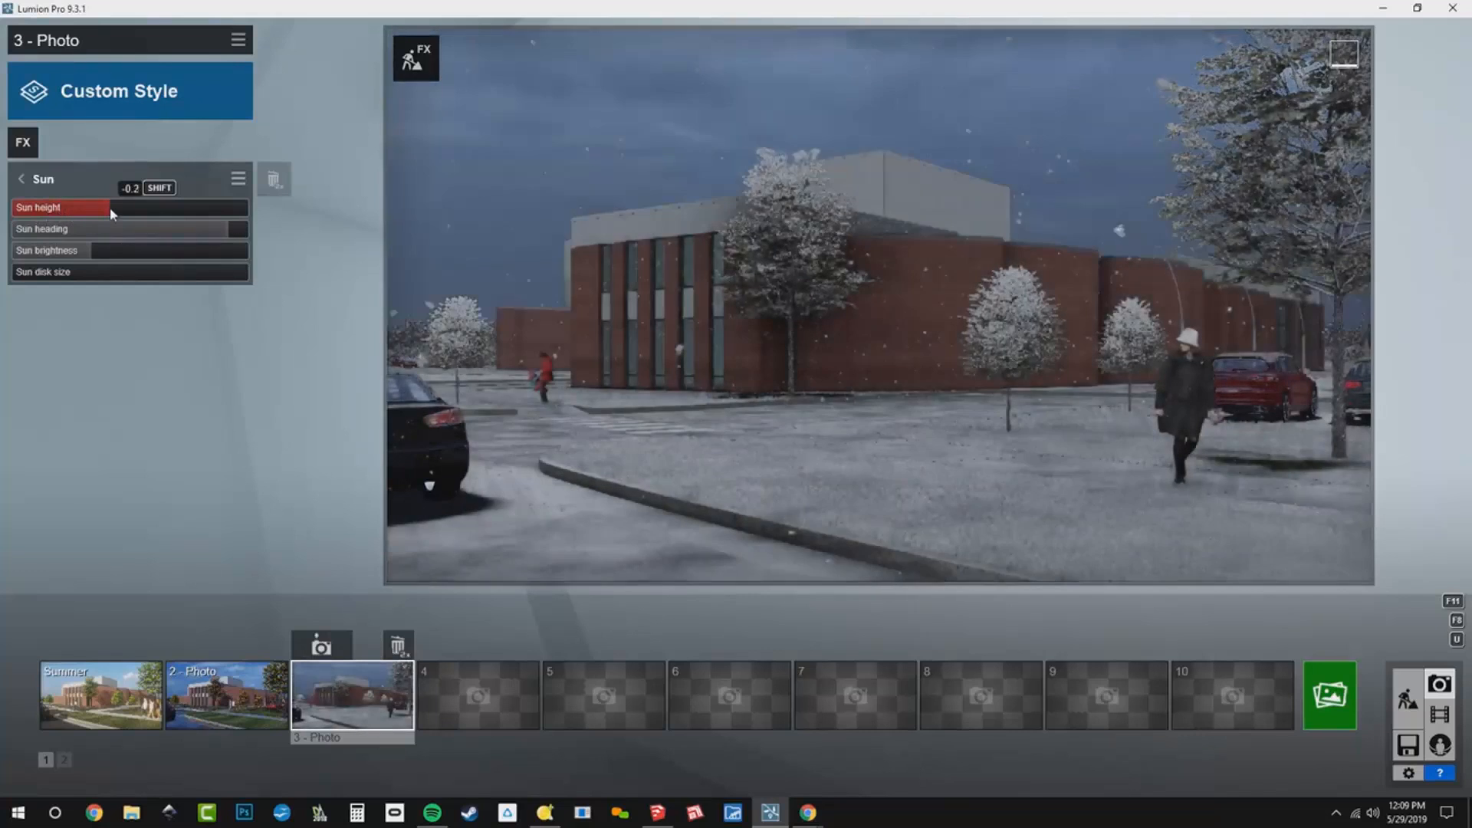
drag(108, 208, 99, 208)
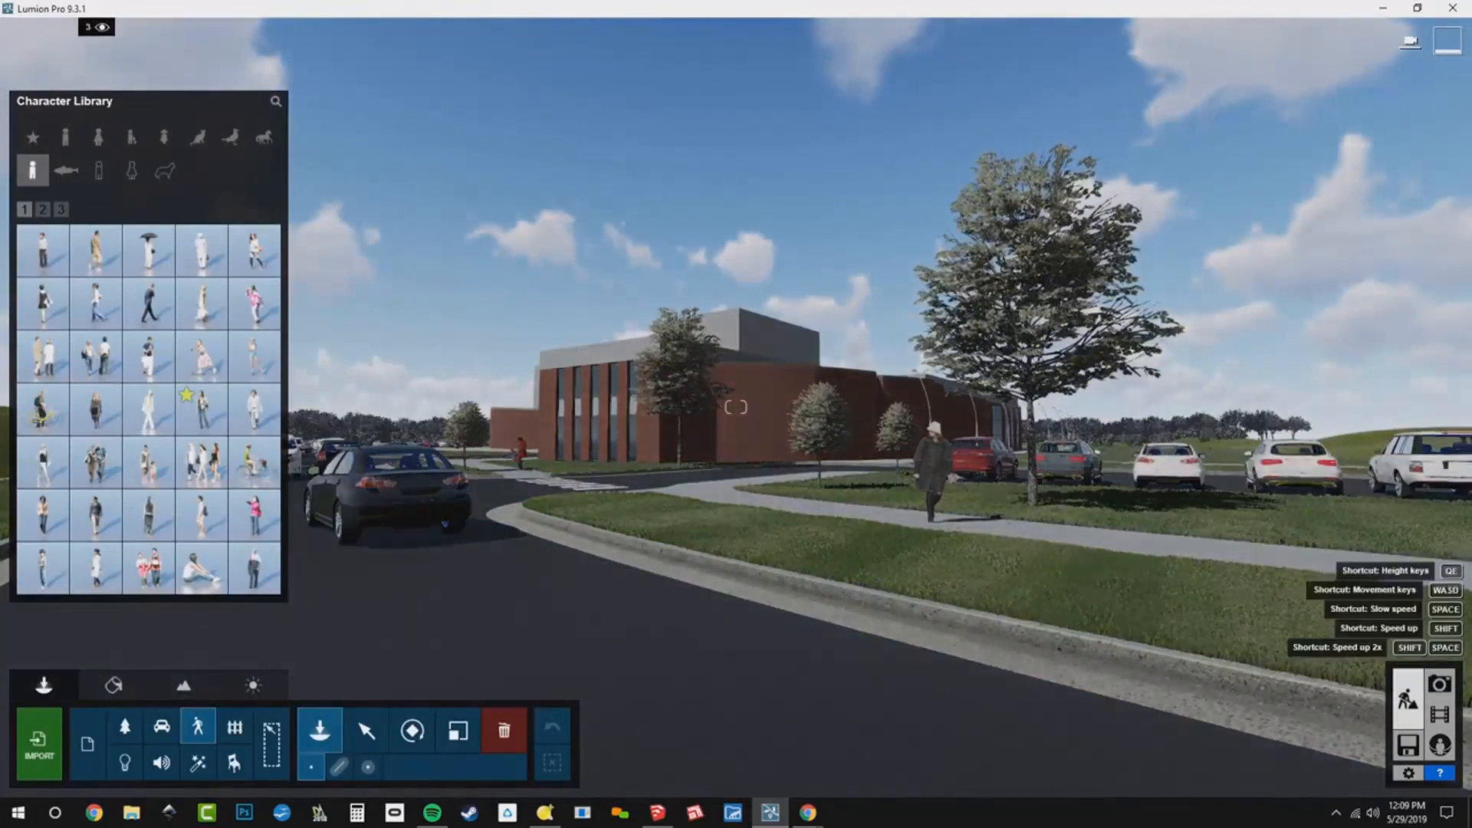
- Drop the sun to night in the Weather settings and bring up the lights library
click(251, 686)
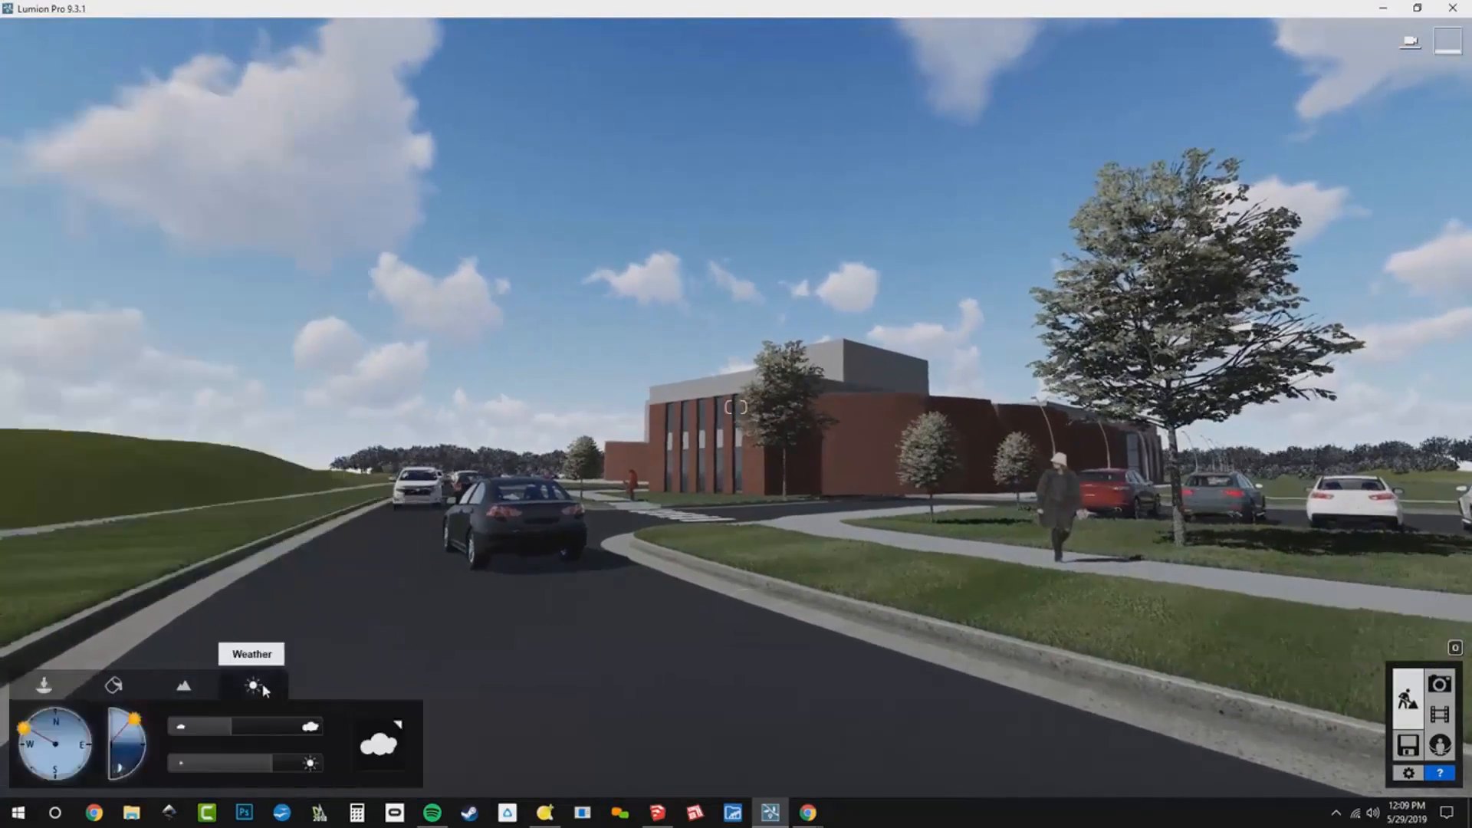
drag(141, 723, 118, 766)
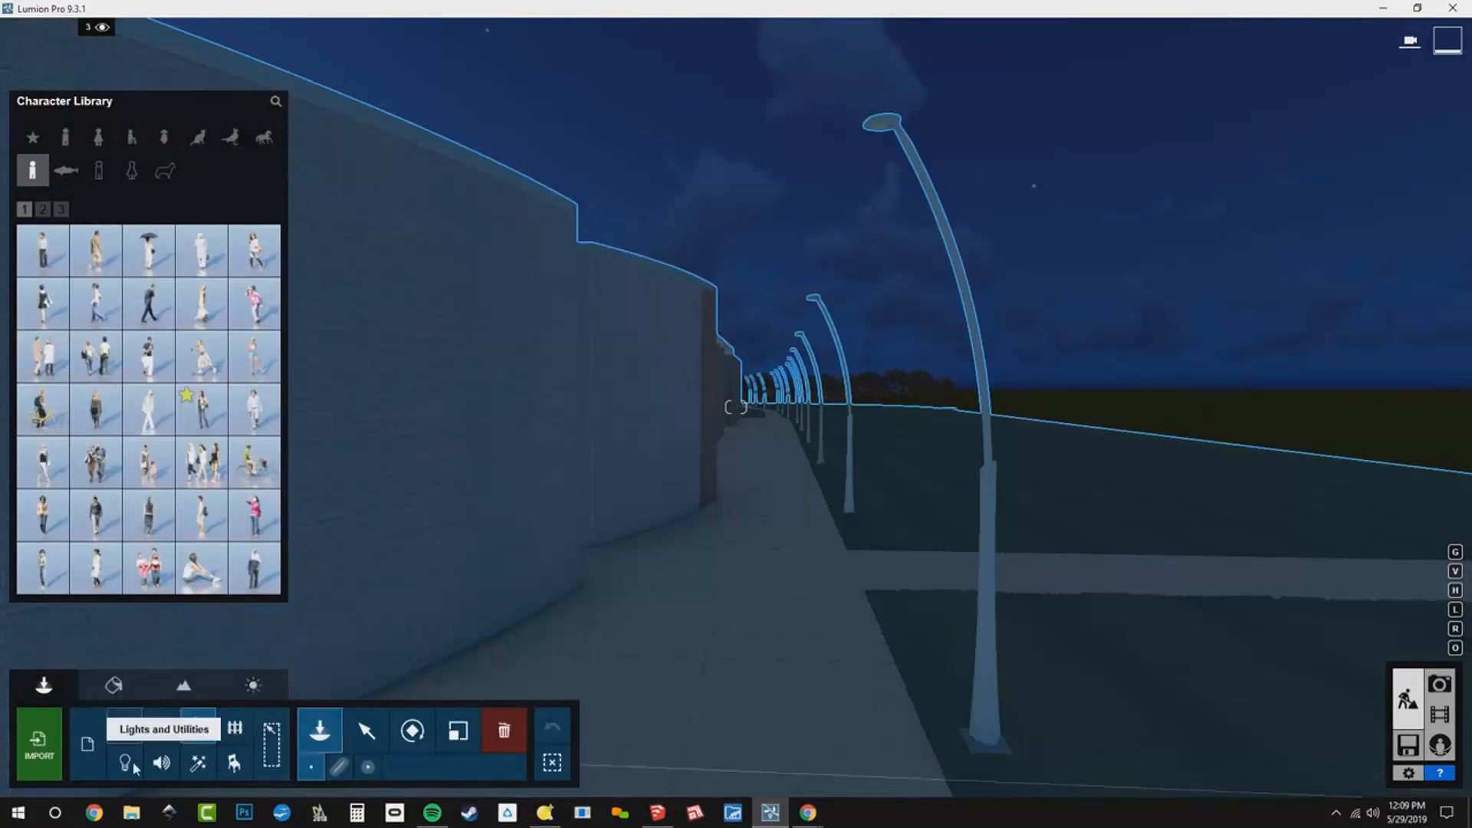
click(125, 761)
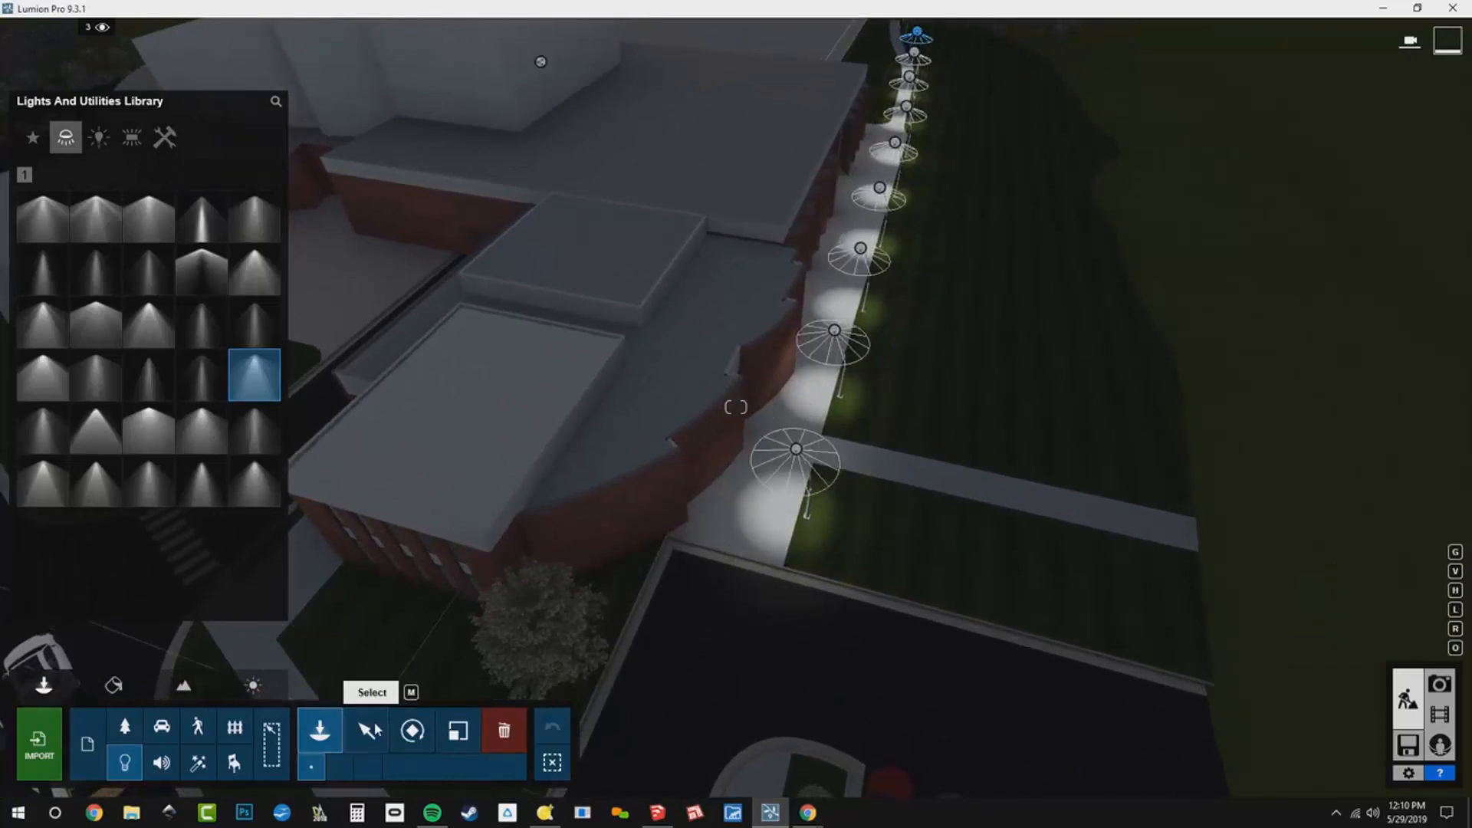
- Select all nine identical street-lamp spotlights and adjust their Brightness together
click(795, 448)
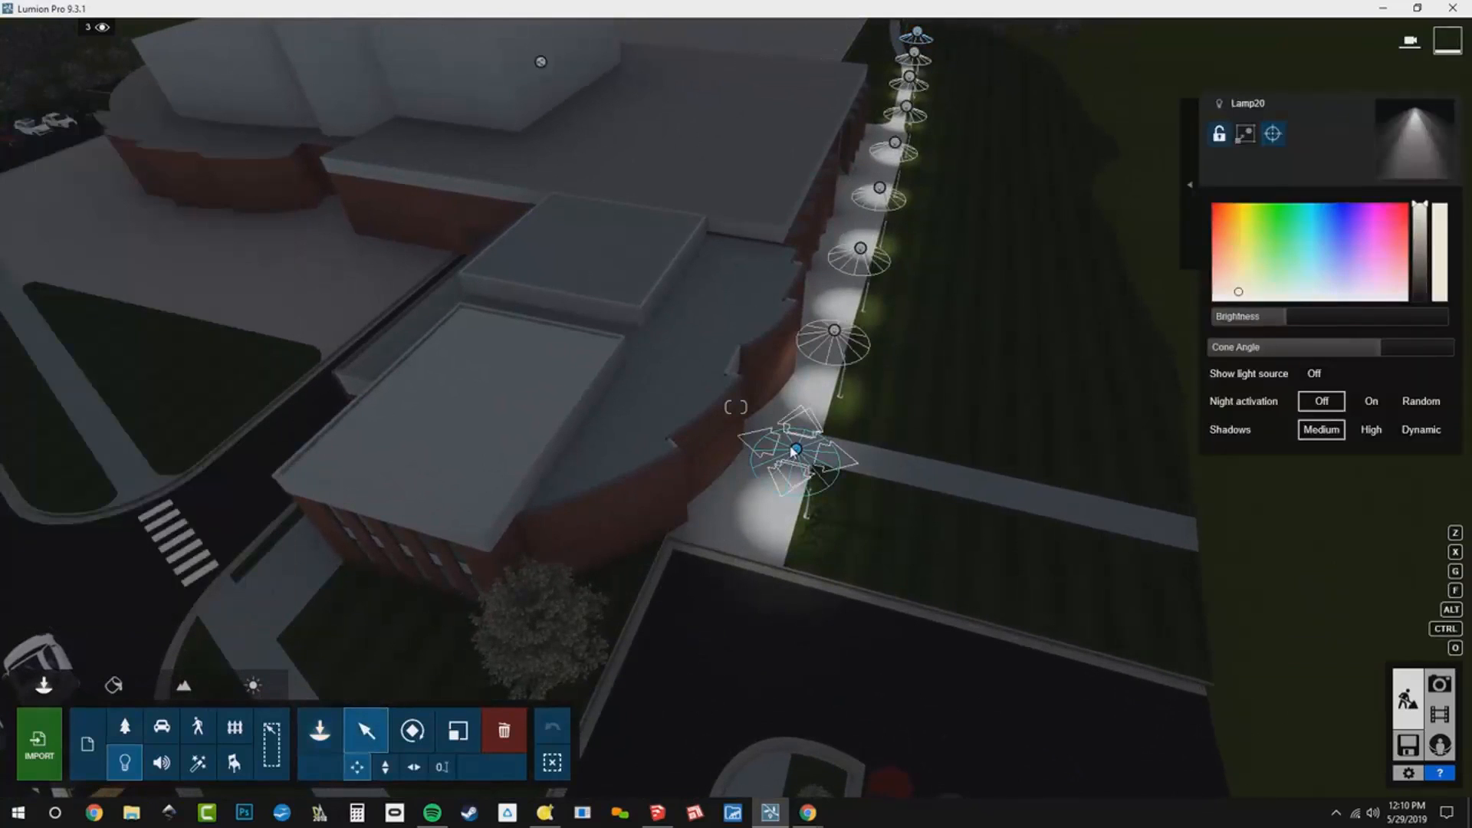
mouse_move(1193, 185)
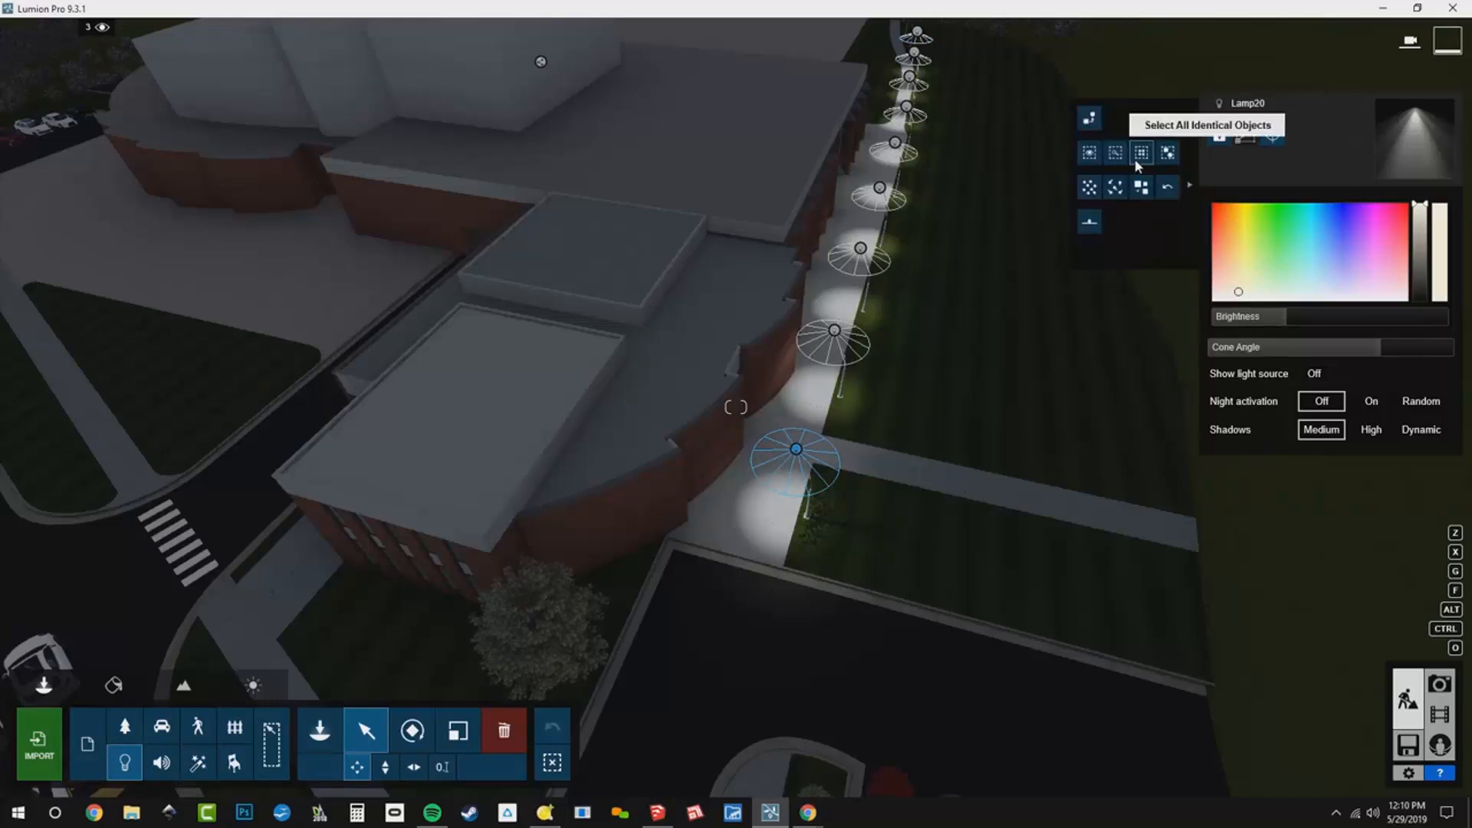
click(1141, 151)
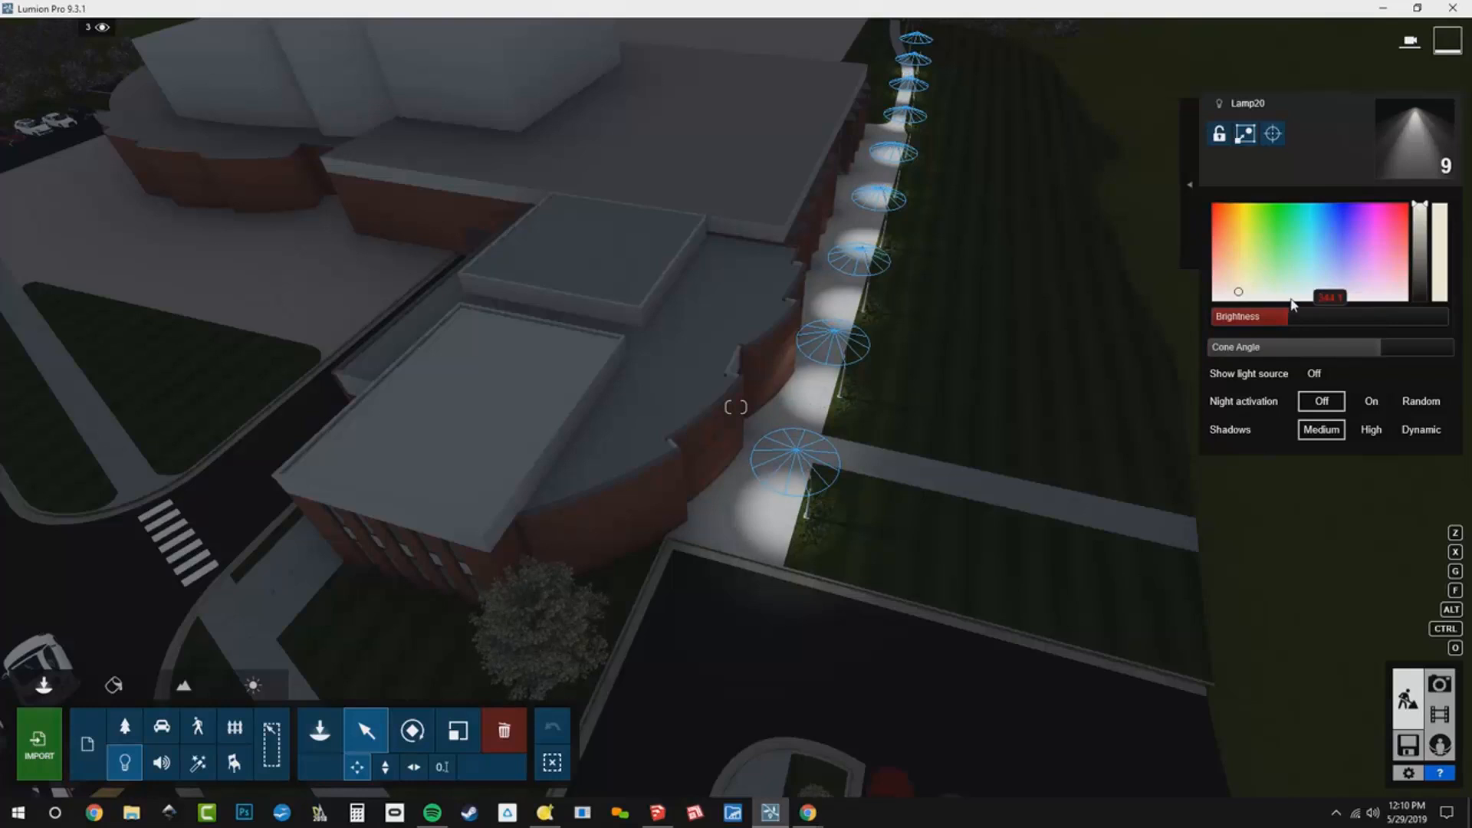
drag(1291, 316, 1328, 317)
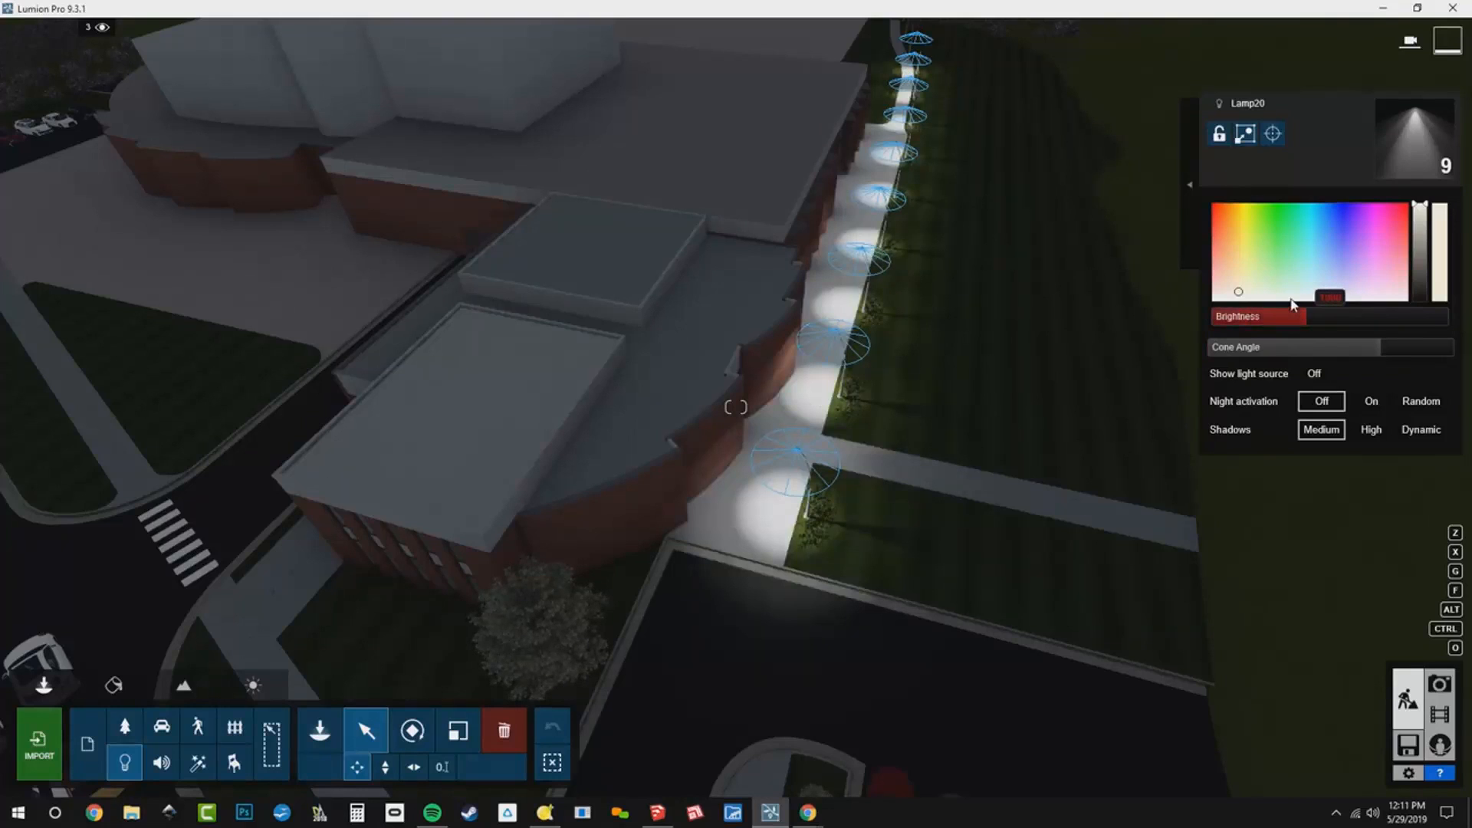
drag(1324, 296, 1331, 296)
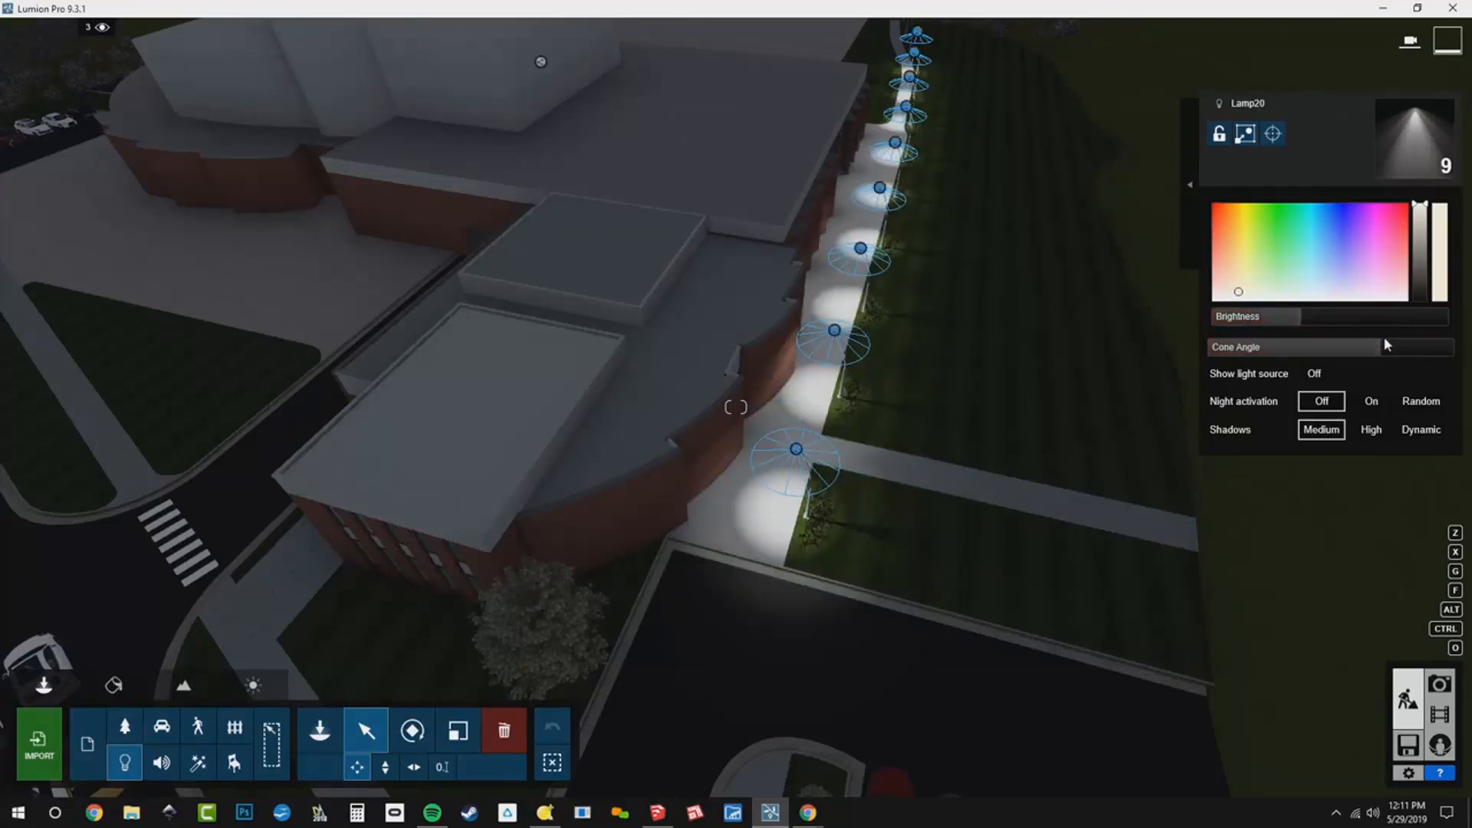
drag(1268, 346, 1408, 347)
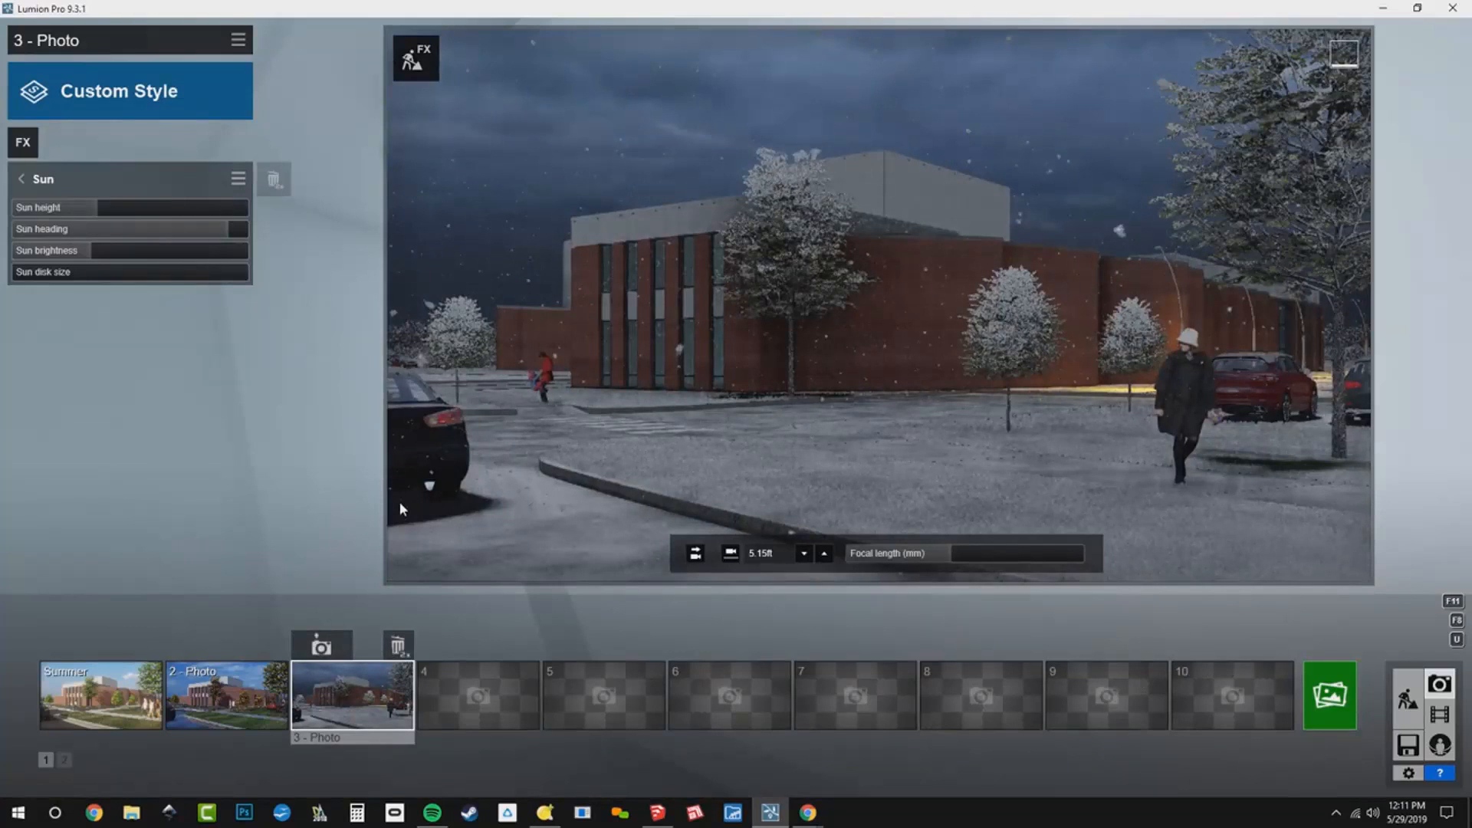
mouse_move(1179, 402)
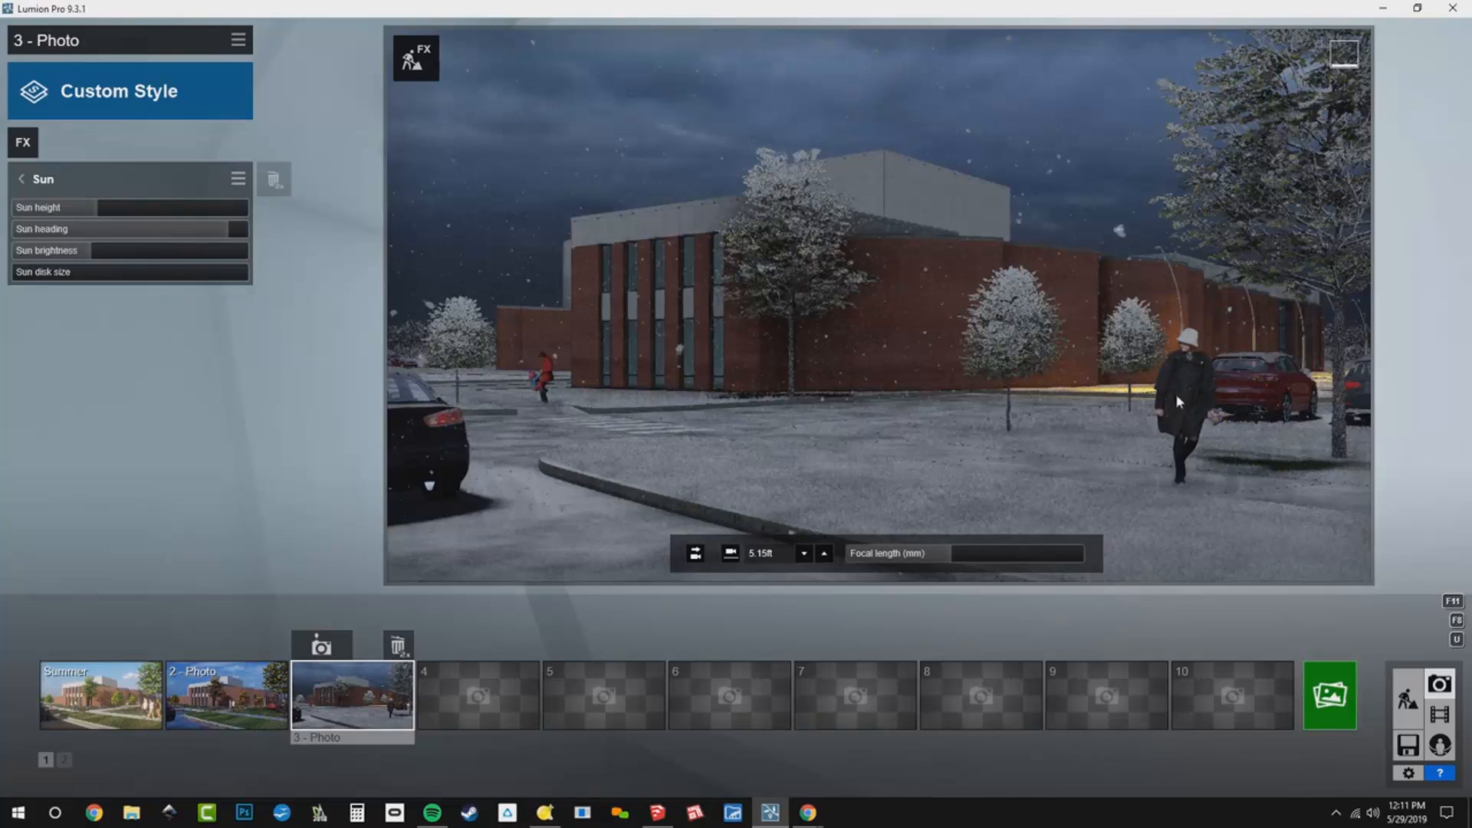
mouse_move(505, 235)
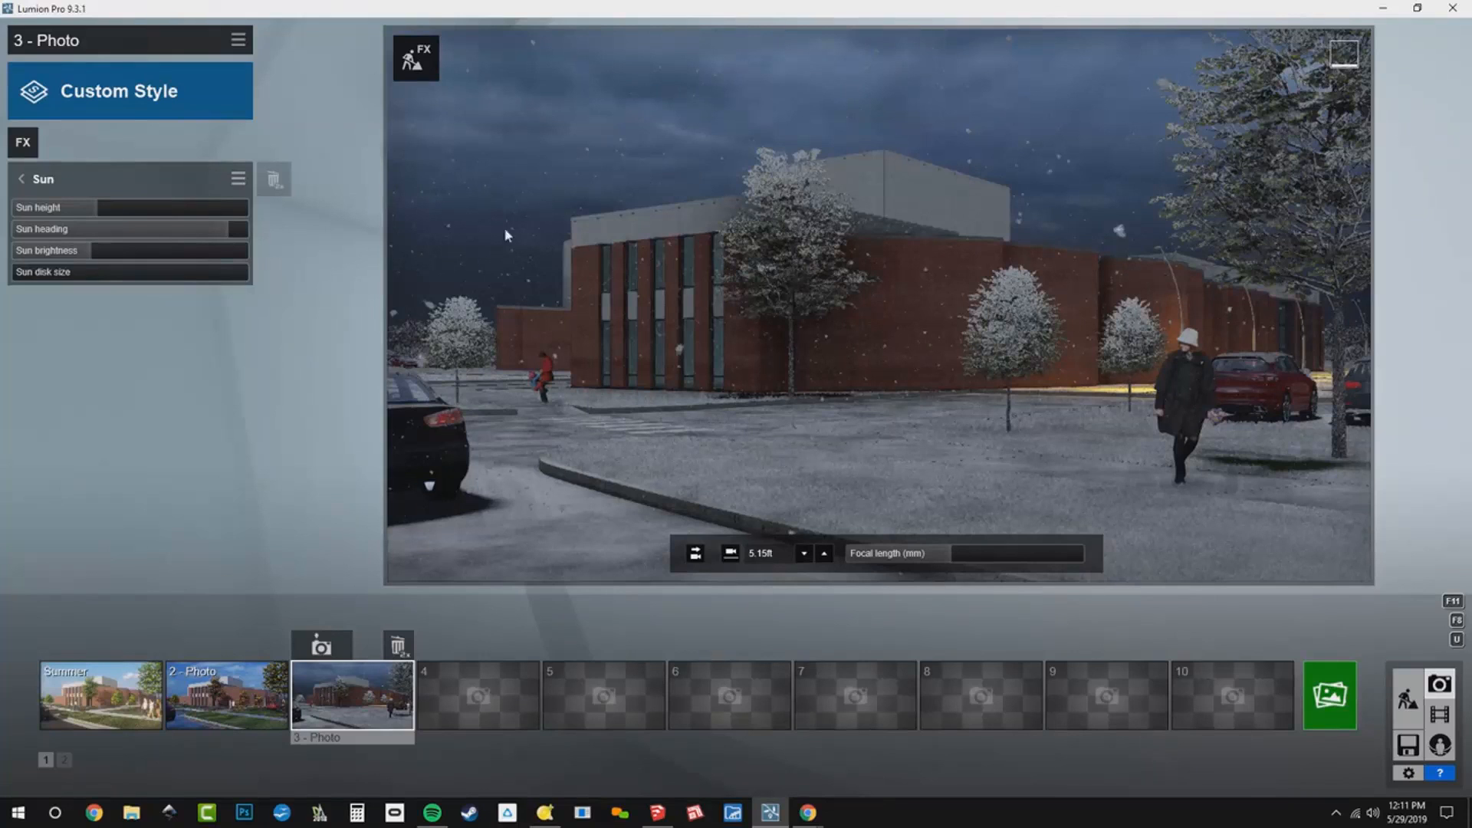
mouse_move(732, 296)
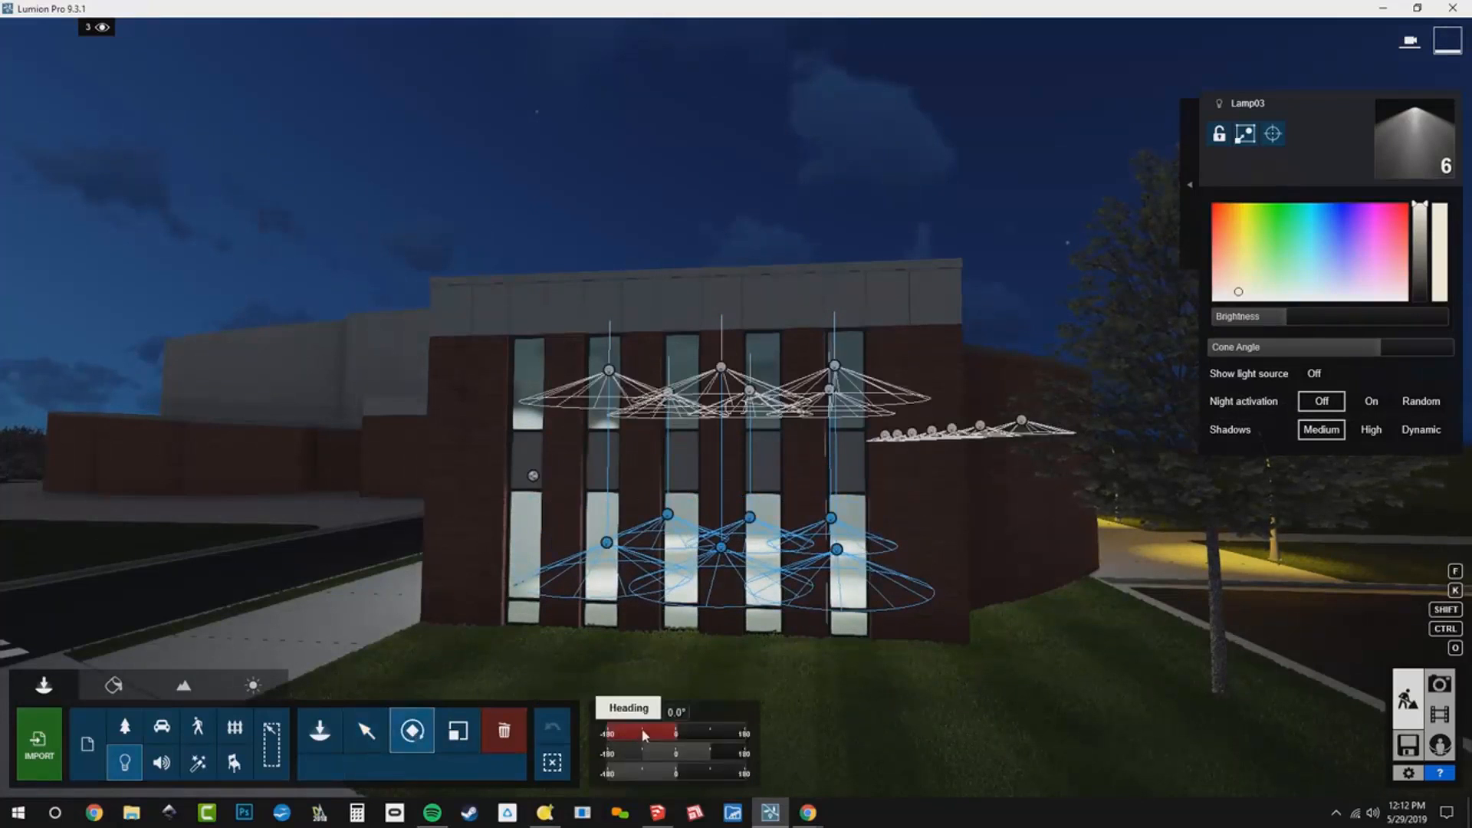
- Set the selected lower window spotlights' pitch to -90° and confirm
drag(676, 752, 639, 752)
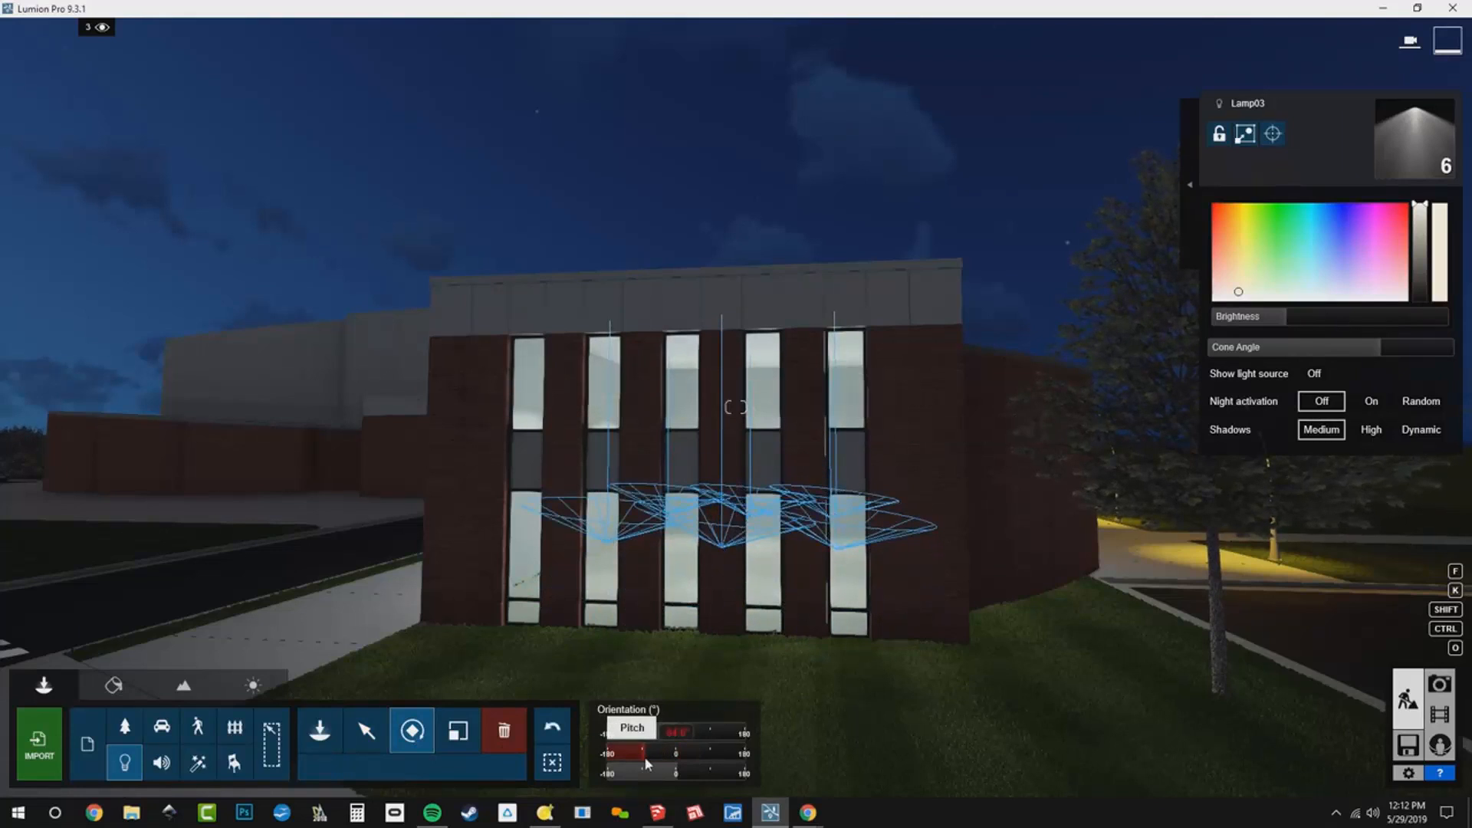
drag(677, 731, 674, 731)
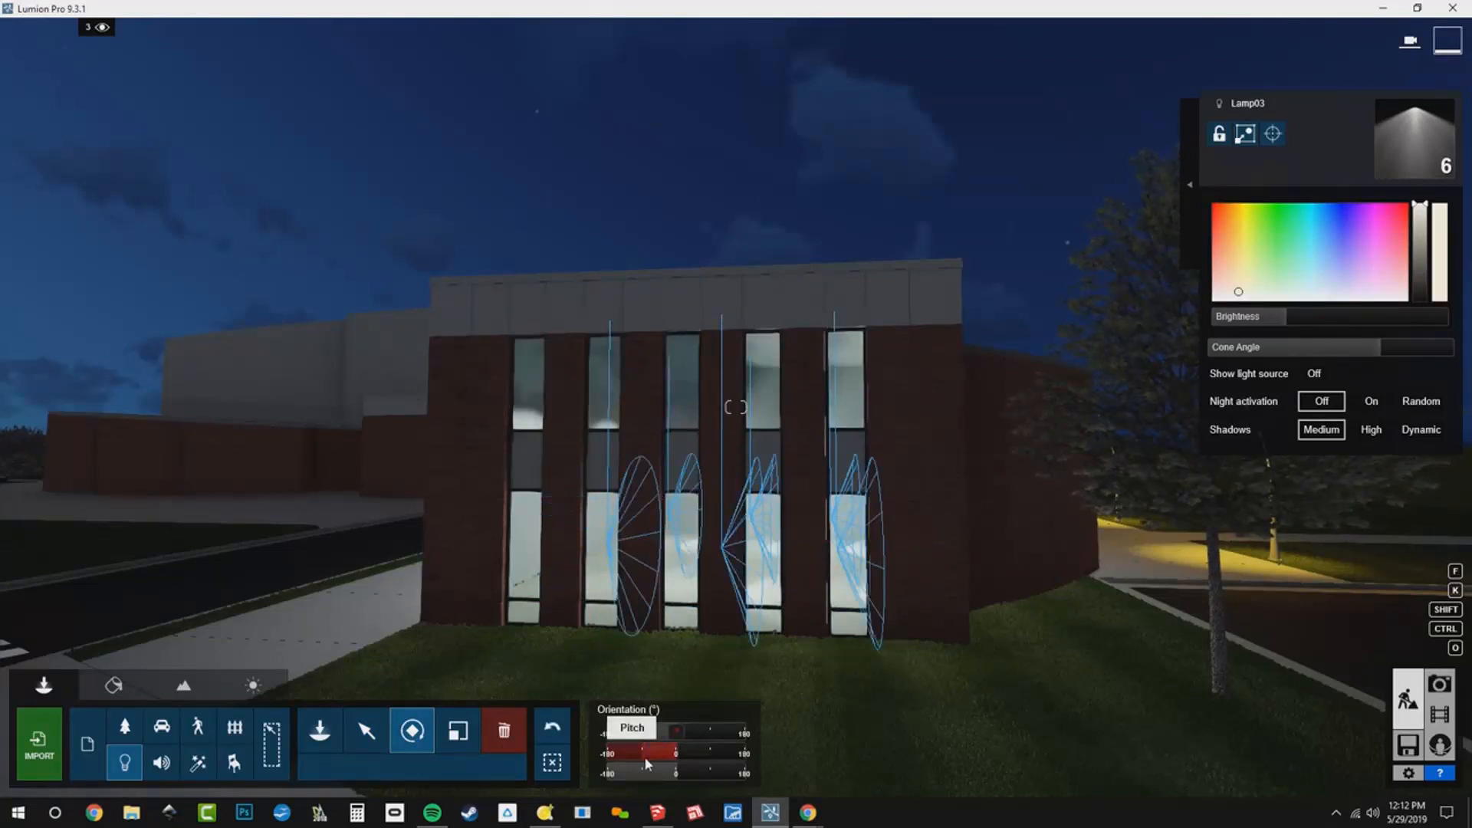
drag(674, 730, 678, 730)
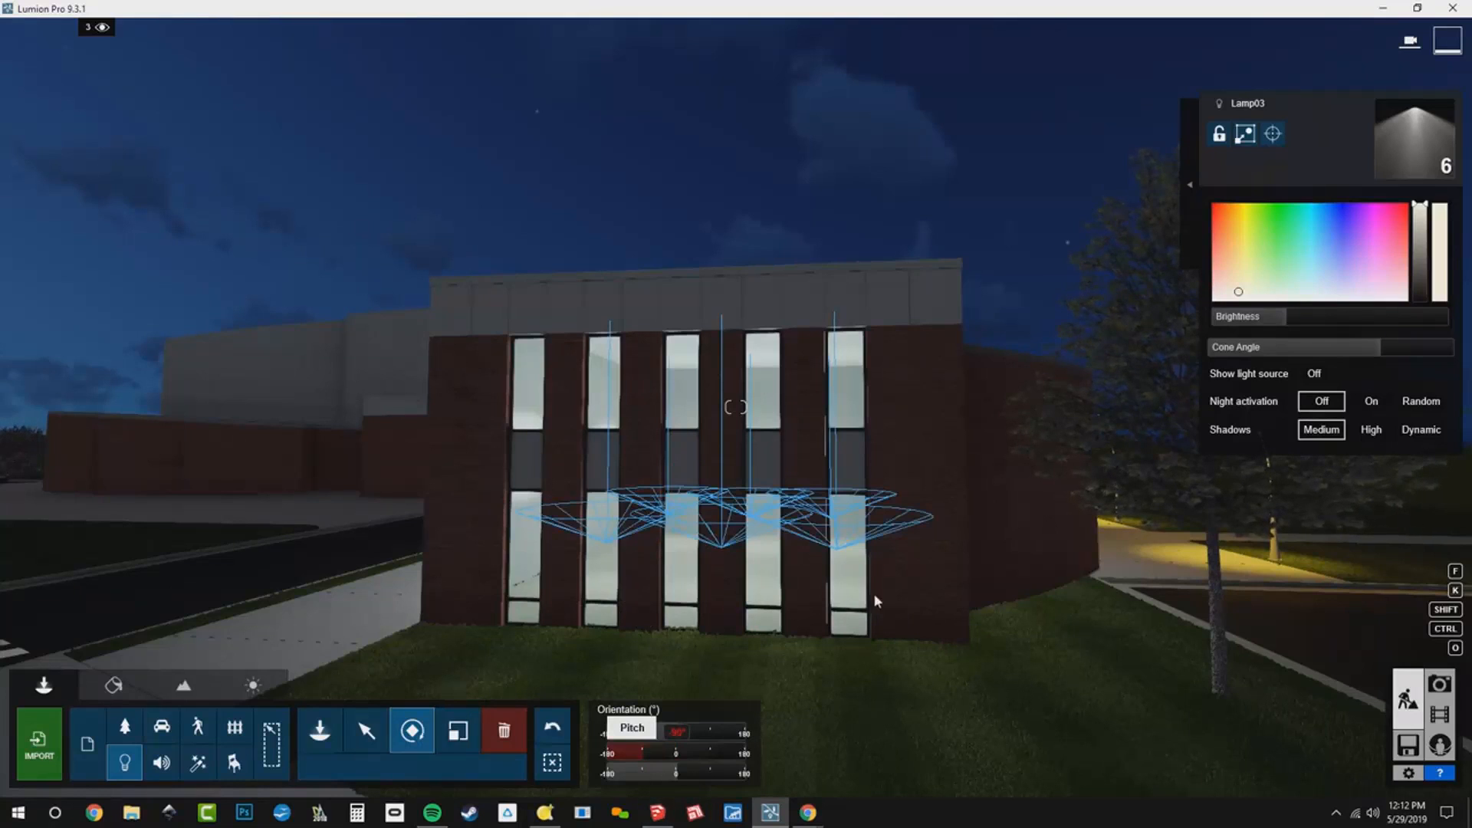
click(366, 731)
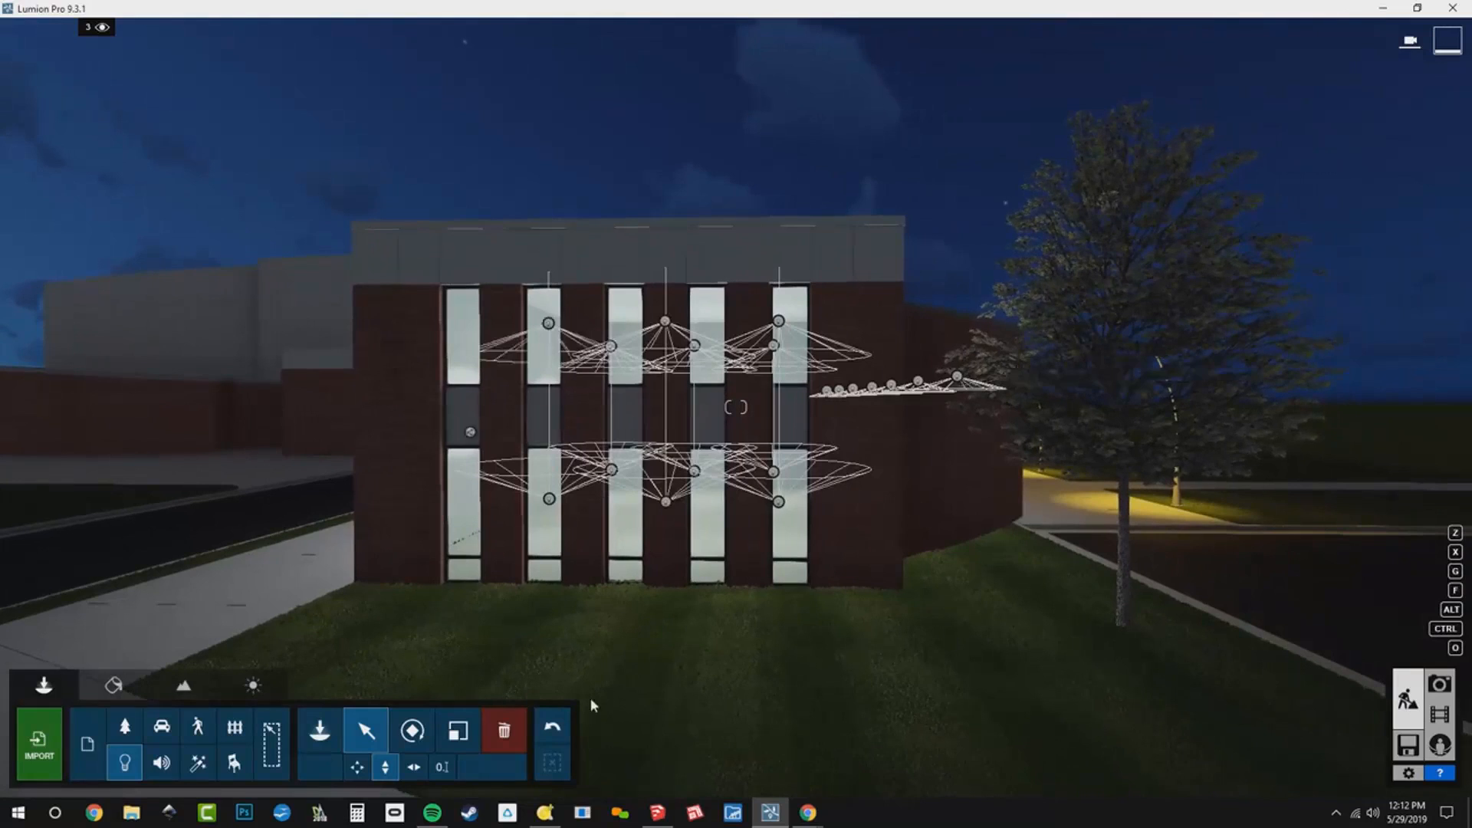
- Select all twelve matching window spotlights and raise their brightness together
click(777, 500)
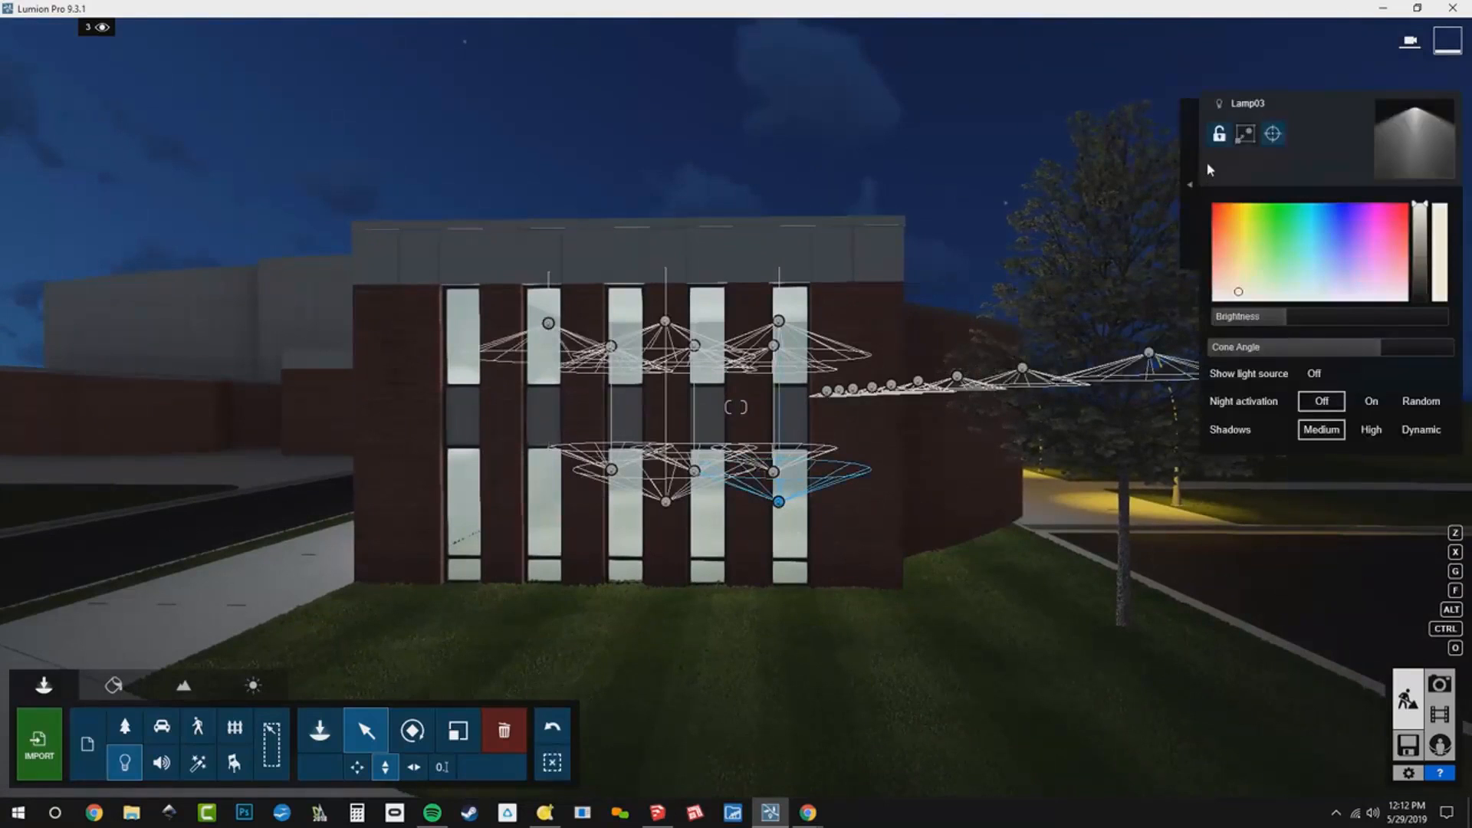
click(1143, 151)
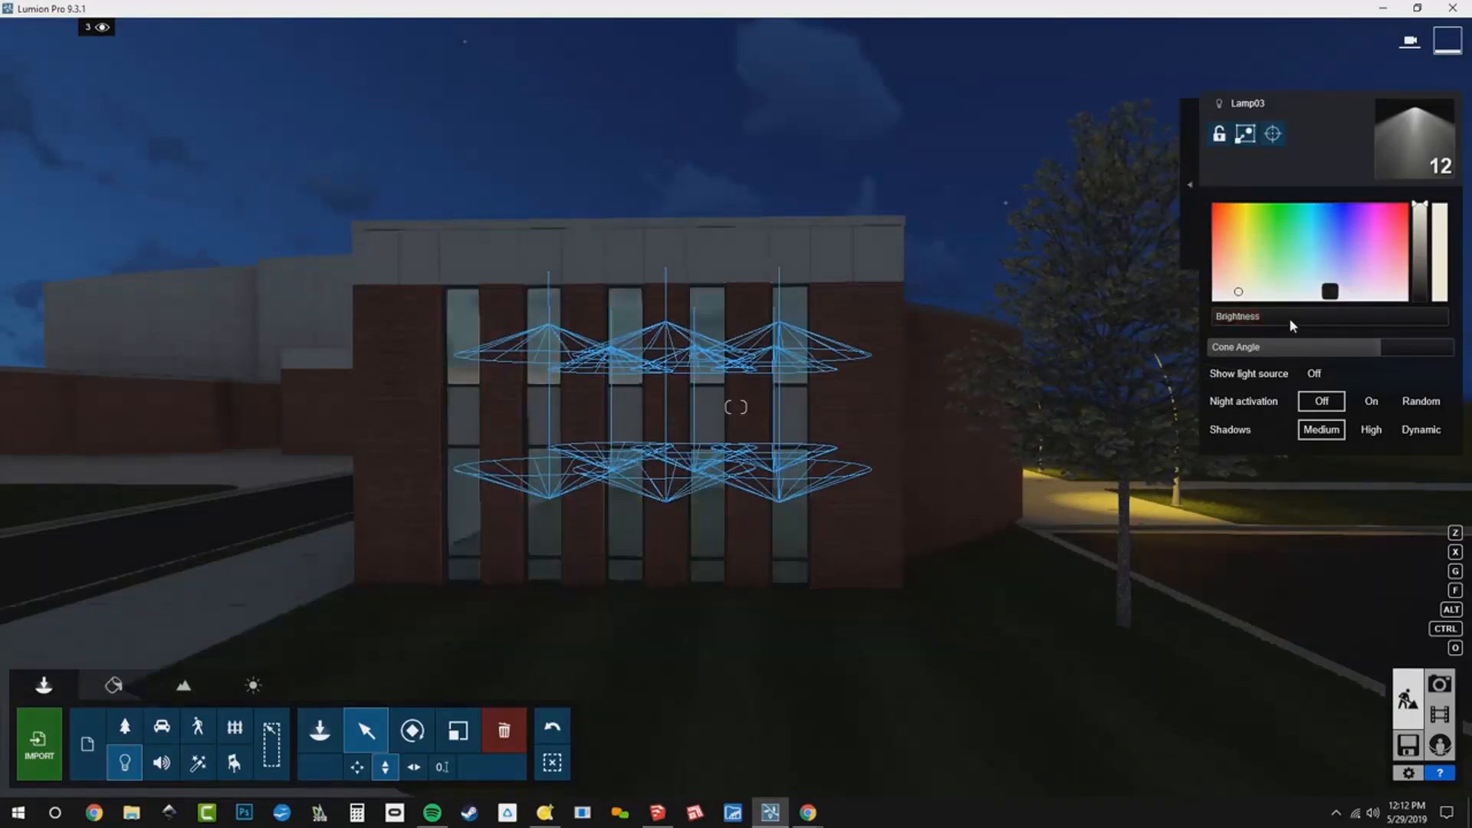
drag(1221, 316, 1305, 316)
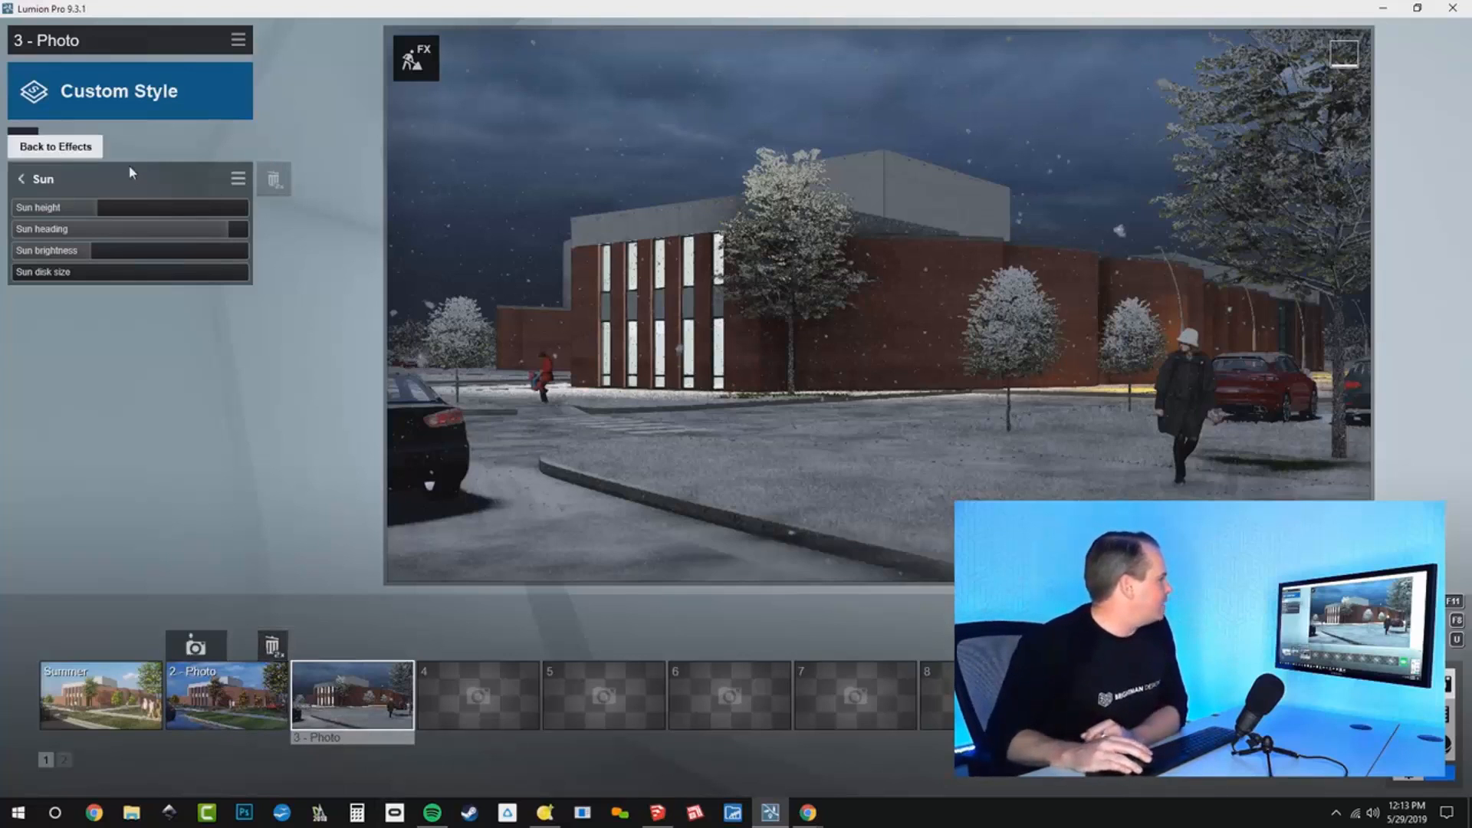
- Increase and fine-tune the Lens Flare master brightness so the windows bloom
click(55, 146)
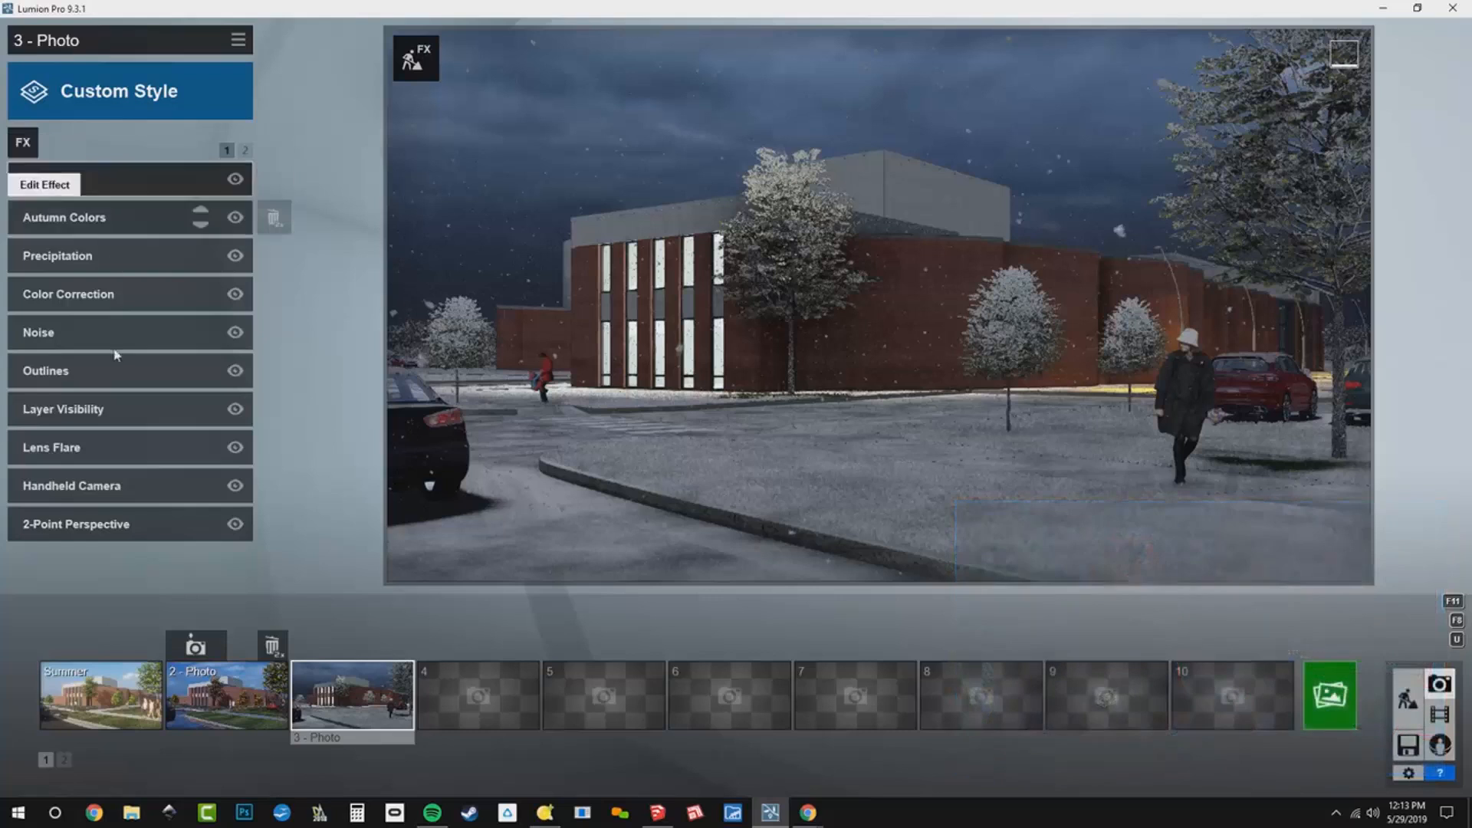
click(51, 448)
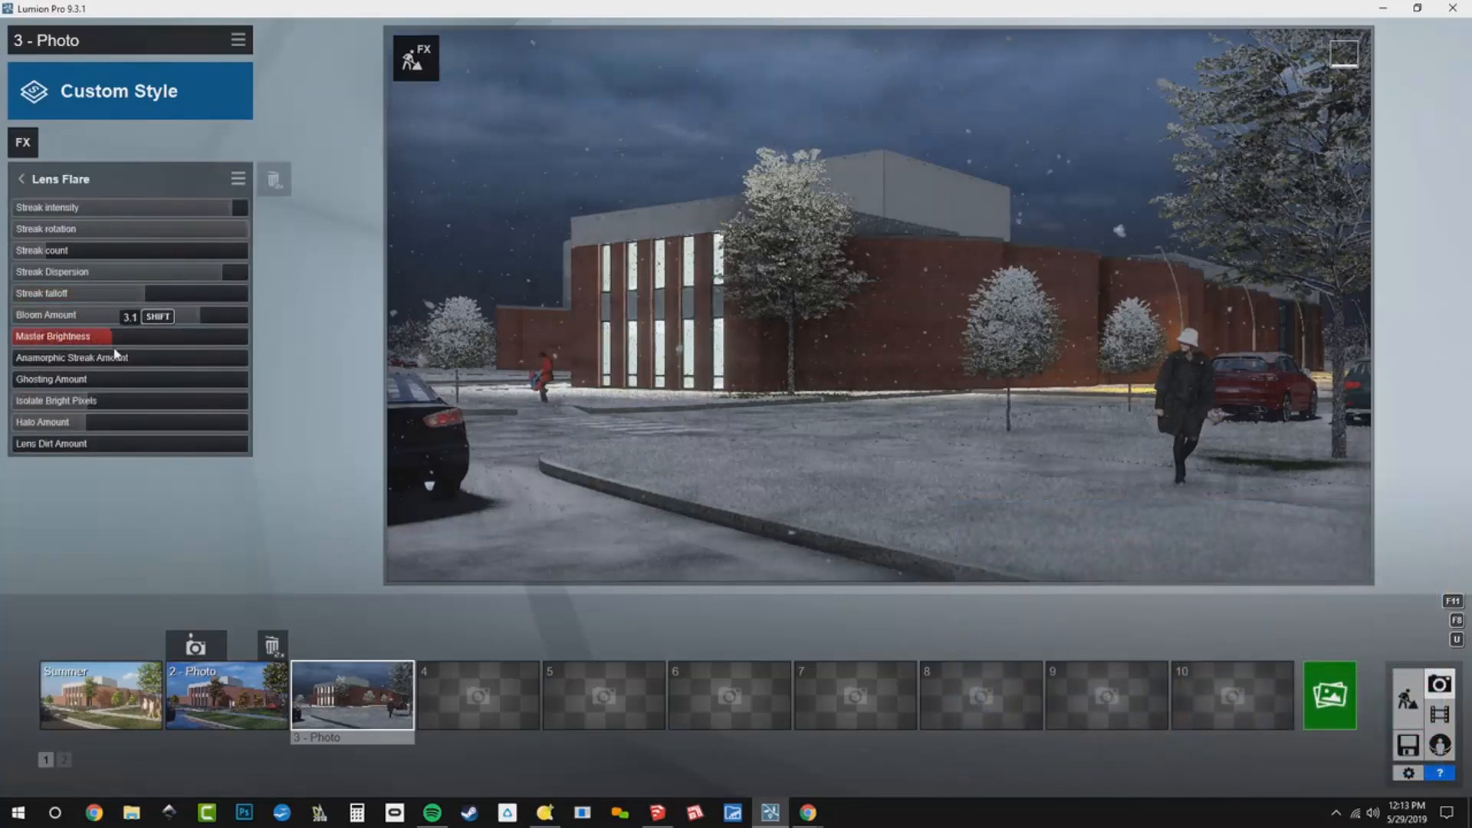
drag(131, 336, 14, 336)
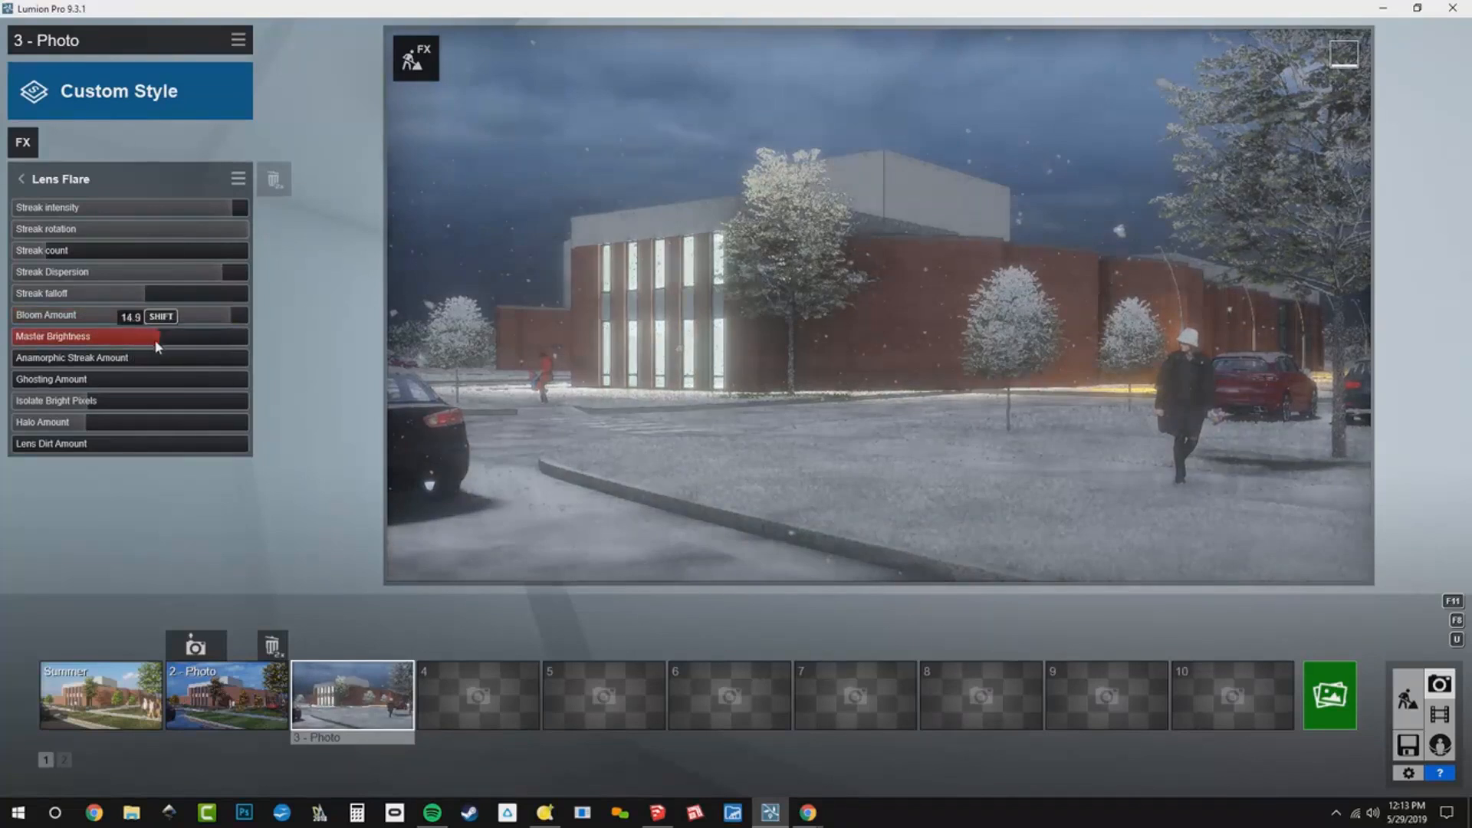
drag(155, 336, 143, 336)
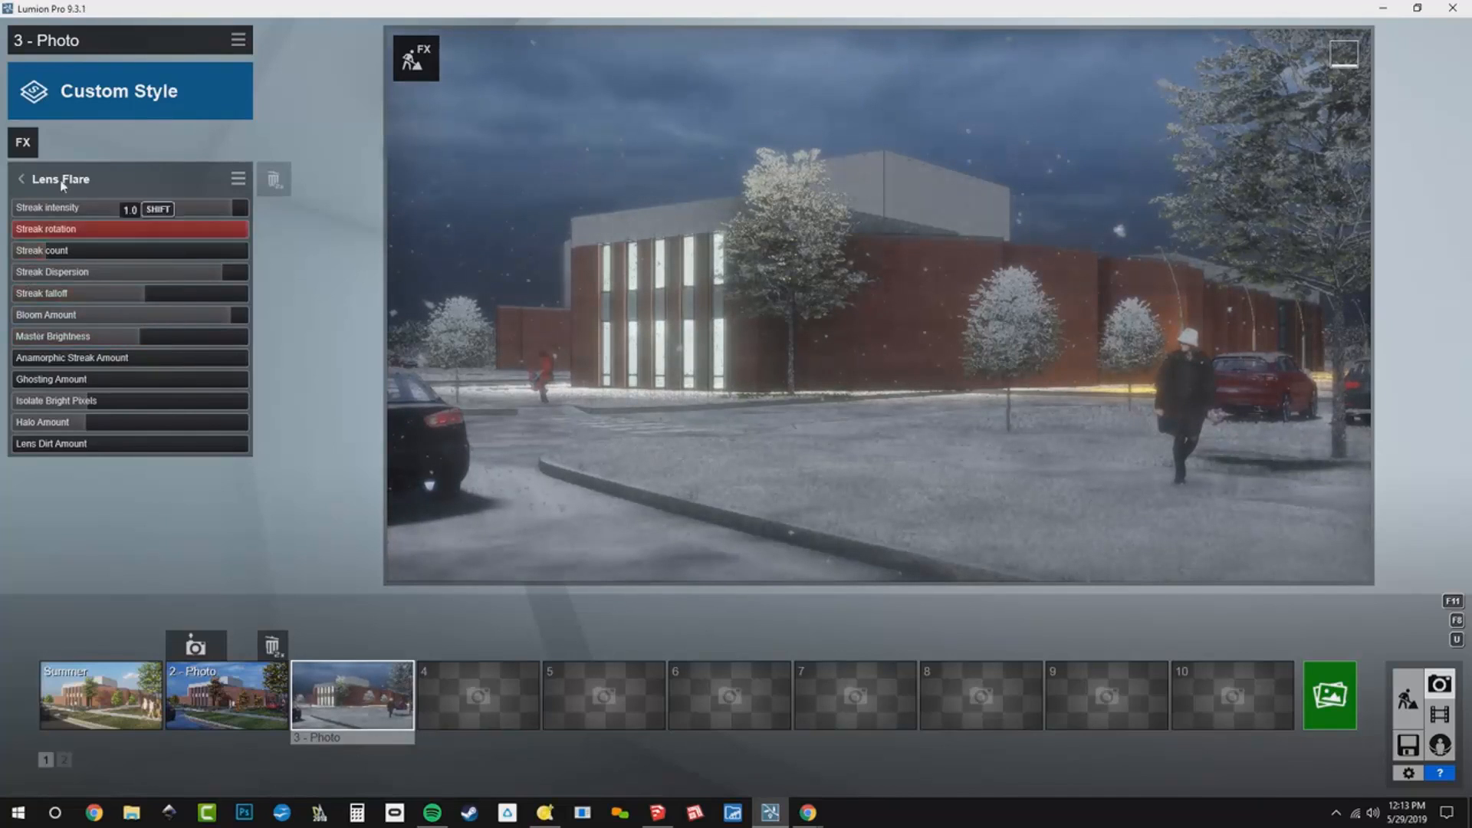
- Lower the Color Correction saturation to about 0.8
click(20, 178)
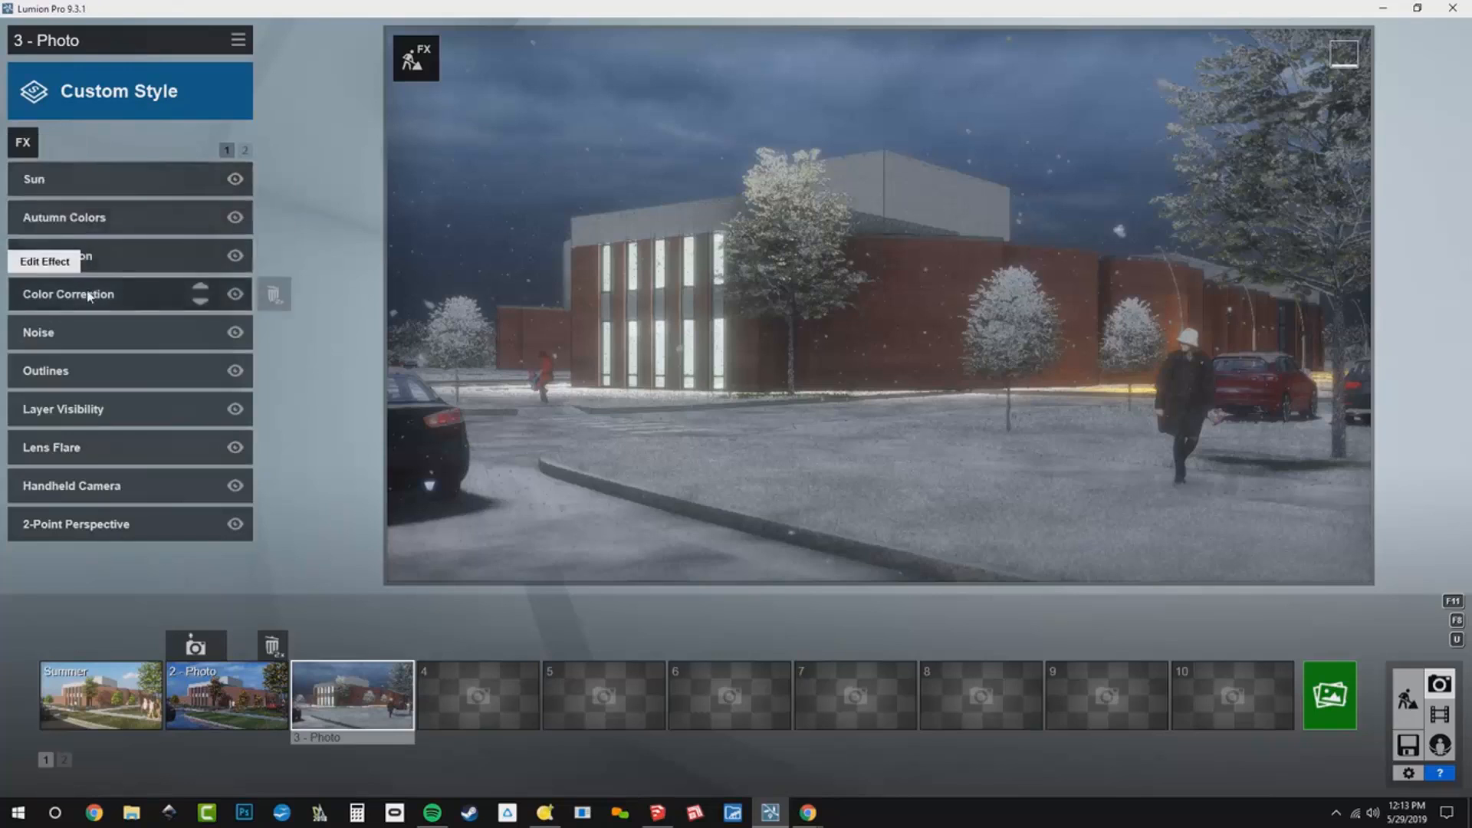
click(67, 293)
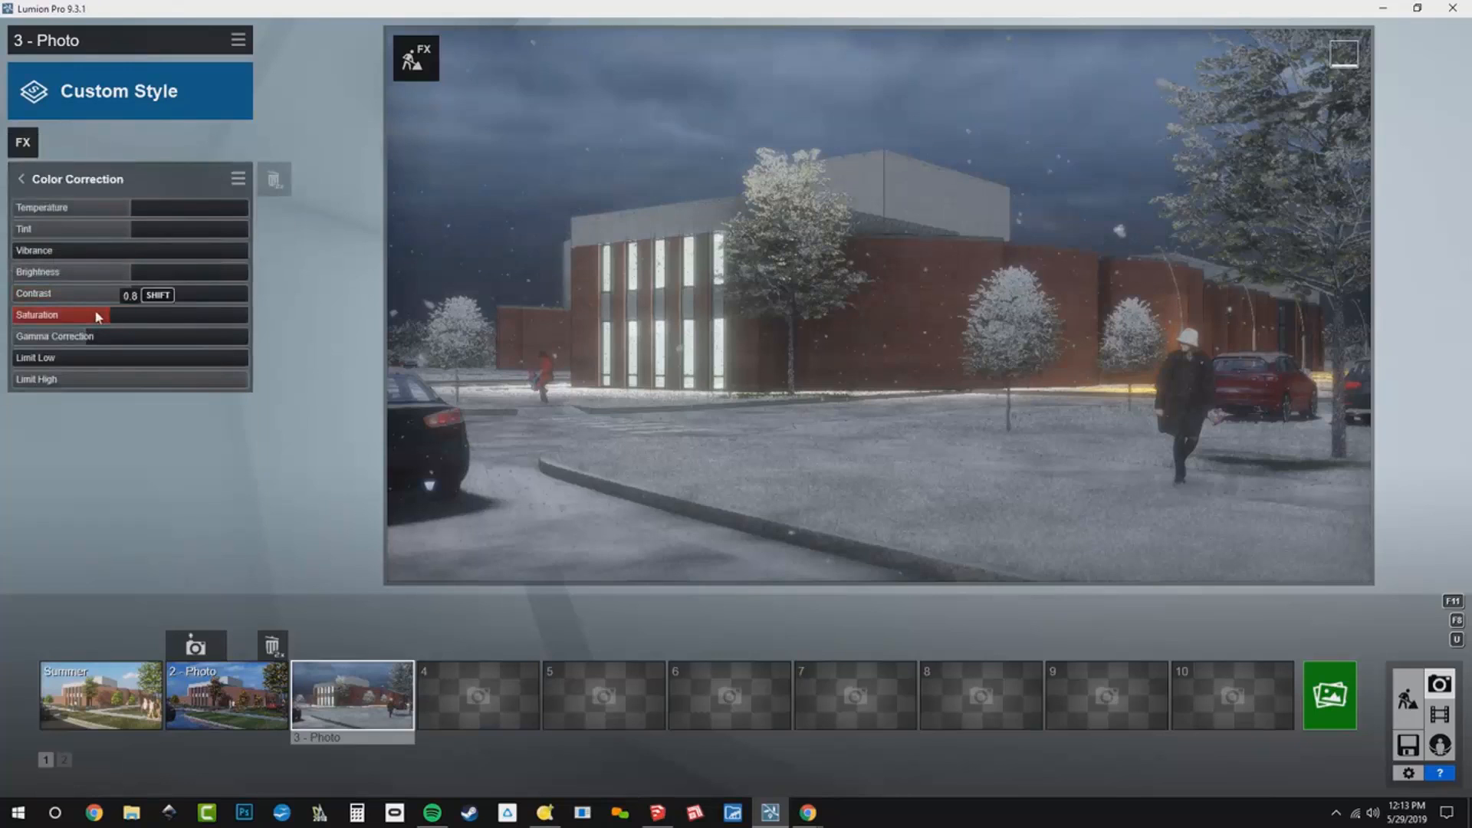
drag(179, 293, 131, 293)
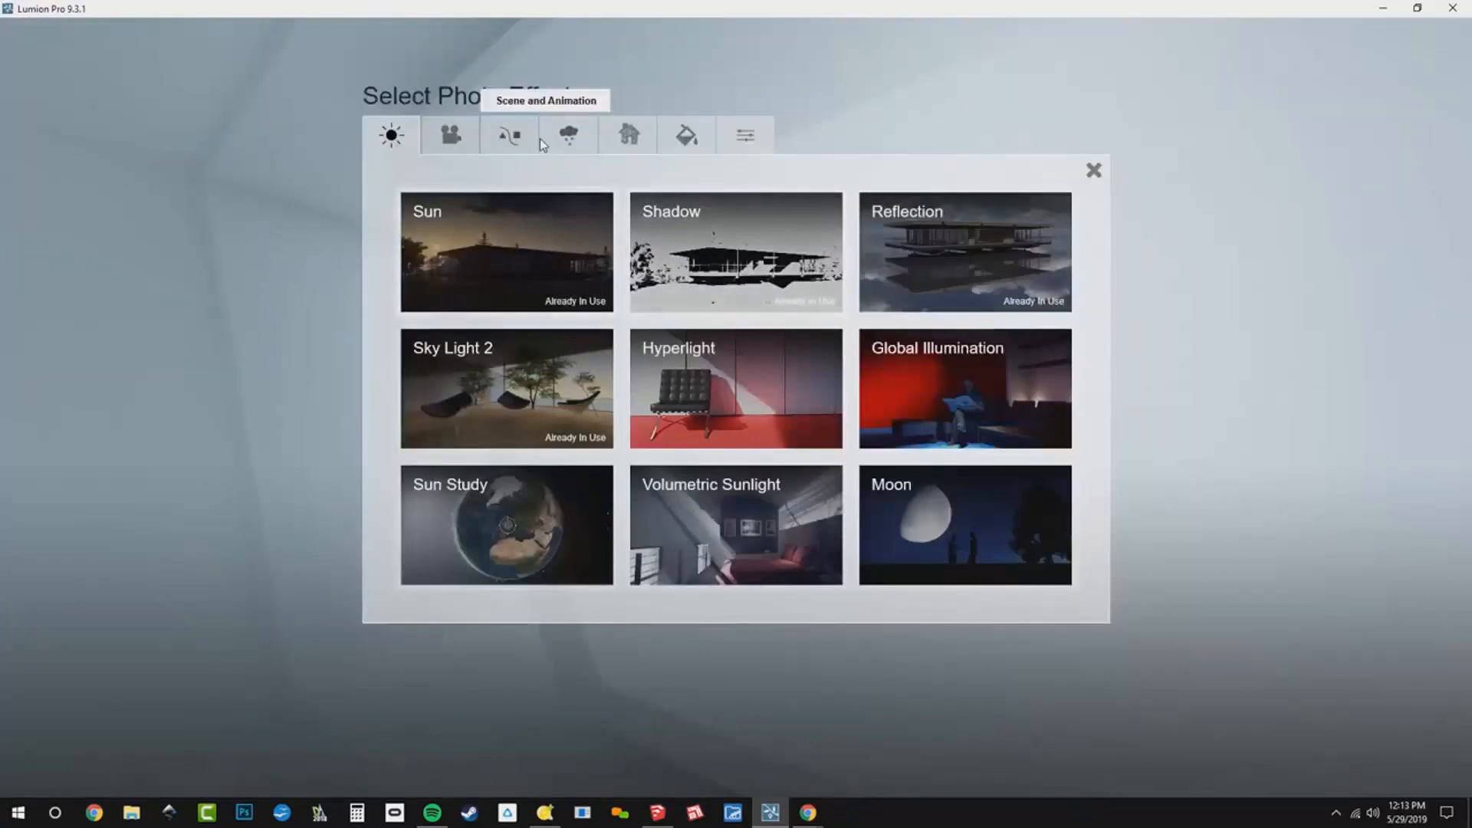
- Add a Camera Exposure effect and settle it at a moderate, dim level
click(450, 134)
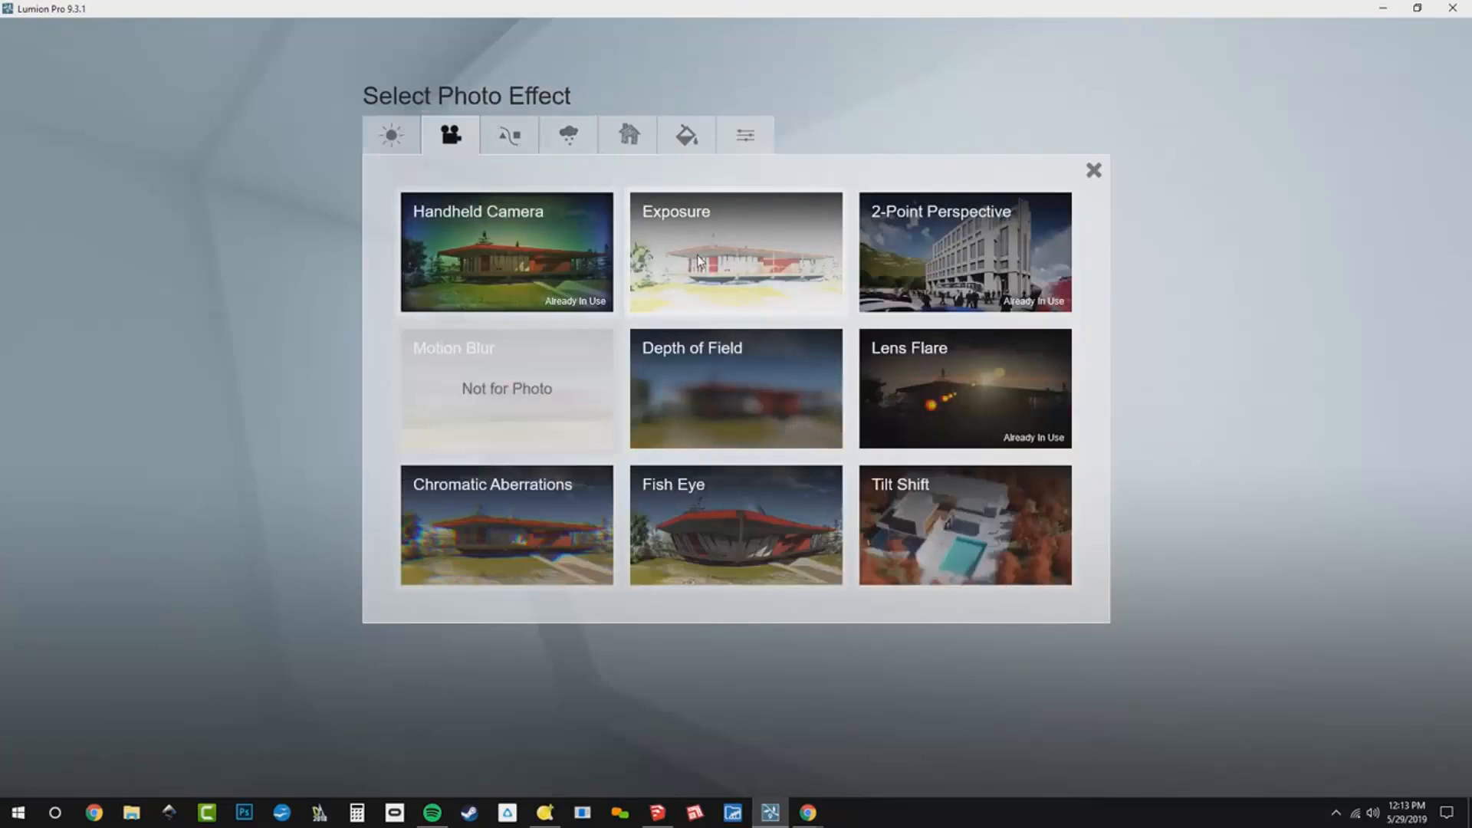
click(736, 254)
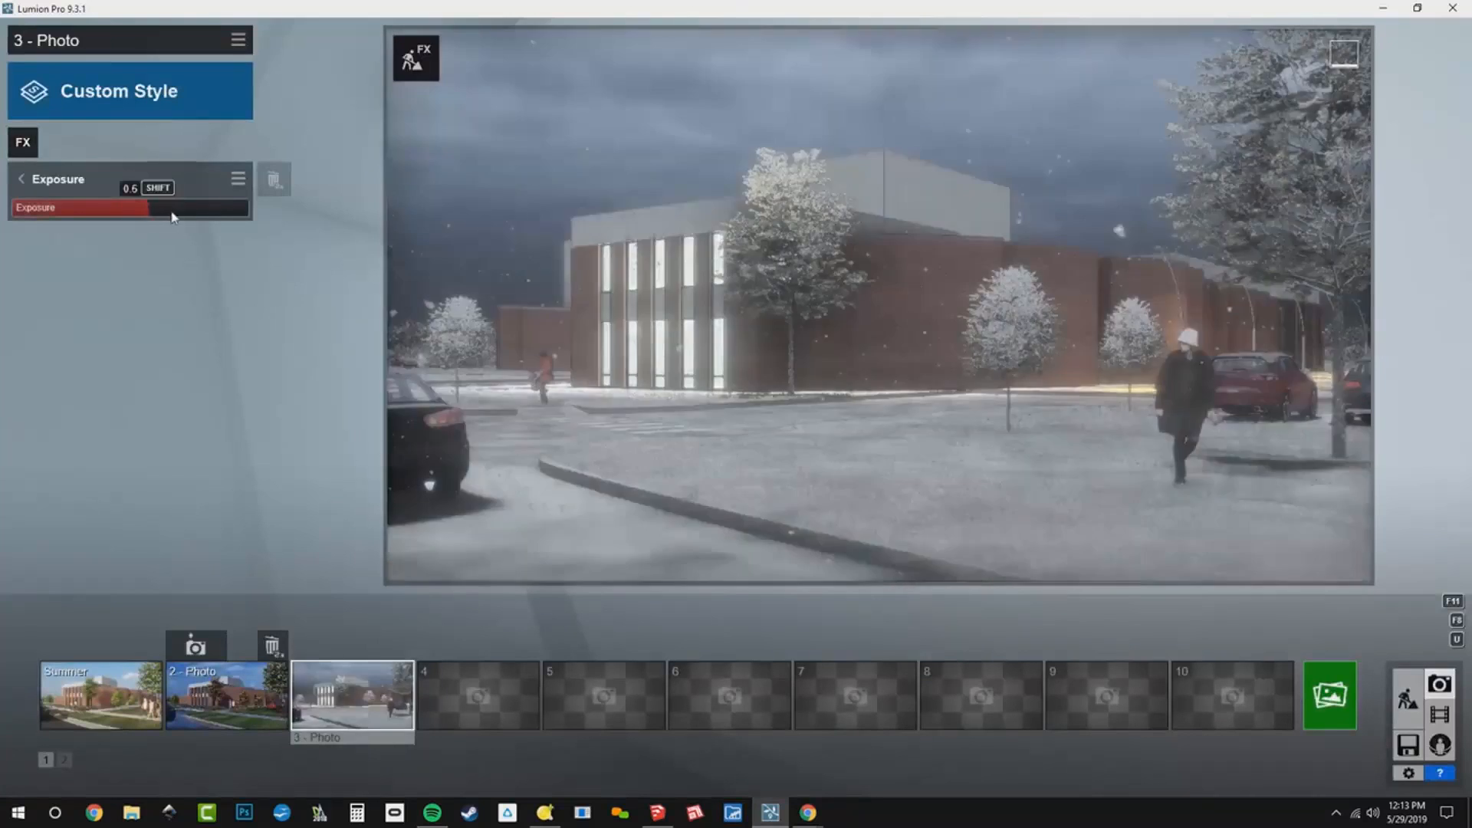
drag(146, 208, 244, 208)
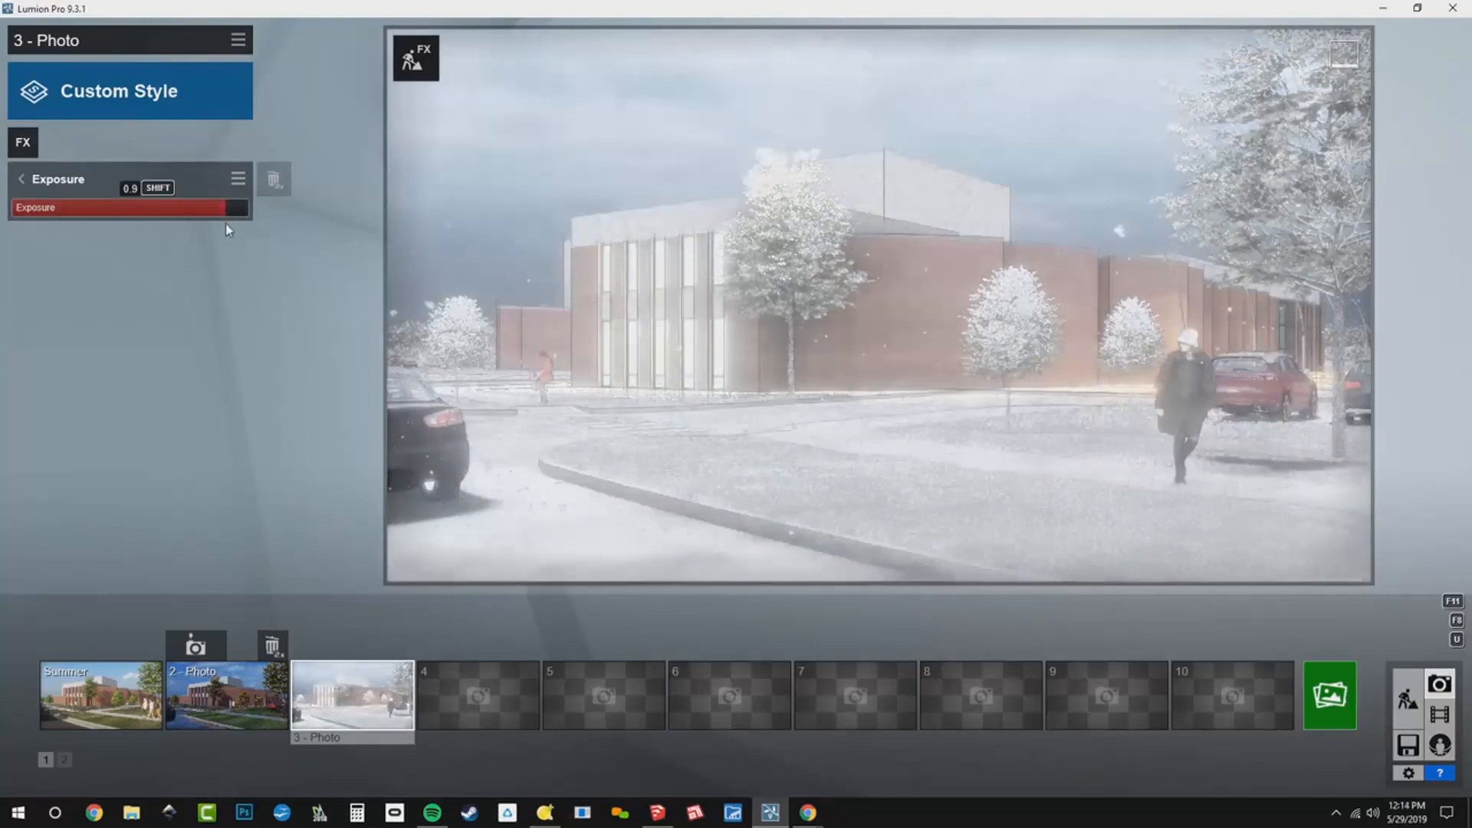
drag(225, 208, 178, 208)
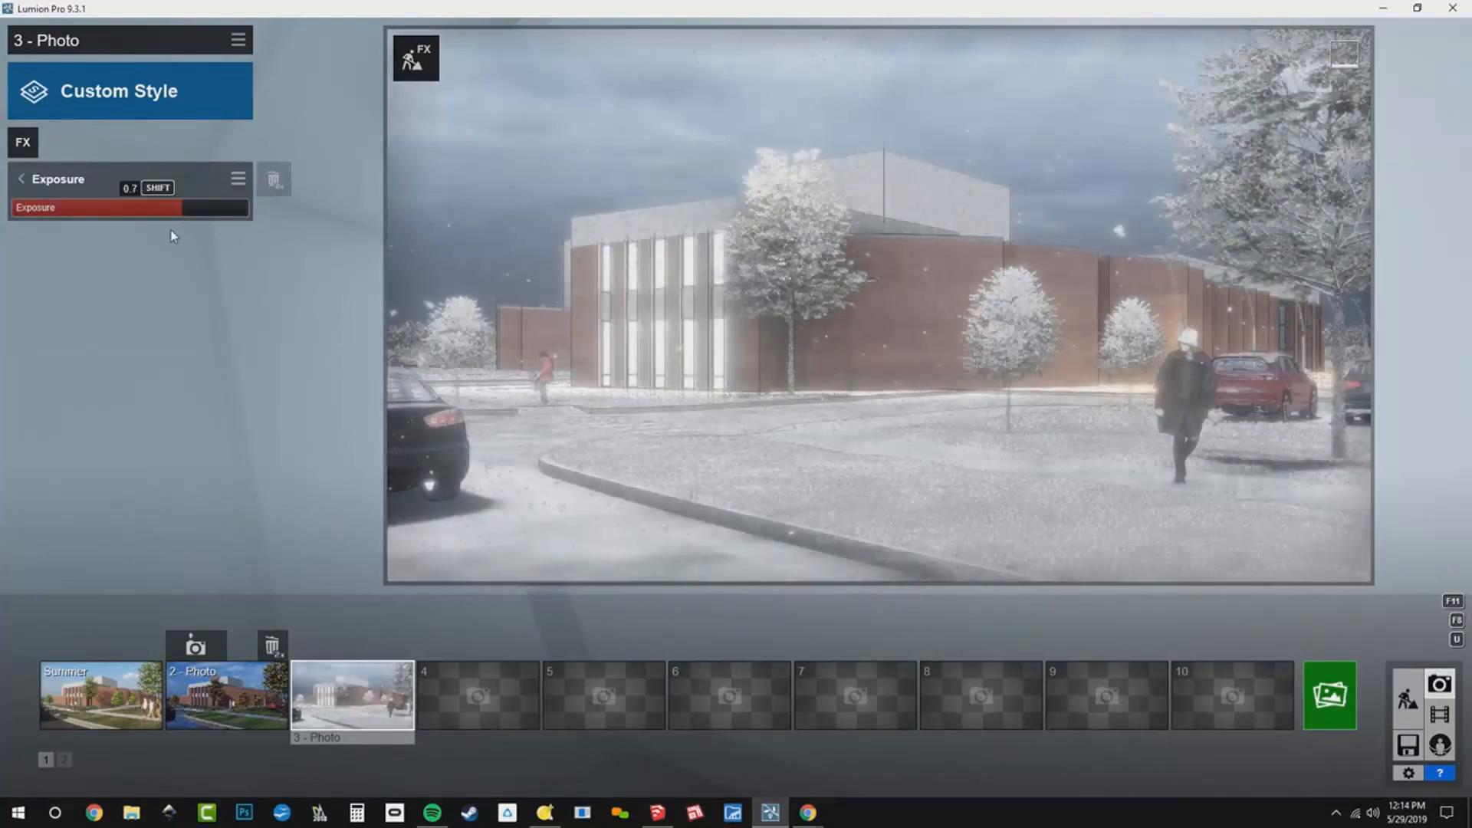
drag(179, 207, 141, 208)
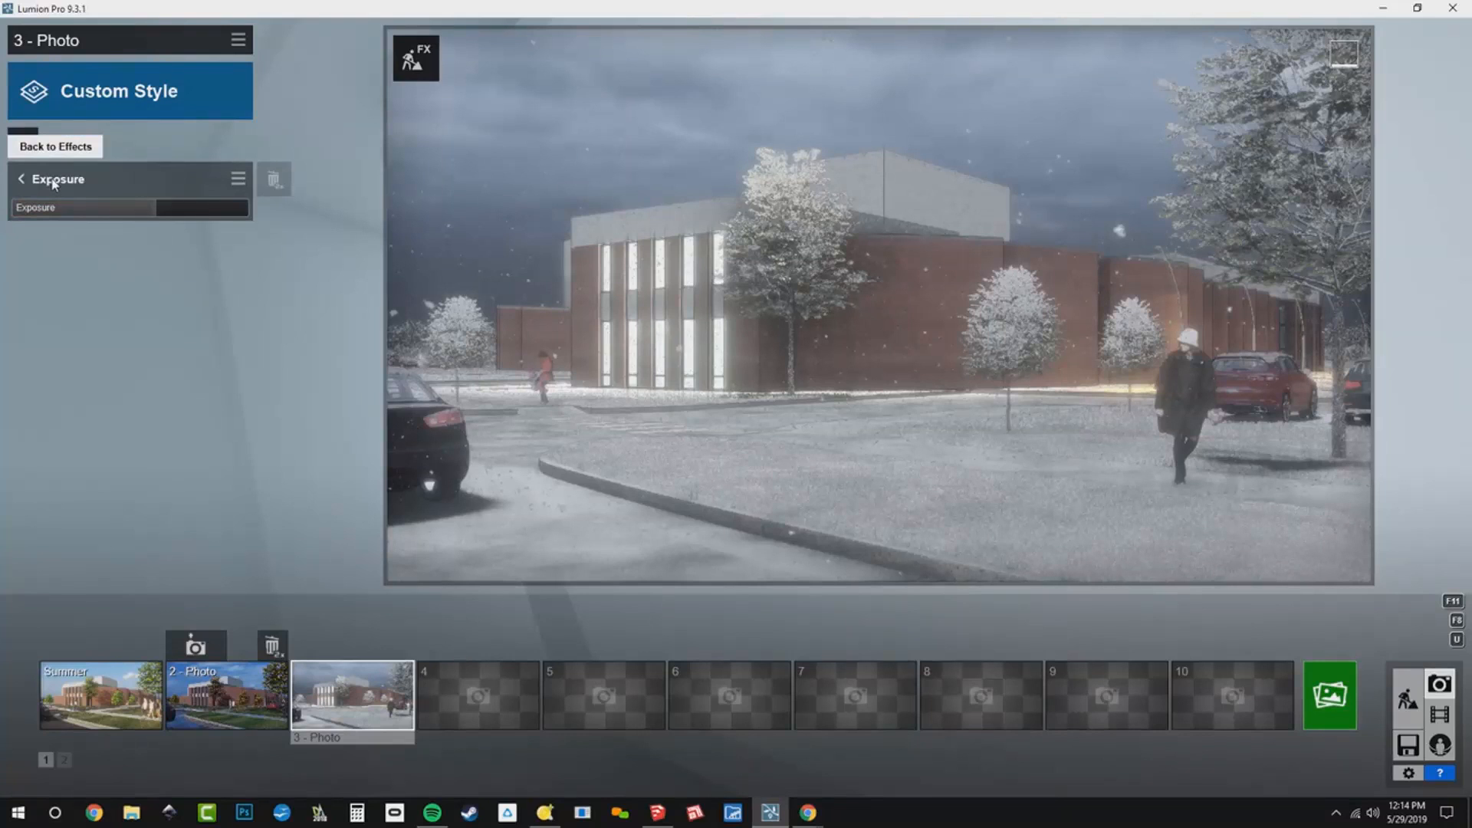
- Increase the Precipitation snow settings for heavier, larger flakes and return to the effects list
click(54, 146)
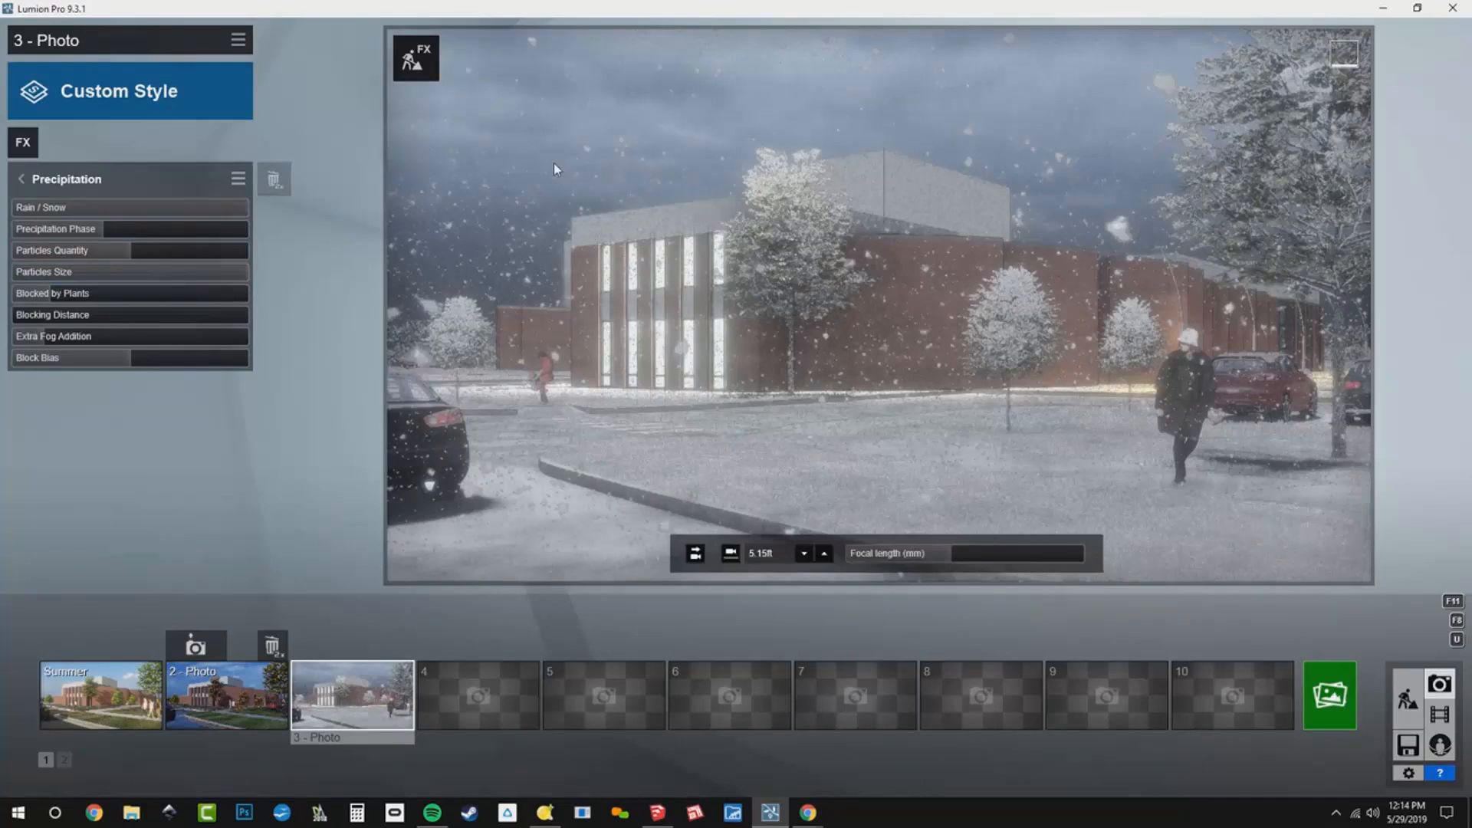
click(21, 179)
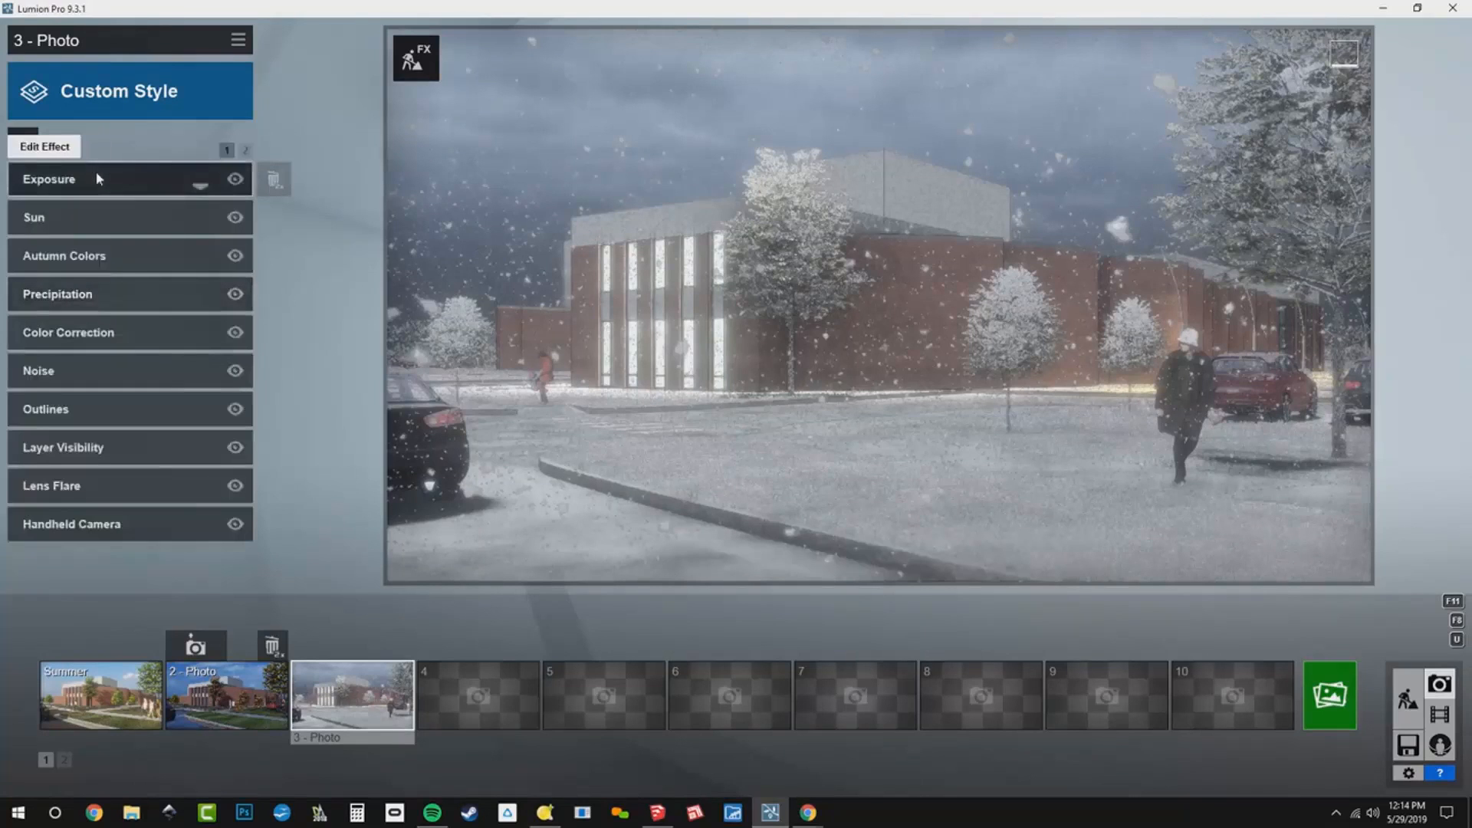